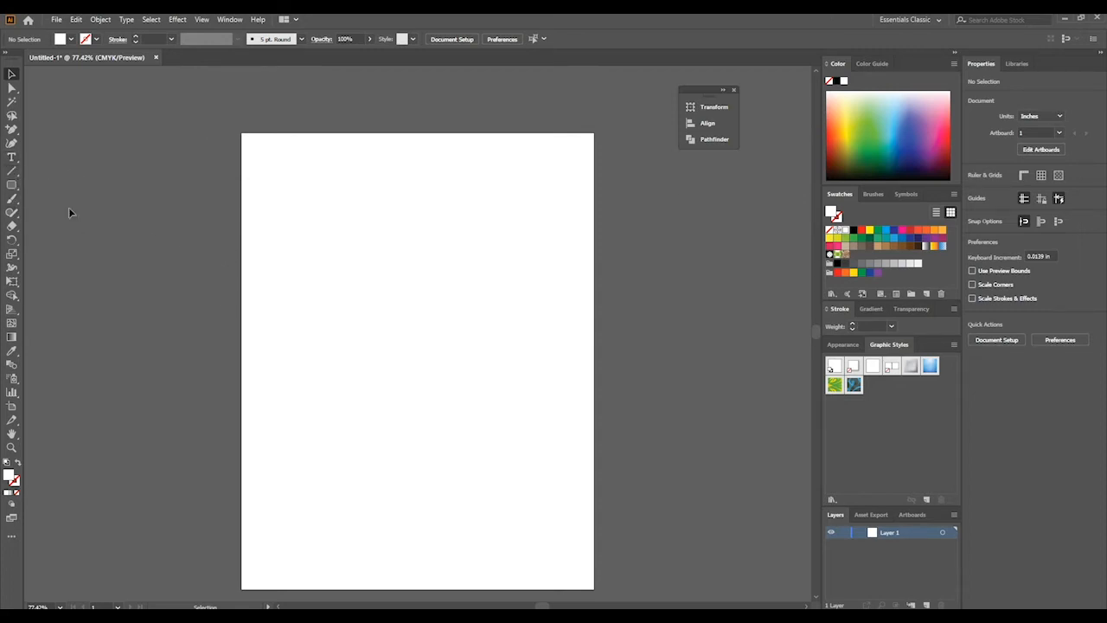
{"action": "mouse_move", "coordinate": [65, 250]}
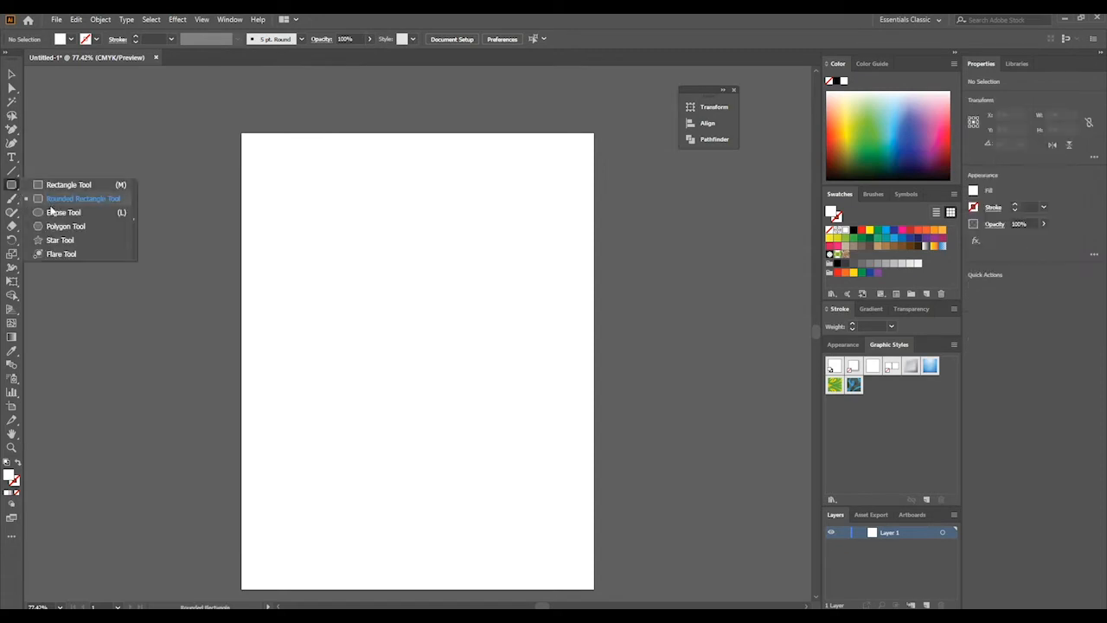
Draw a blue rounded rectangle, then a yellow-filled circle inside it
{"action": "left_click_drag", "start_coordinate": [339, 236], "coordinate": [545, 422]}
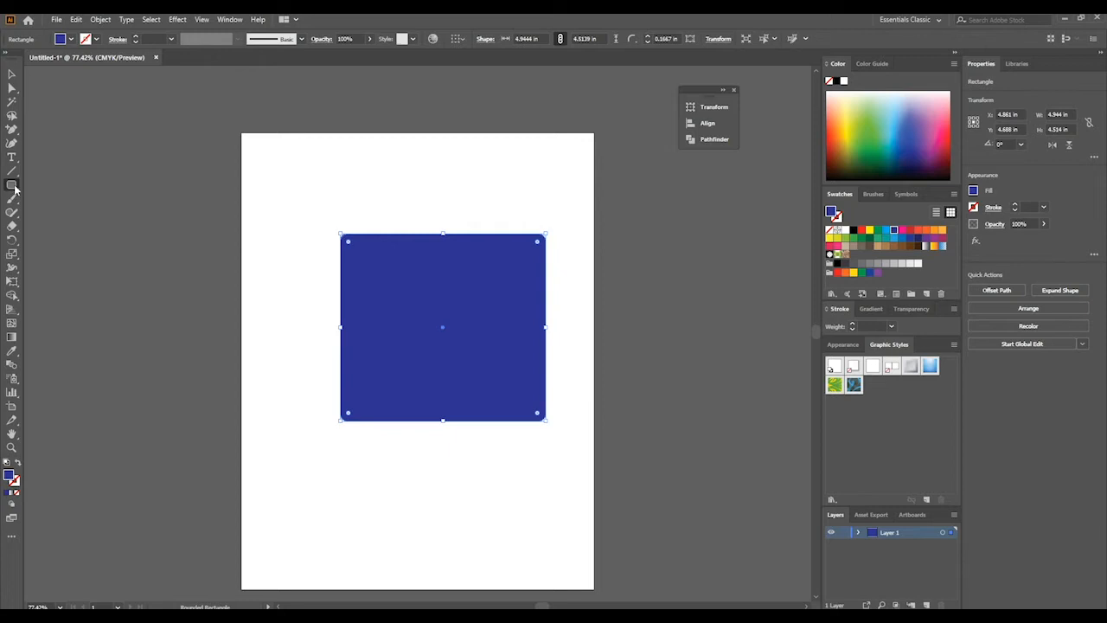
{"action": "left_click", "coordinate": [12, 183]}
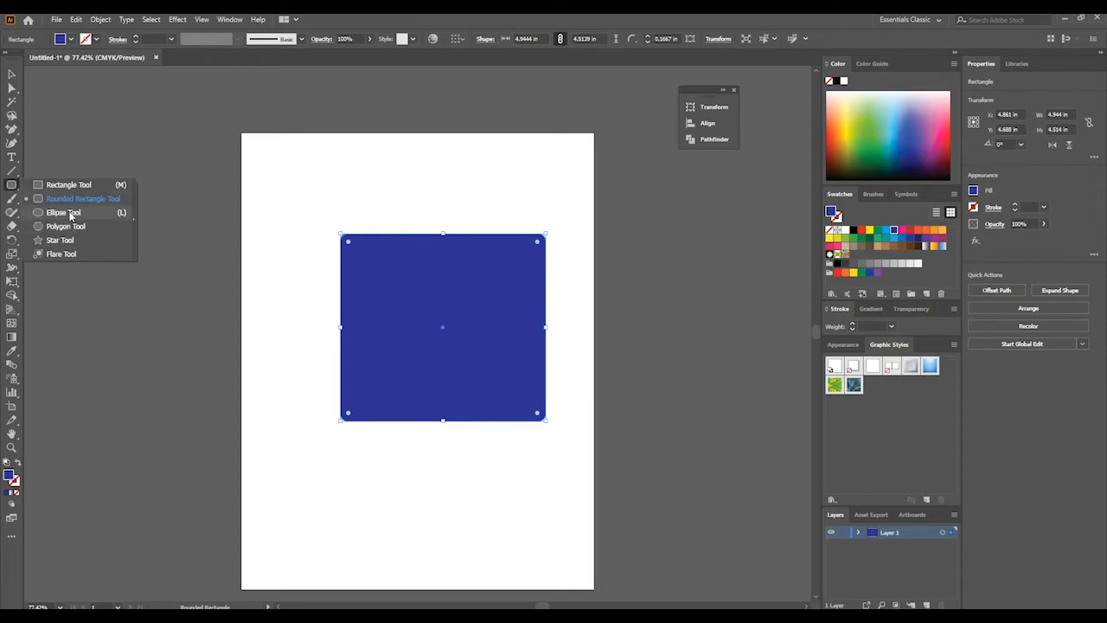
{"action": "left_click", "coordinate": [64, 213]}
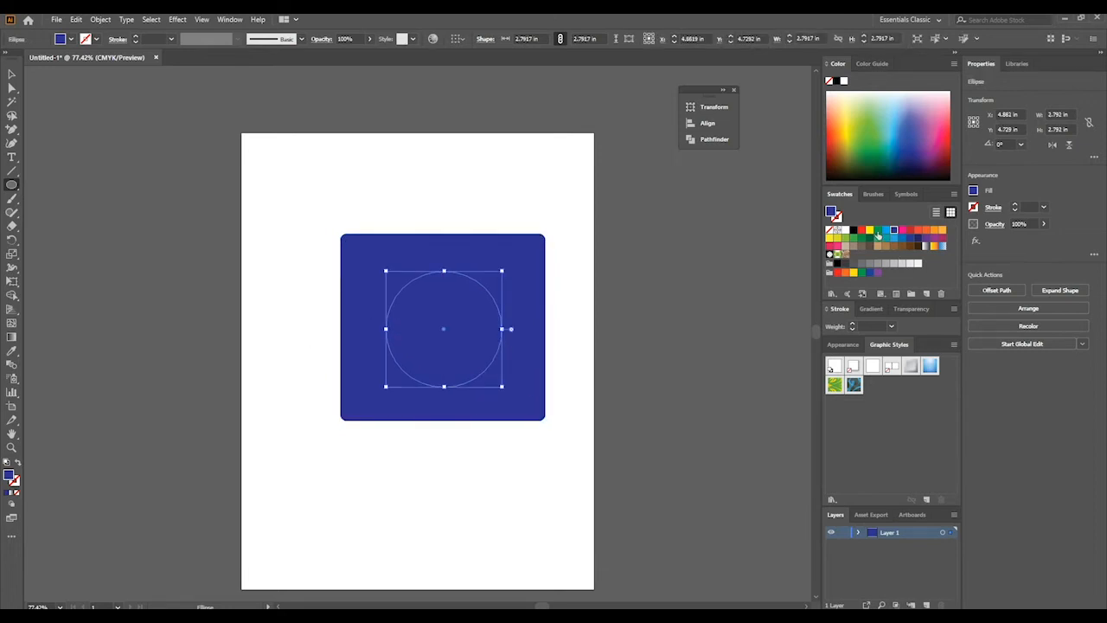
{"action": "left_click", "coordinate": [894, 230]}
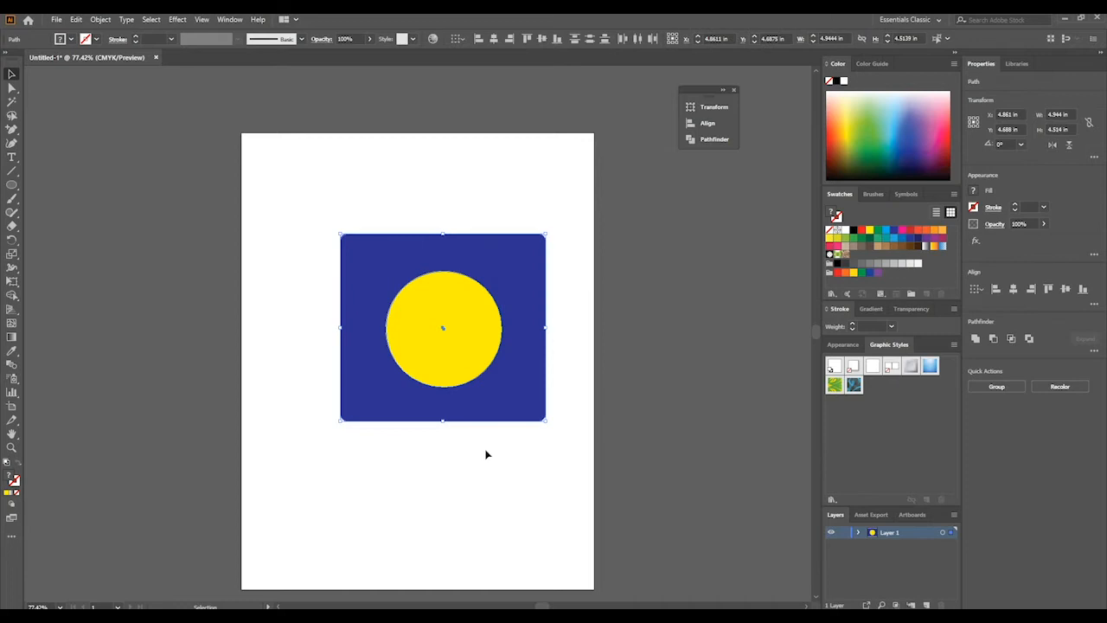
Nudge the circle off-centre, then realign both shapes on their horizontal centres
{"action": "left_click", "coordinate": [442, 326]}
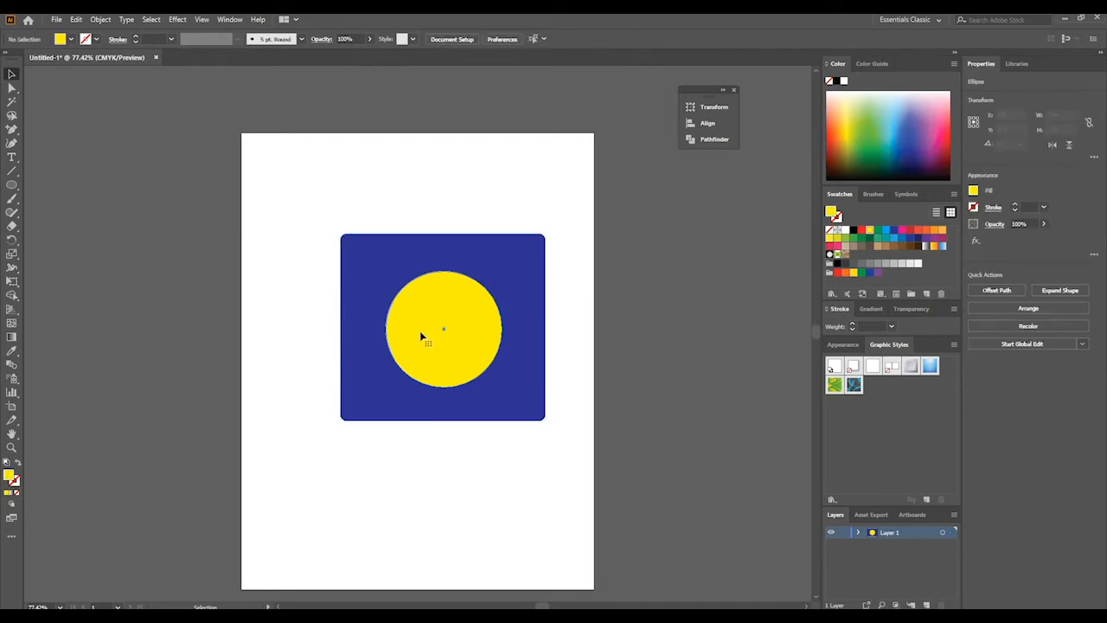
{"action": "left_click_drag", "start_coordinate": [443, 327], "coordinate": [416, 350]}
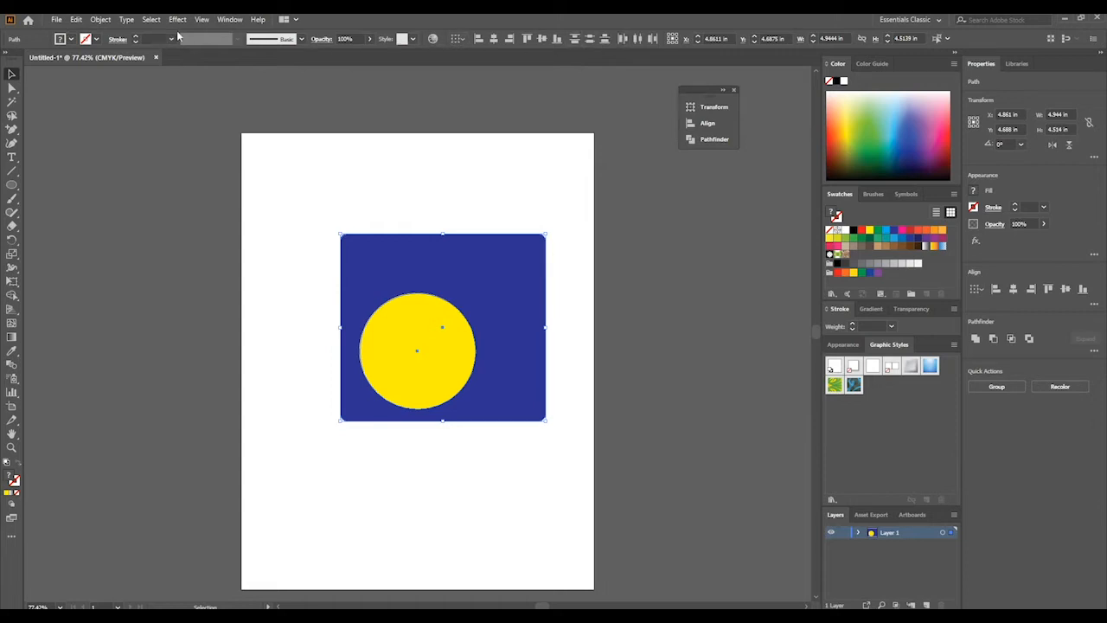
{"action": "mouse_move", "coordinate": [495, 39]}
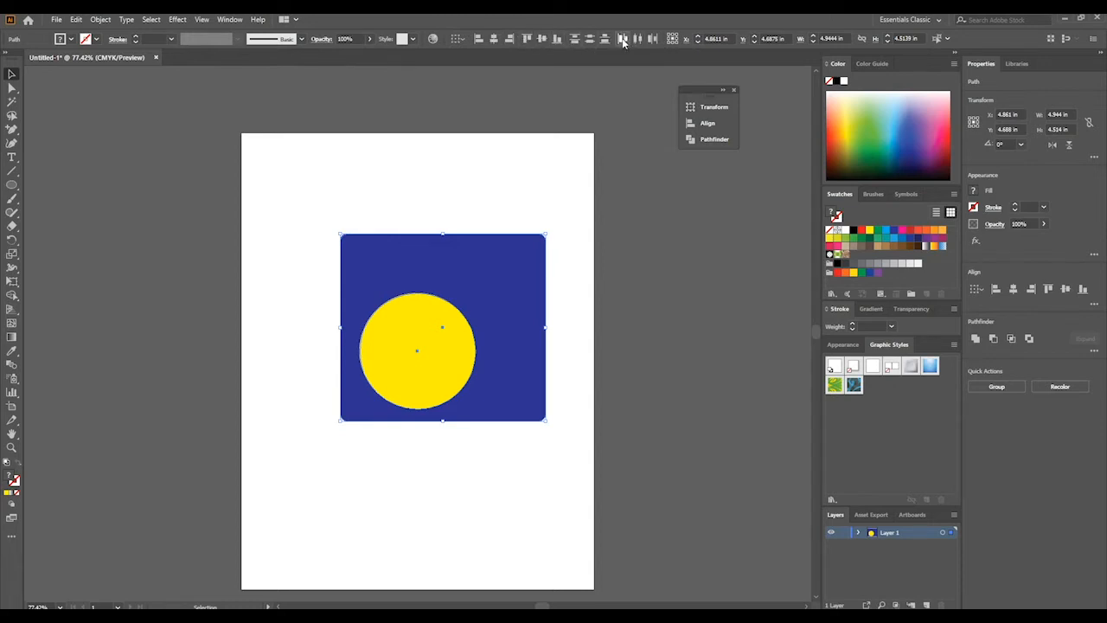
{"action": "mouse_move", "coordinate": [623, 38]}
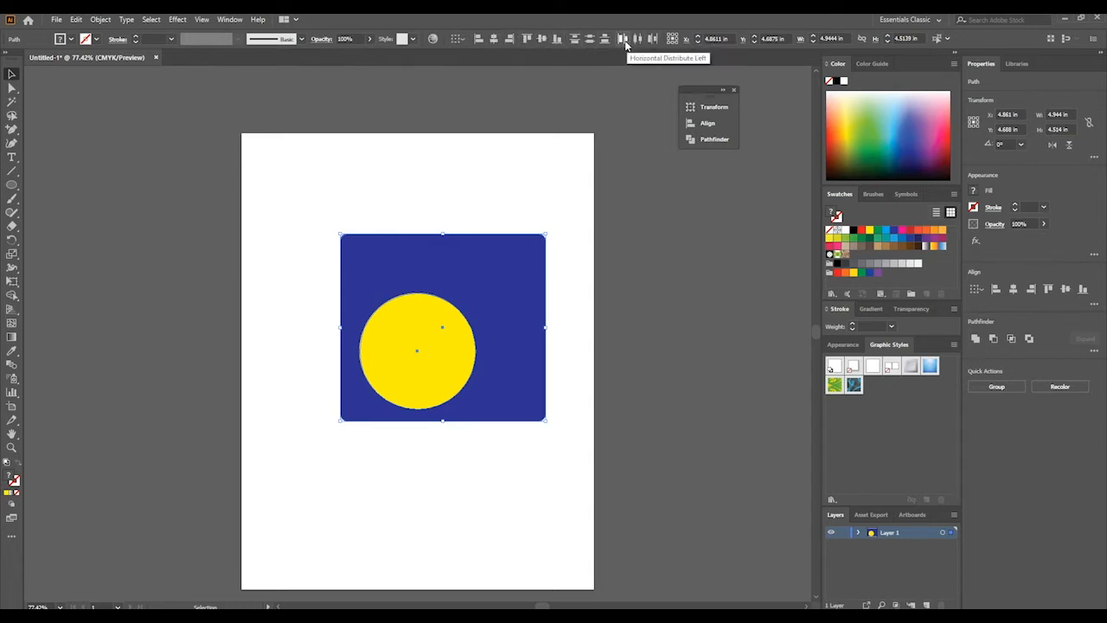
{"action": "mouse_move", "coordinate": [498, 52]}
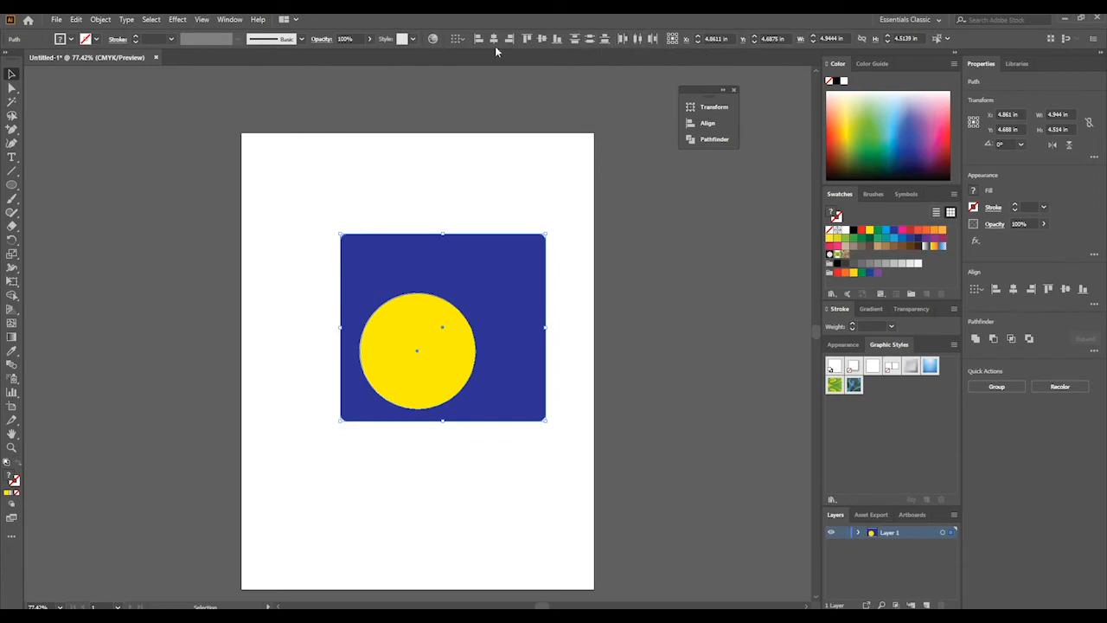
{"action": "mouse_move", "coordinate": [492, 38]}
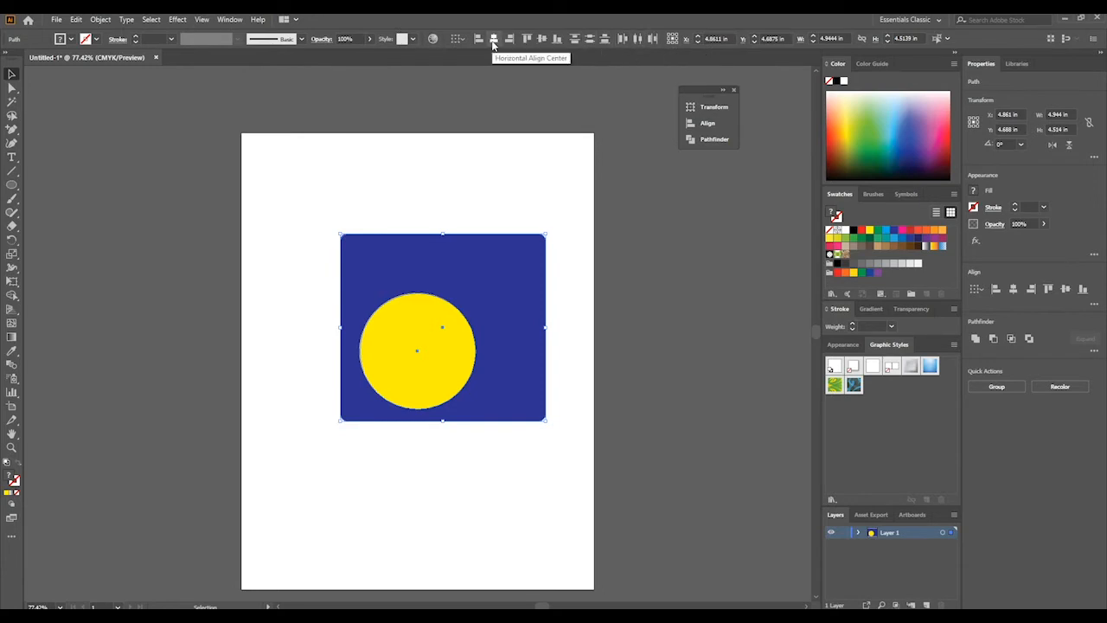
{"action": "left_click", "coordinate": [492, 38]}
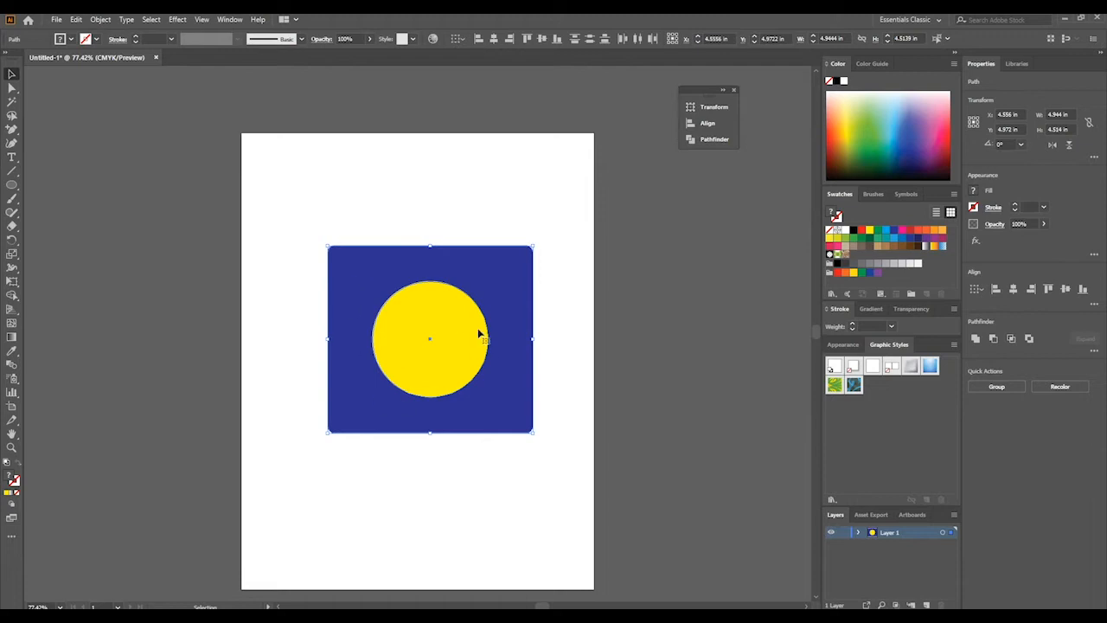
{"action": "mouse_move", "coordinate": [256, 266]}
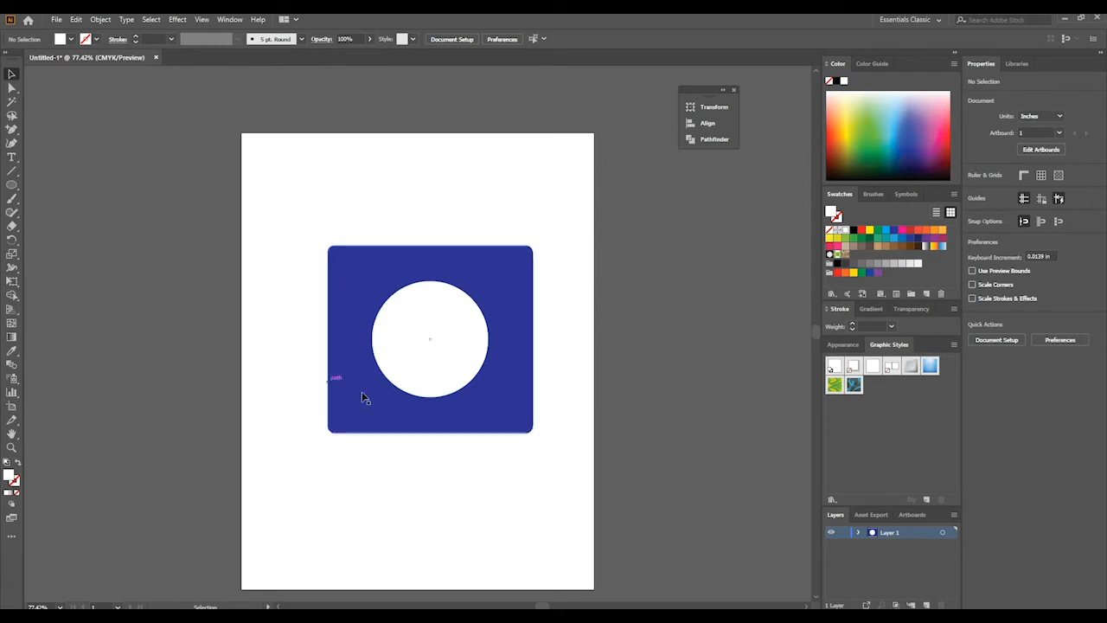
Select the blue rectangle together with the white circle
{"action": "left_click", "coordinate": [429, 339]}
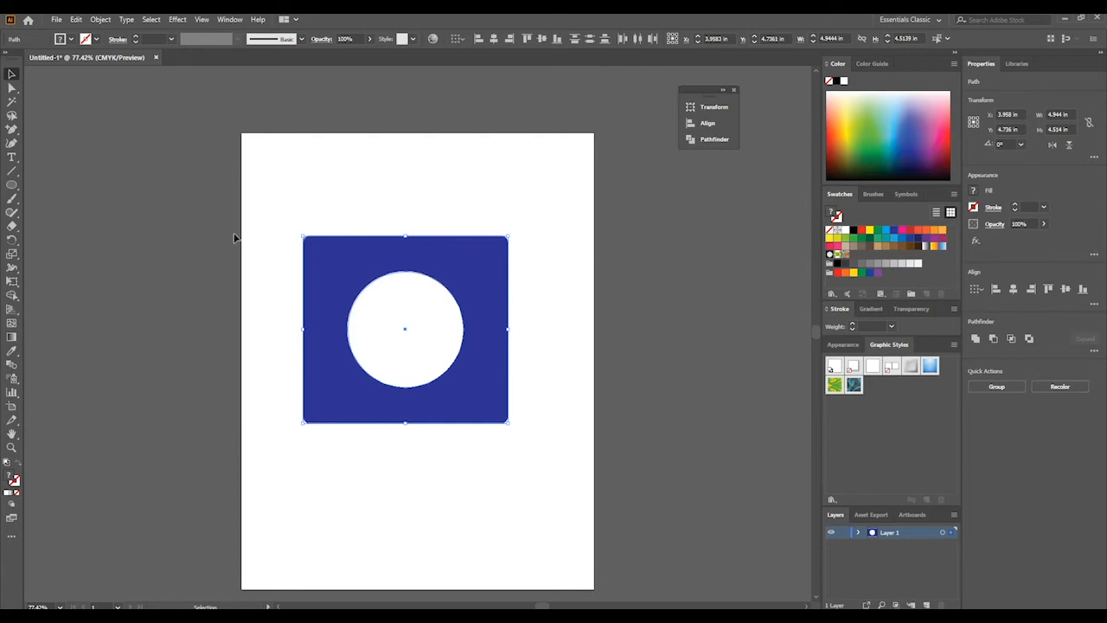
Show the Pathfinder panel and unite the rectangle and circle into one shape
{"action": "left_click", "coordinate": [228, 19]}
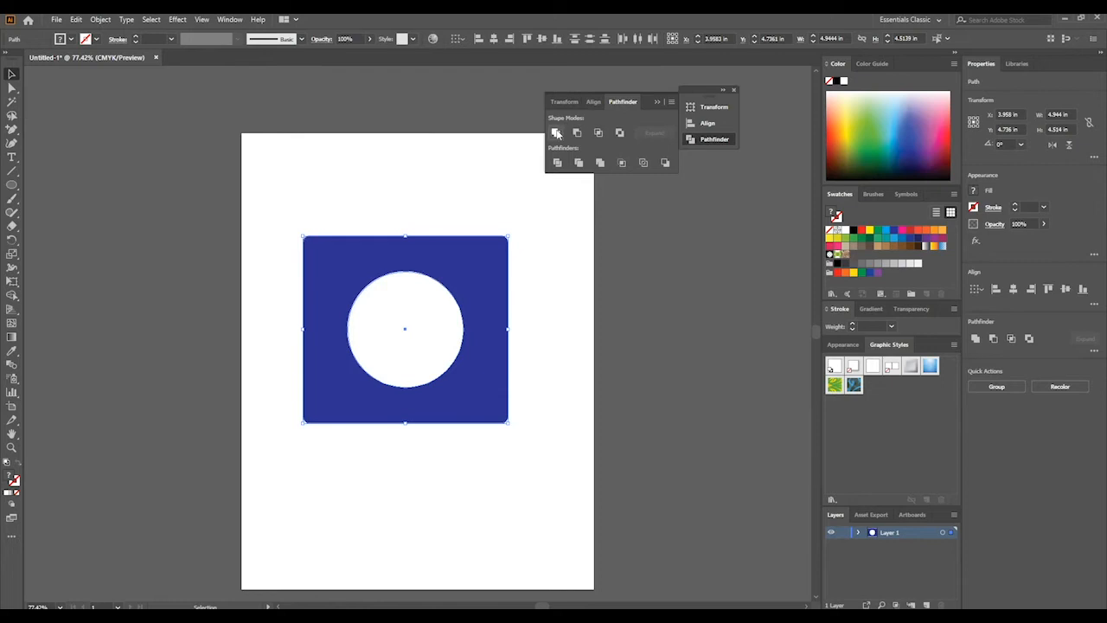
{"action": "mouse_move", "coordinate": [578, 132]}
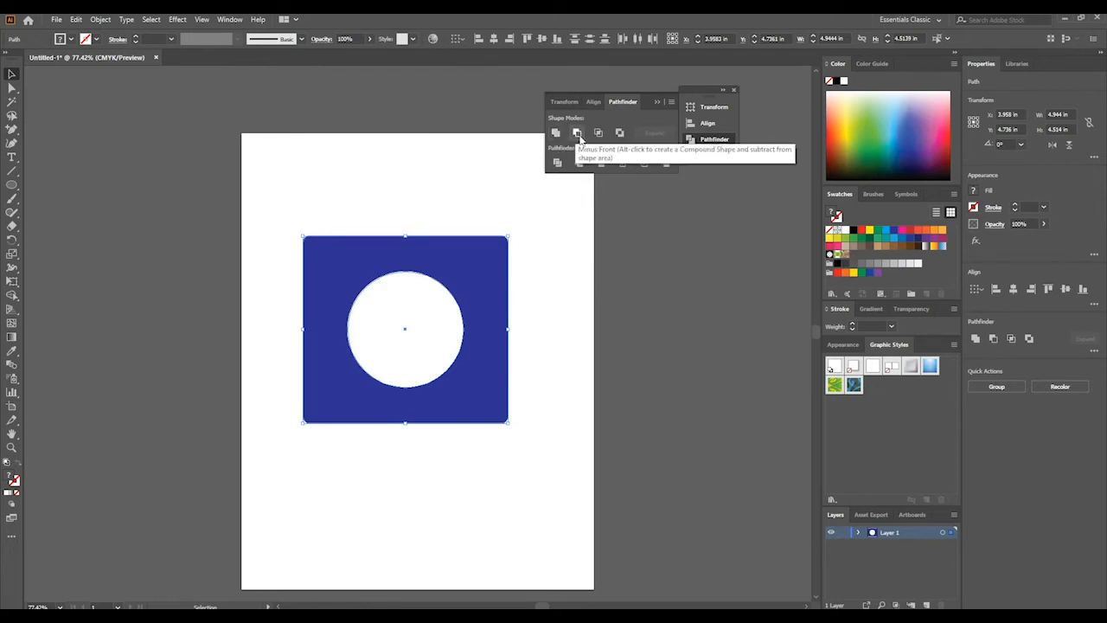
{"action": "mouse_move", "coordinate": [598, 131]}
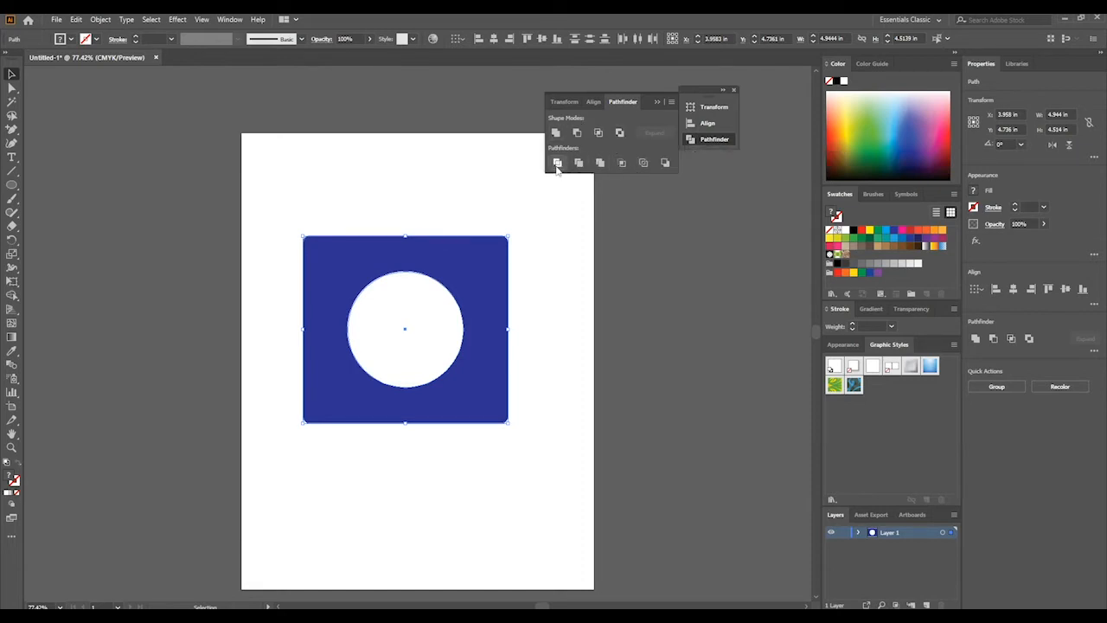
{"action": "mouse_move", "coordinate": [578, 163]}
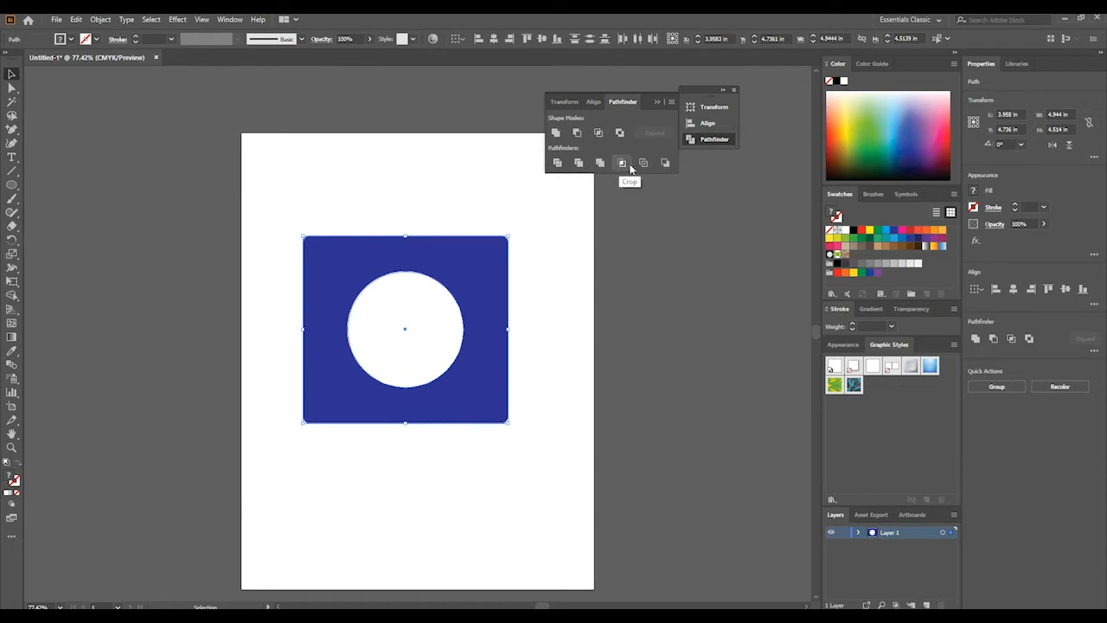
{"action": "mouse_move", "coordinate": [664, 162]}
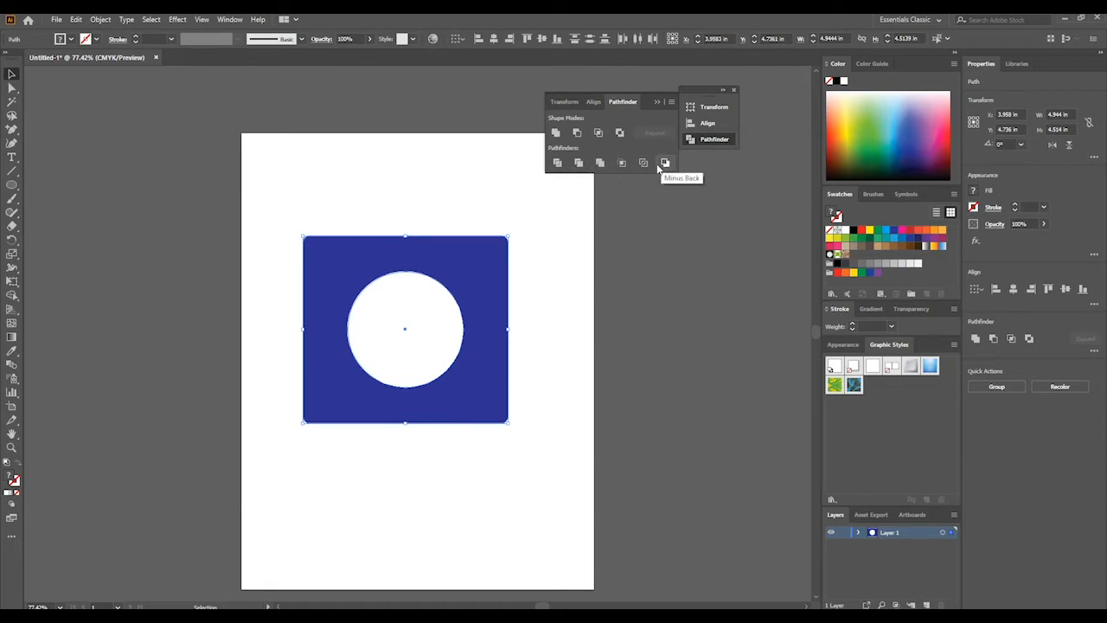
{"action": "mouse_move", "coordinate": [557, 163]}
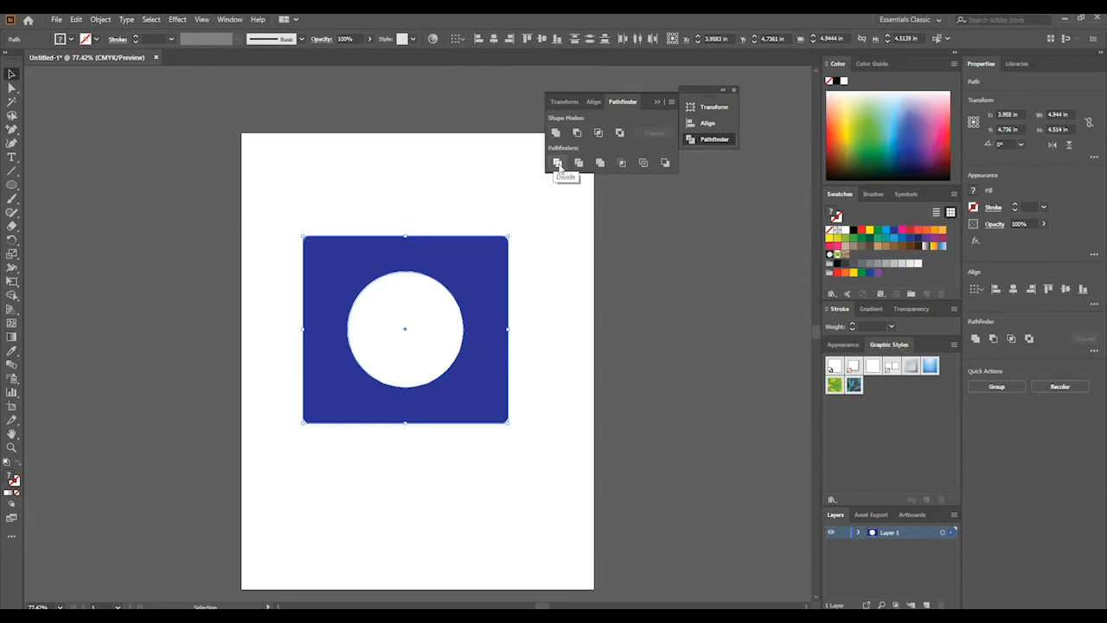
{"action": "mouse_move", "coordinate": [555, 132]}
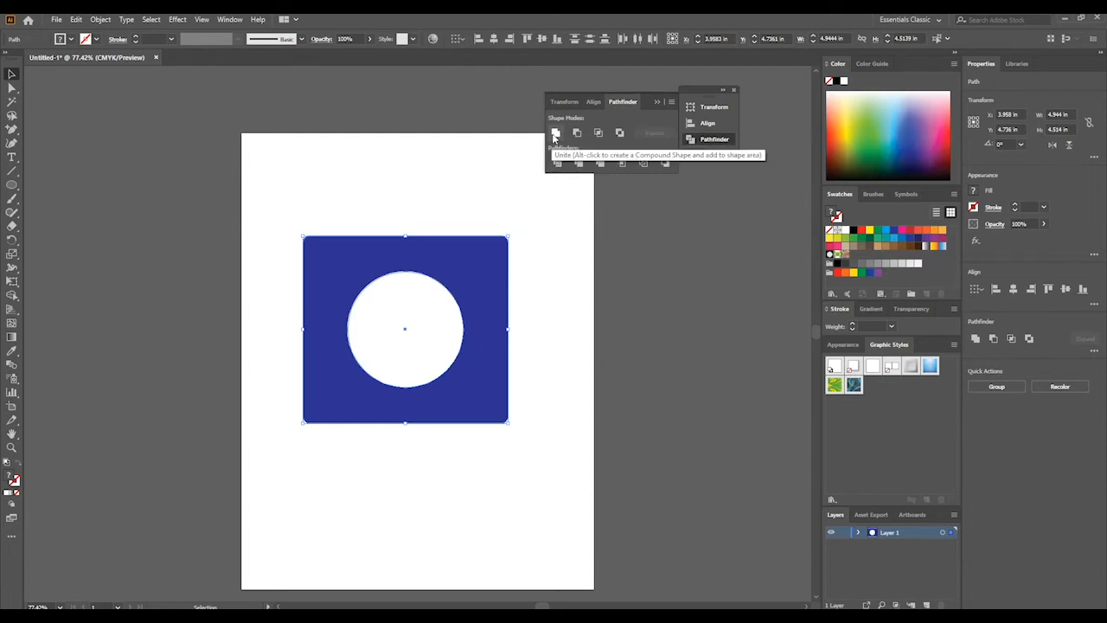
{"action": "left_click", "coordinate": [557, 132]}
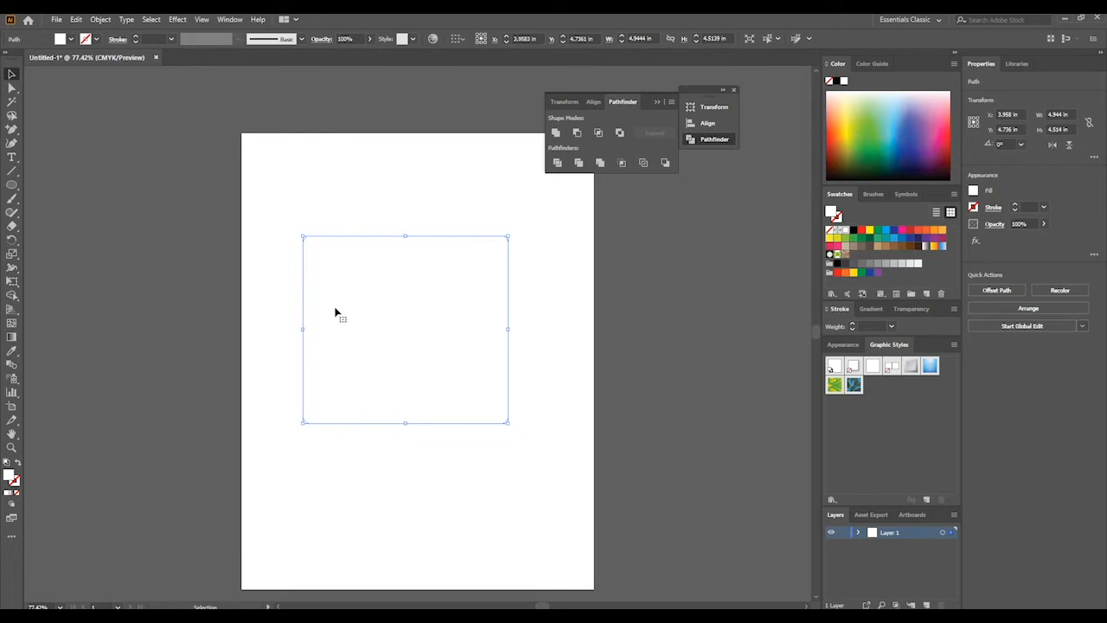
{"action": "mouse_move", "coordinate": [446, 332]}
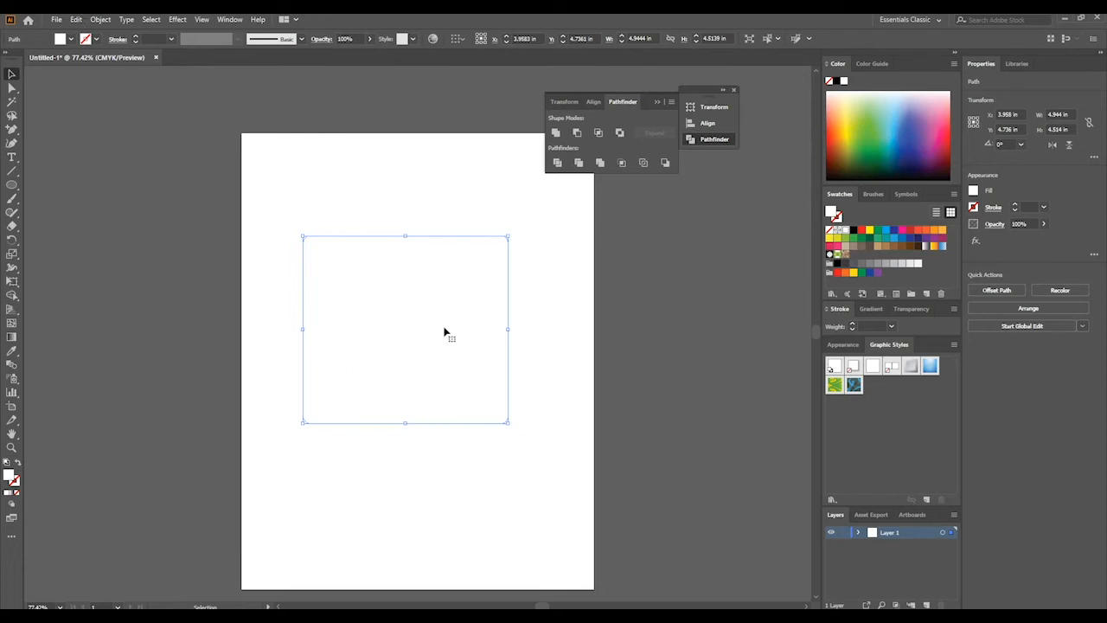
{"action": "mouse_move", "coordinate": [433, 372]}
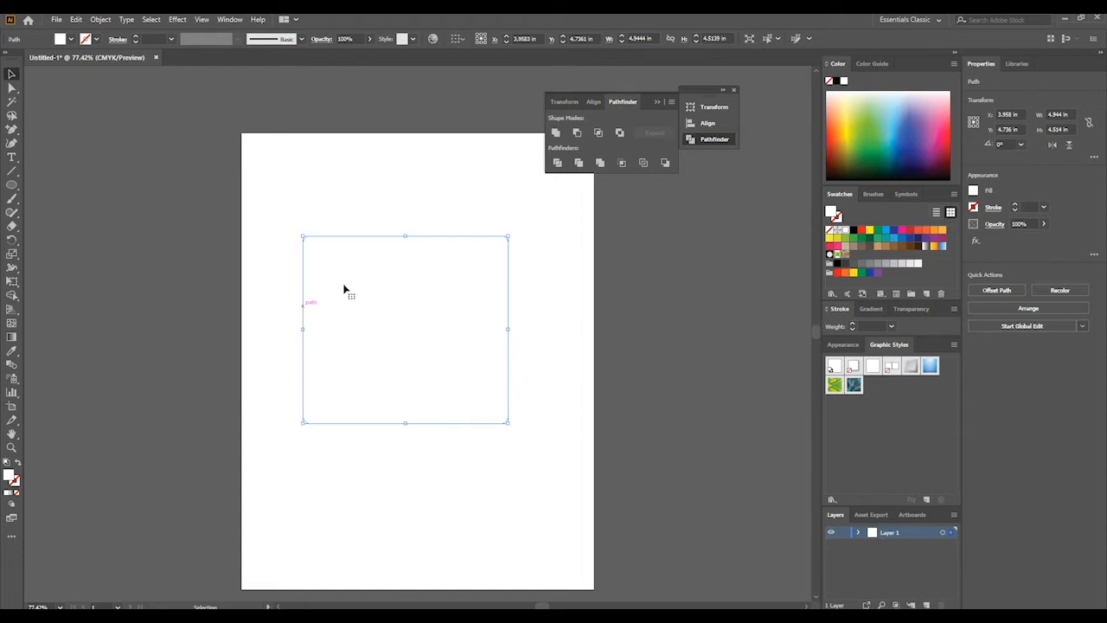
{"action": "mouse_move", "coordinate": [384, 242]}
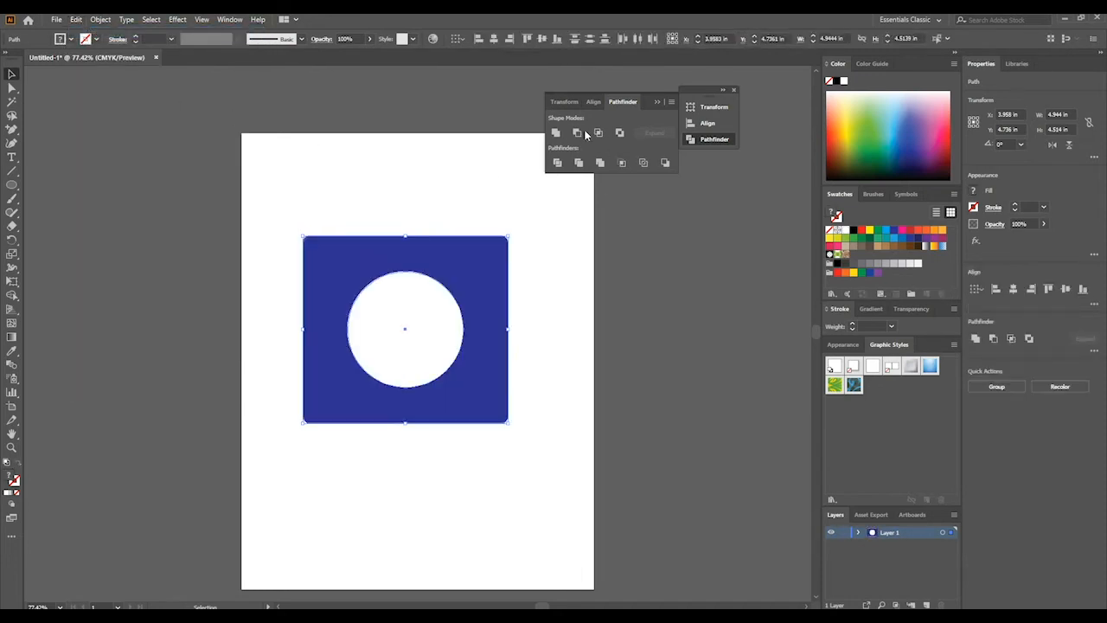
{"action": "mouse_move", "coordinate": [578, 131]}
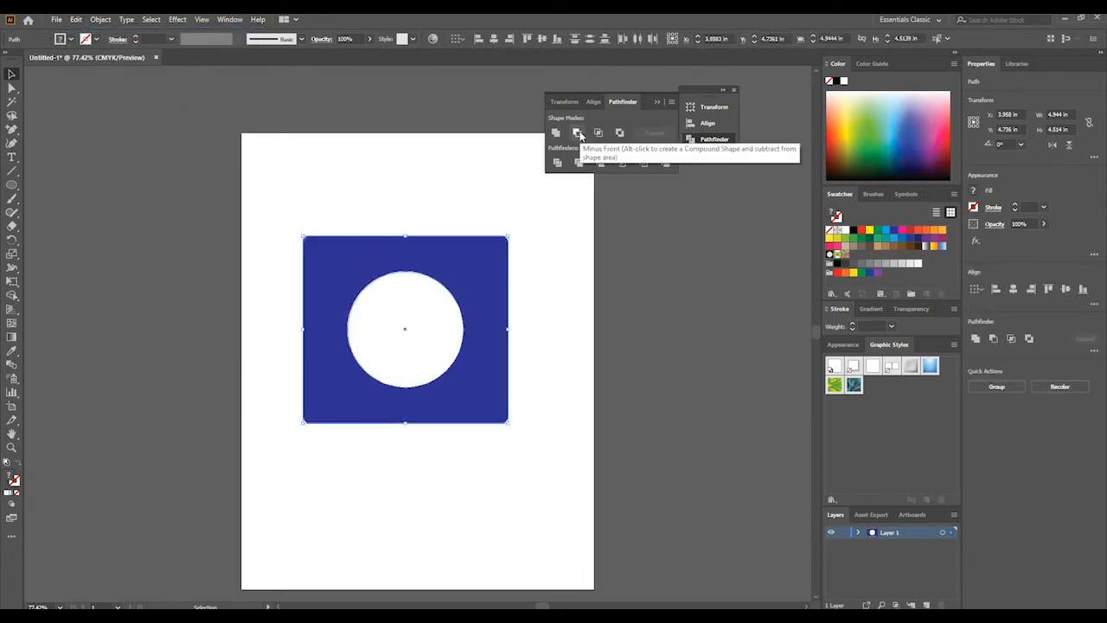
{"action": "left_click", "coordinate": [578, 132]}
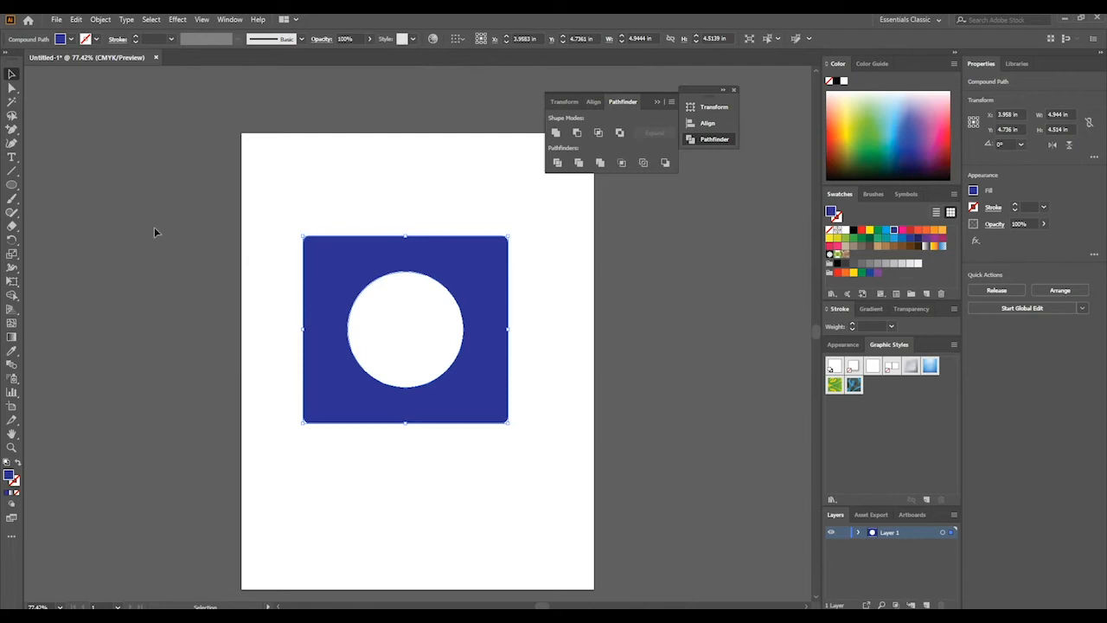
{"action": "left_click_drag", "start_coordinate": [404, 329], "coordinate": [208, 338]}
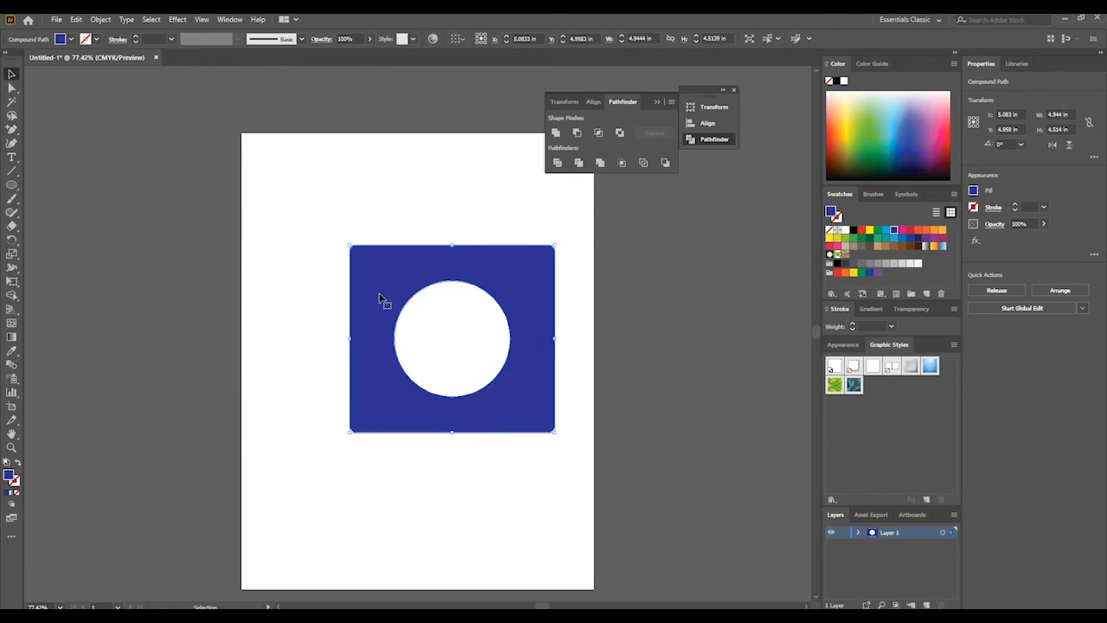
{"action": "left_click_drag", "start_coordinate": [451, 338], "coordinate": [173, 332]}
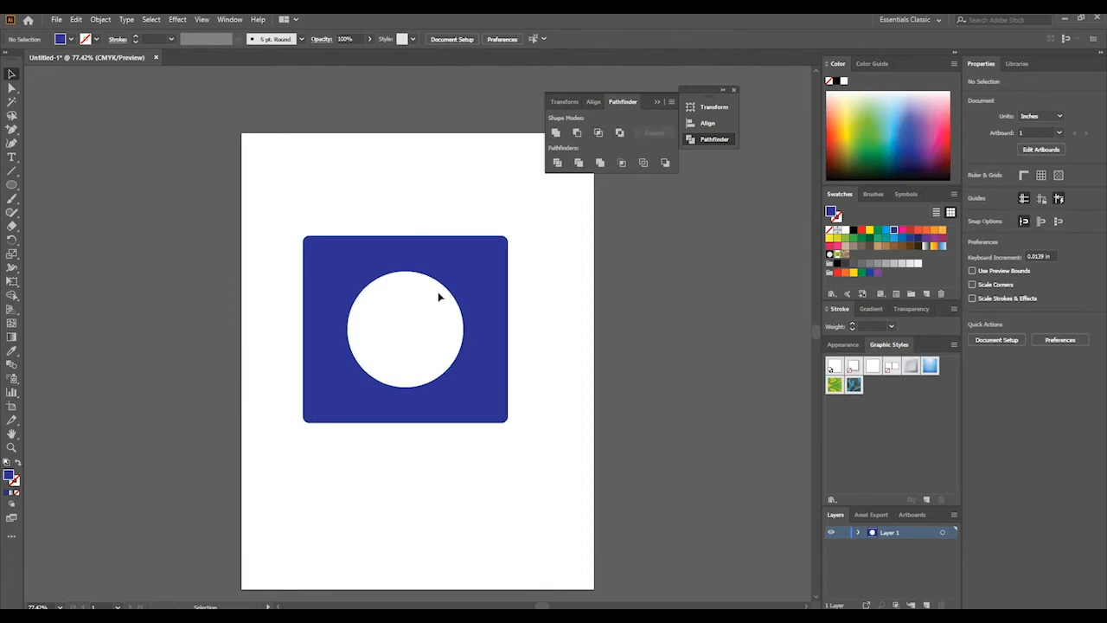
Divide the artwork into pieces and pull the white circle out to the right
{"action": "left_click", "coordinate": [405, 328]}
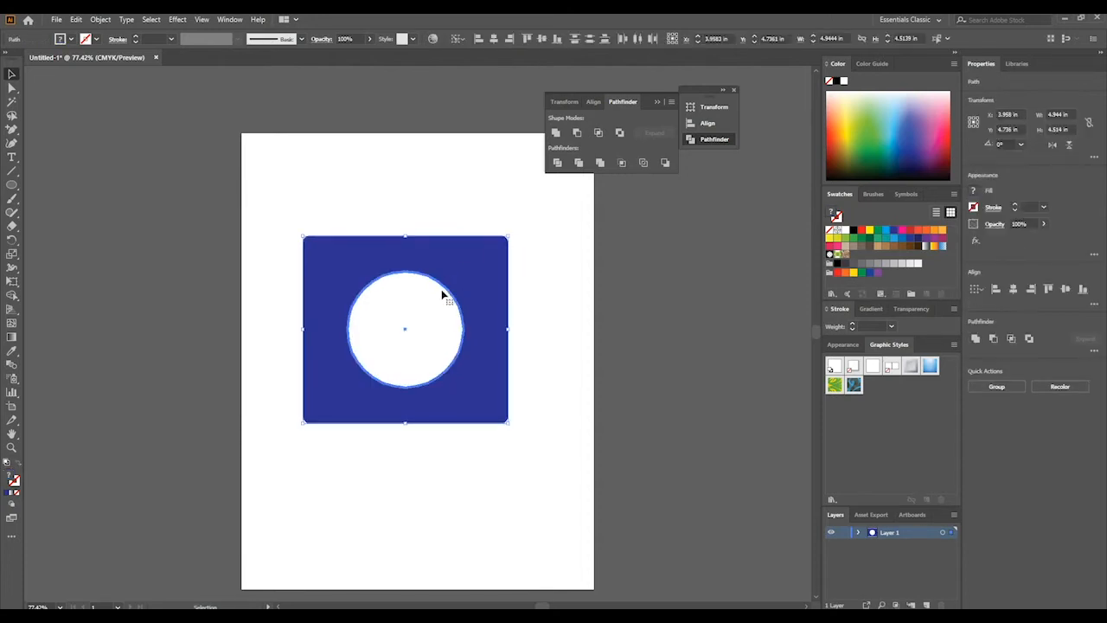
{"action": "left_click", "coordinate": [277, 434]}
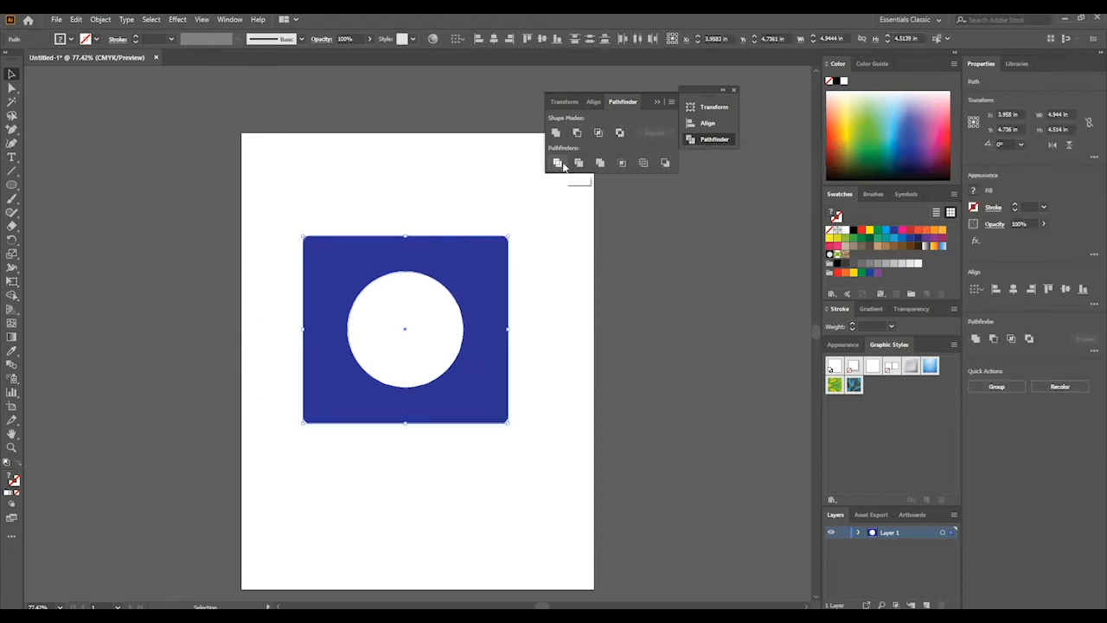
{"action": "mouse_move", "coordinate": [557, 163]}
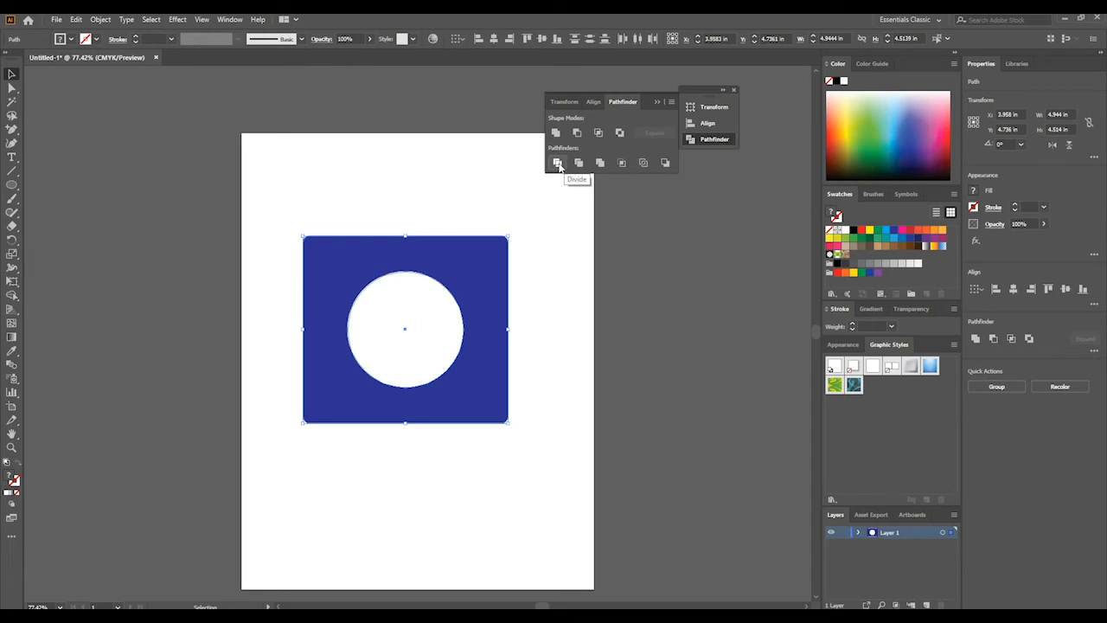
{"action": "mouse_move", "coordinate": [577, 162]}
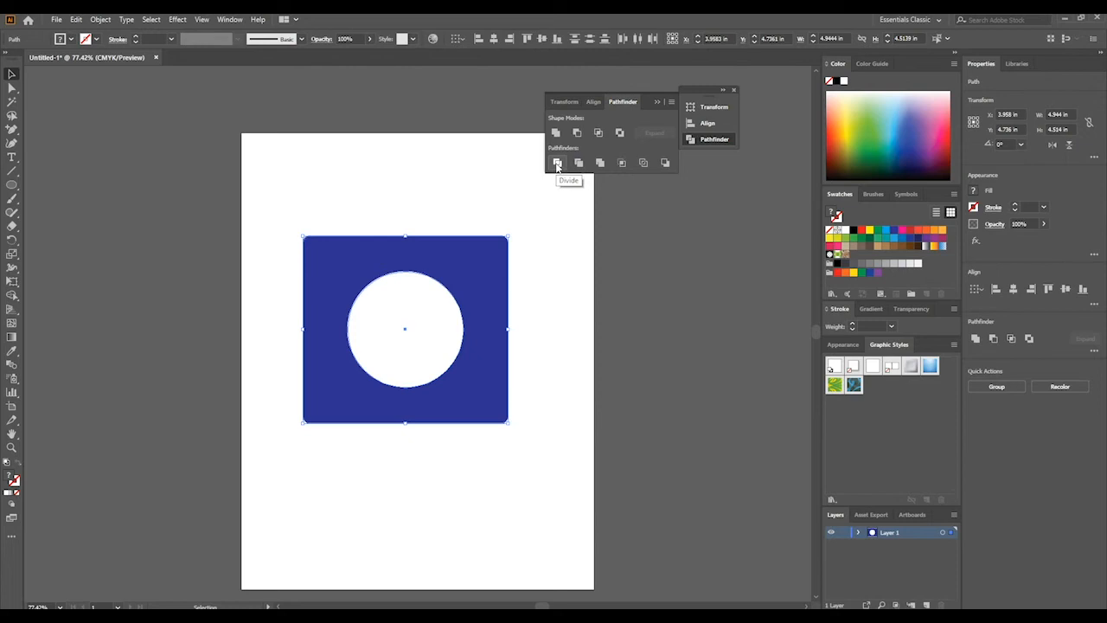
{"action": "left_click", "coordinate": [557, 162]}
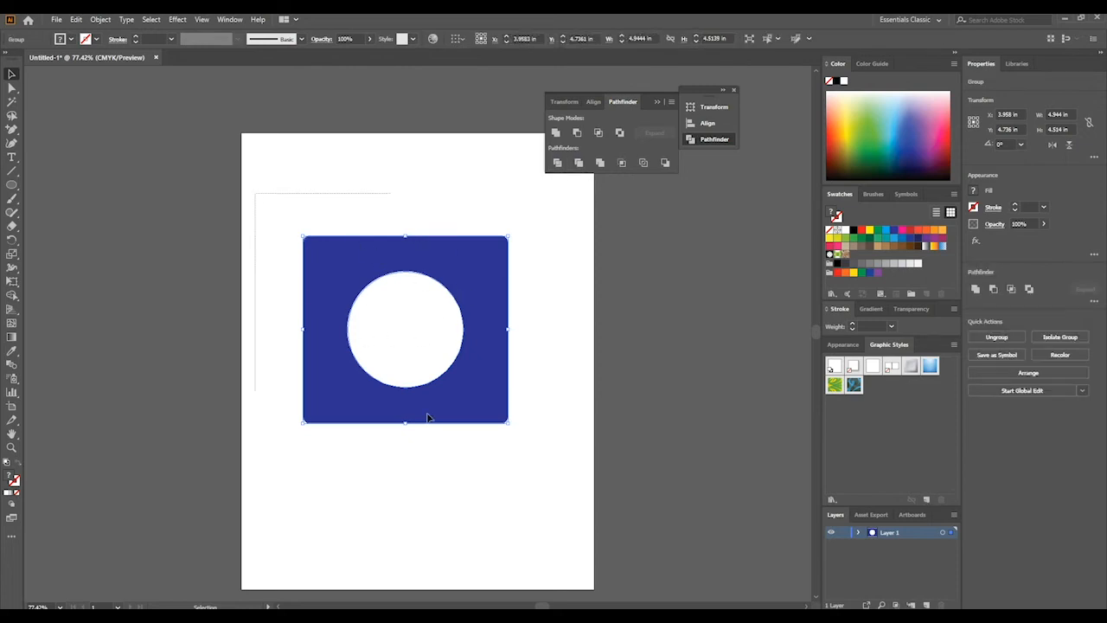
{"action": "mouse_move", "coordinate": [413, 395]}
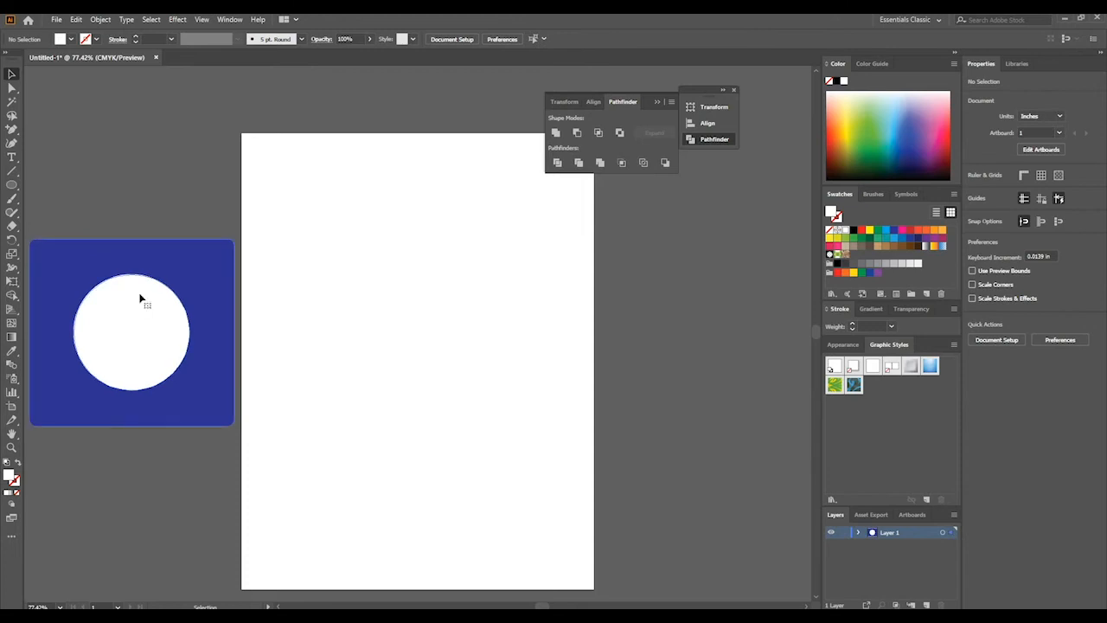
{"action": "double_click", "coordinate": [138, 329]}
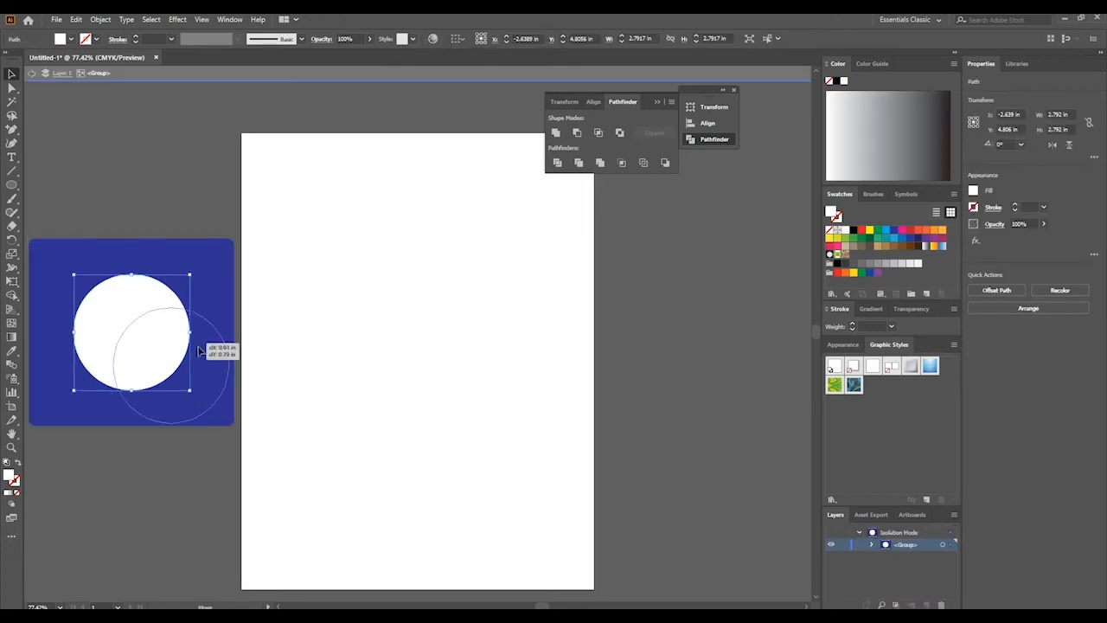
{"action": "left_click_drag", "start_coordinate": [129, 332], "coordinate": [737, 332]}
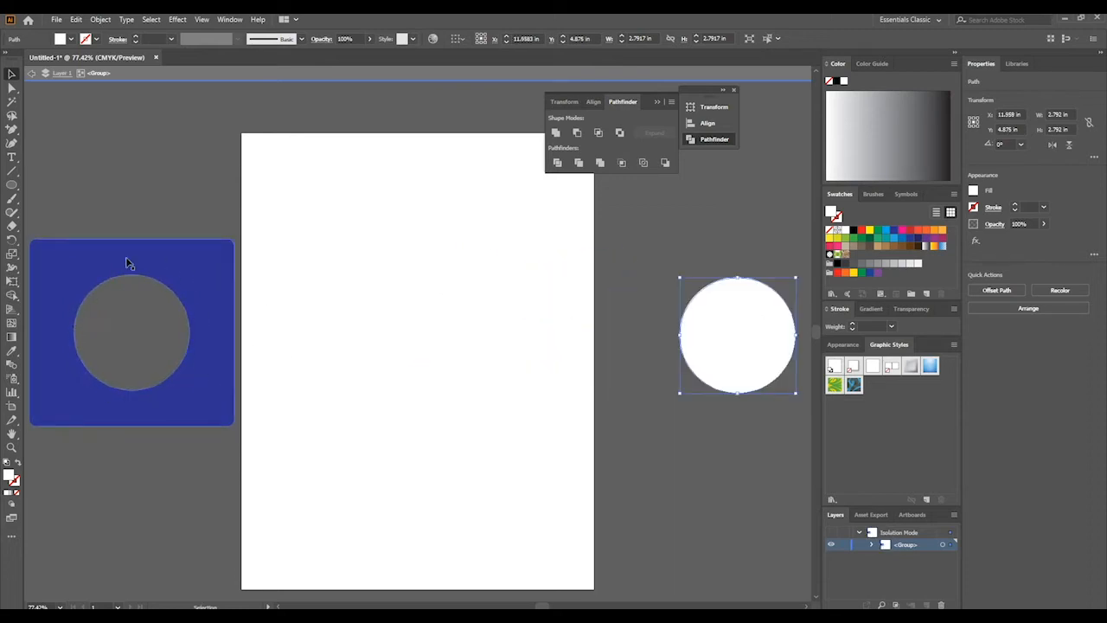
{"action": "mouse_move", "coordinate": [147, 277]}
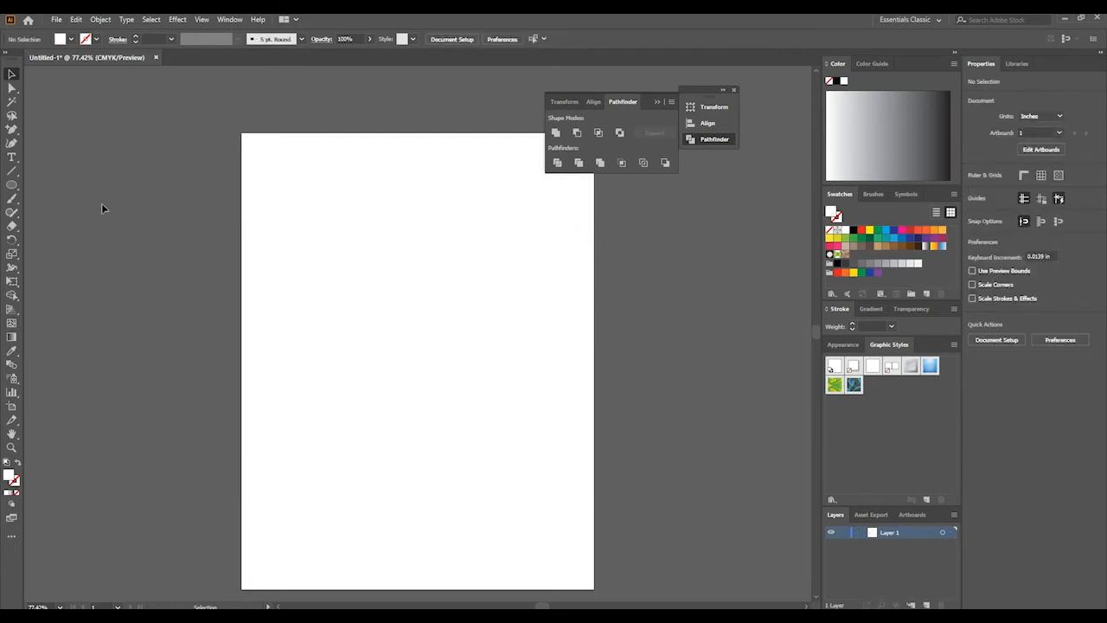
{"action": "mouse_move", "coordinate": [578, 163]}
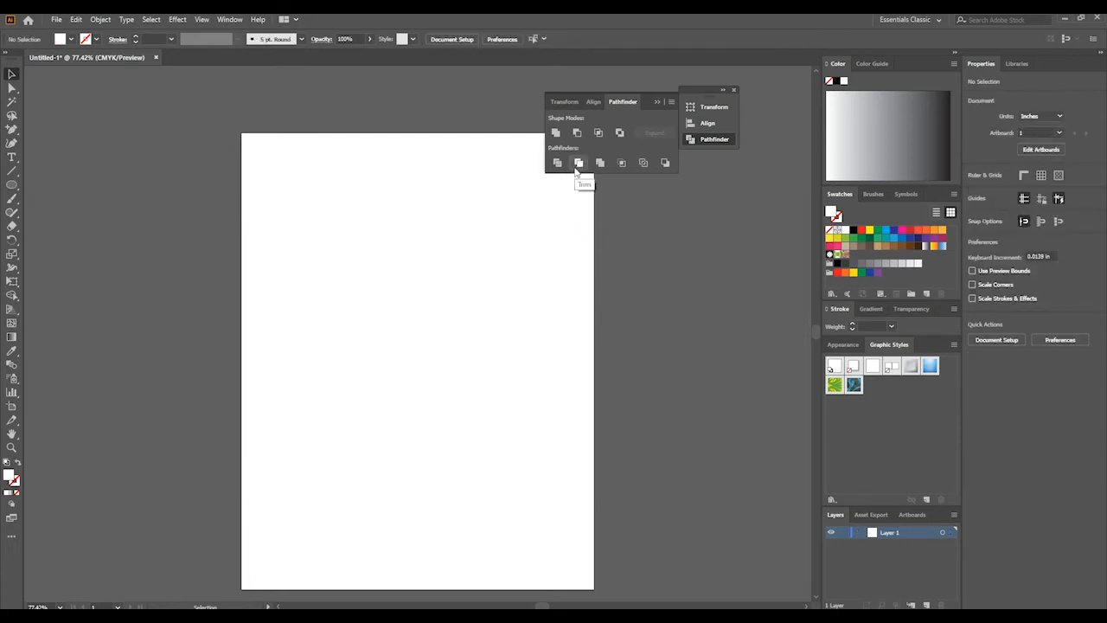
{"action": "mouse_move", "coordinate": [598, 163]}
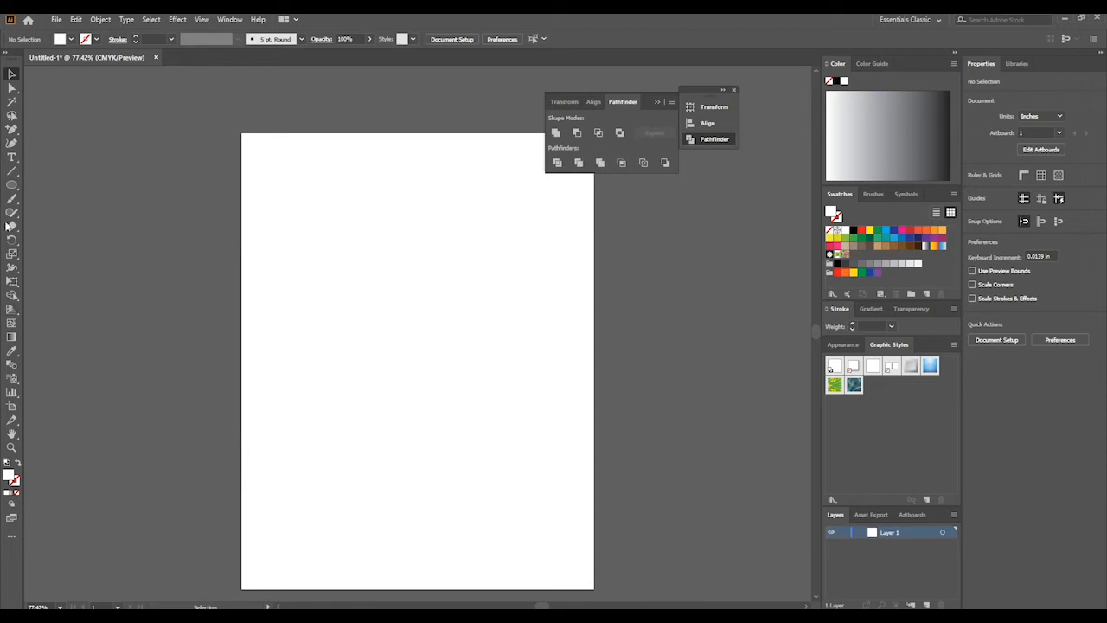
Switch to the Rectangle tool for the new red shape
{"action": "left_click", "coordinate": [12, 183]}
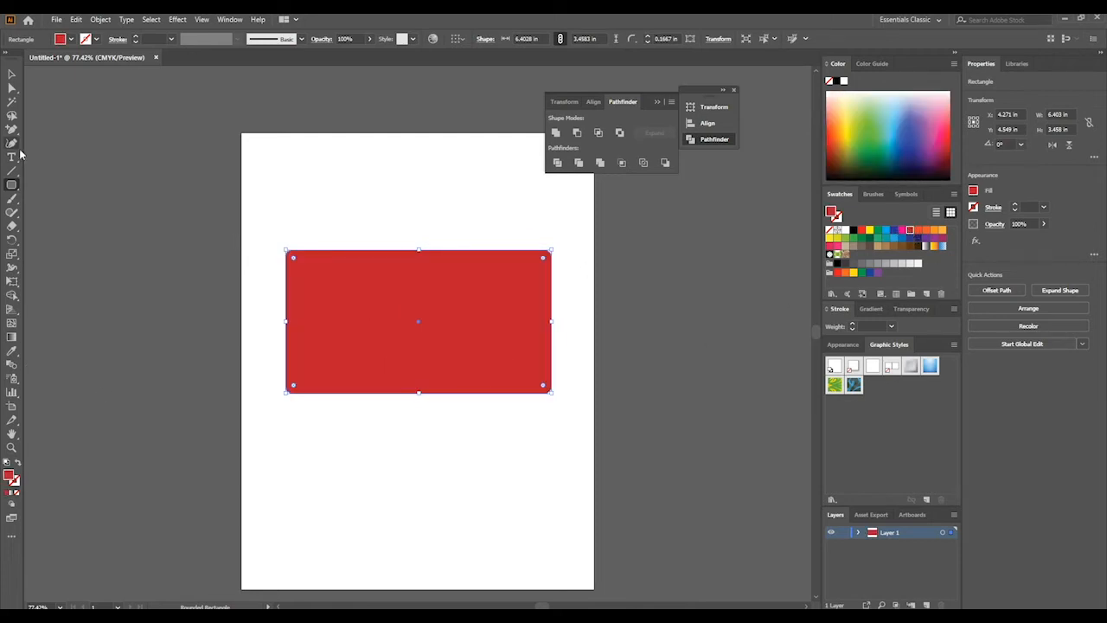
Create bold 200 pt EVO lettering and move it onto the red rectangle
{"action": "left_click", "coordinate": [12, 155]}
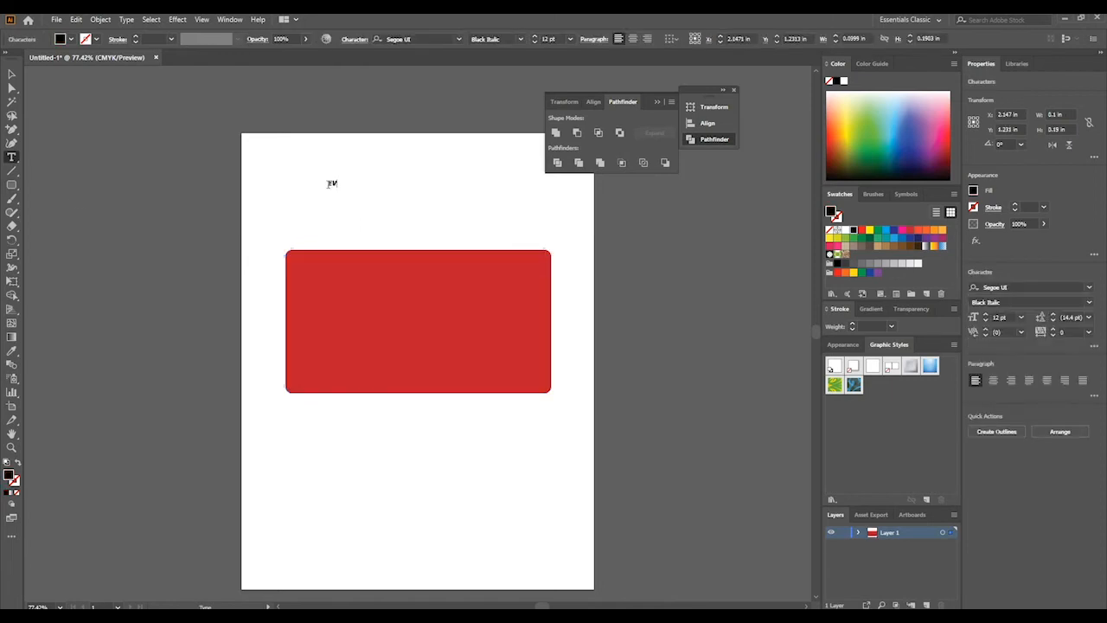
{"action": "type", "text": "O"}
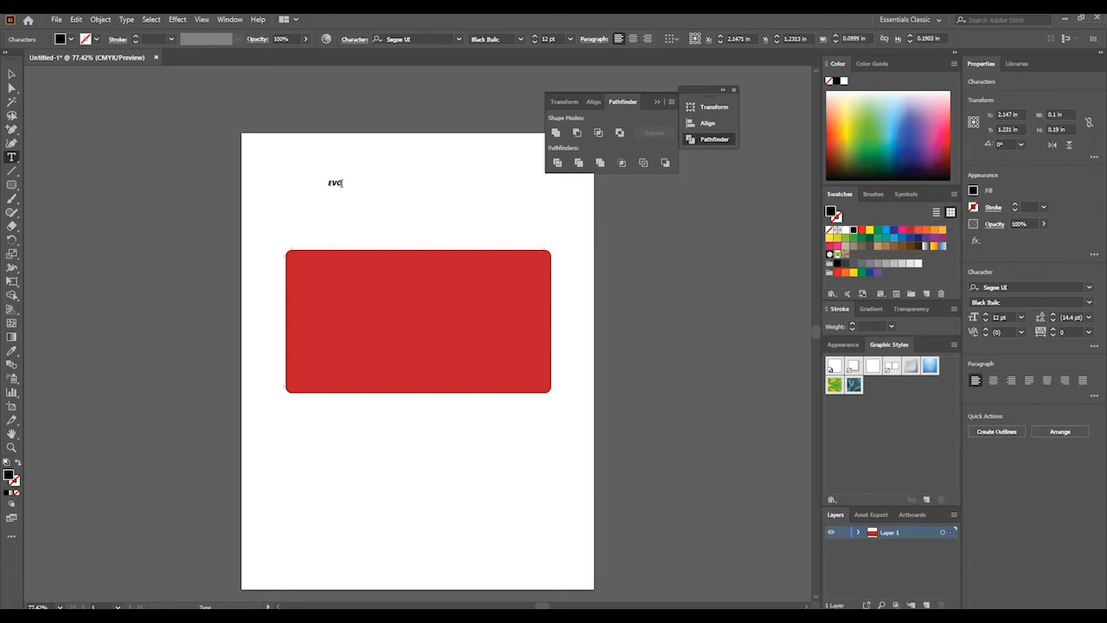
{"action": "double_click", "coordinate": [335, 183]}
{"action": "type", "text": "200"}
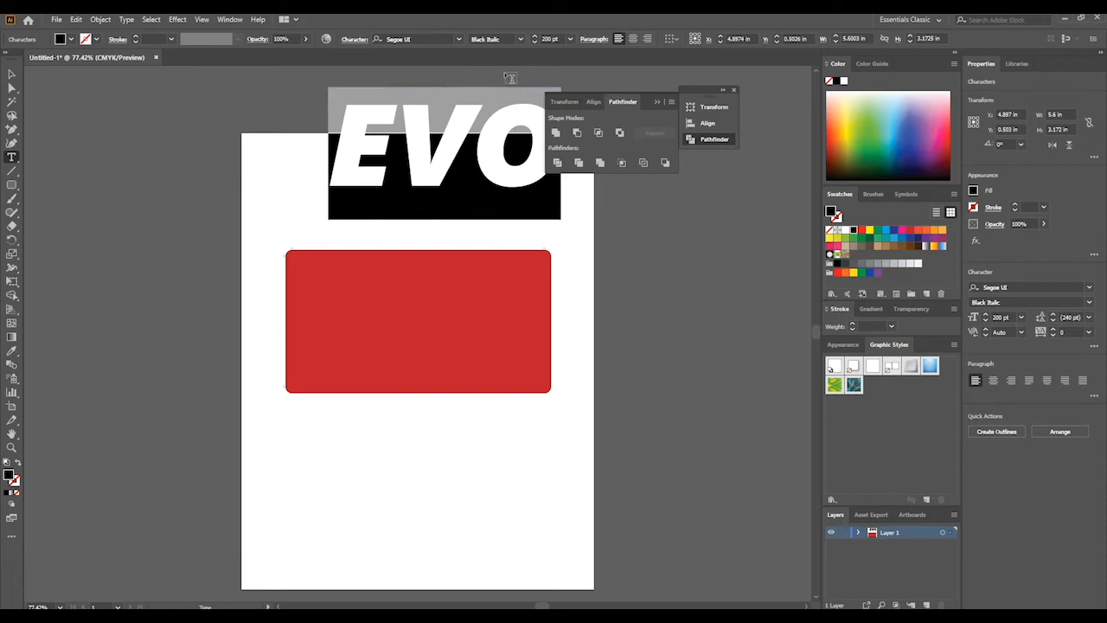
{"action": "left_click_drag", "start_coordinate": [443, 152], "coordinate": [398, 233]}
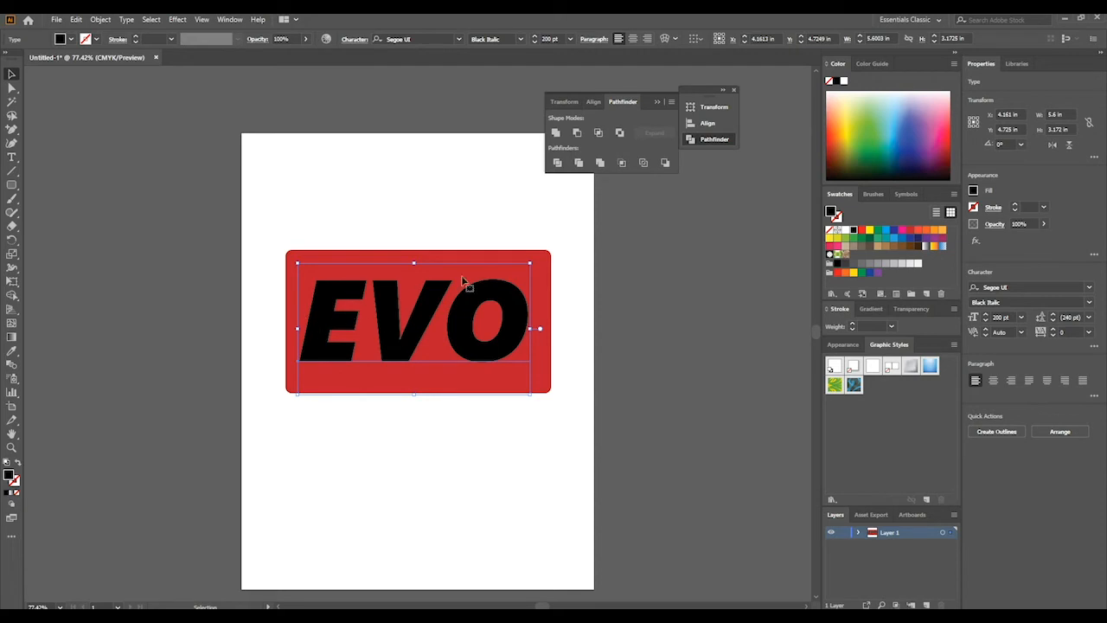
{"action": "mouse_move", "coordinate": [374, 287]}
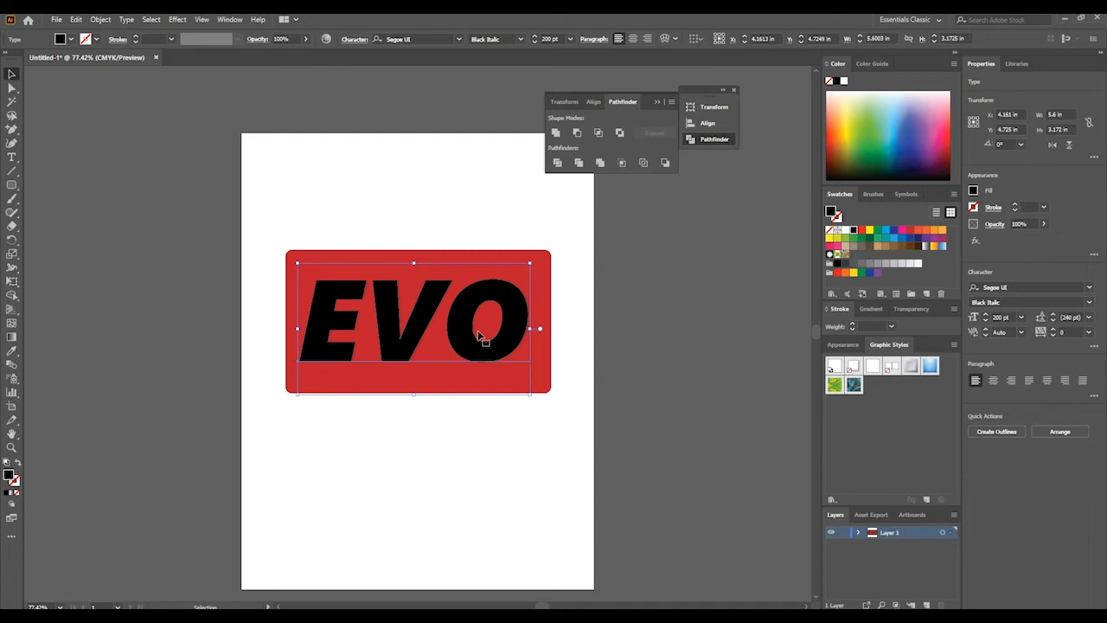
{"action": "mouse_move", "coordinate": [298, 292]}
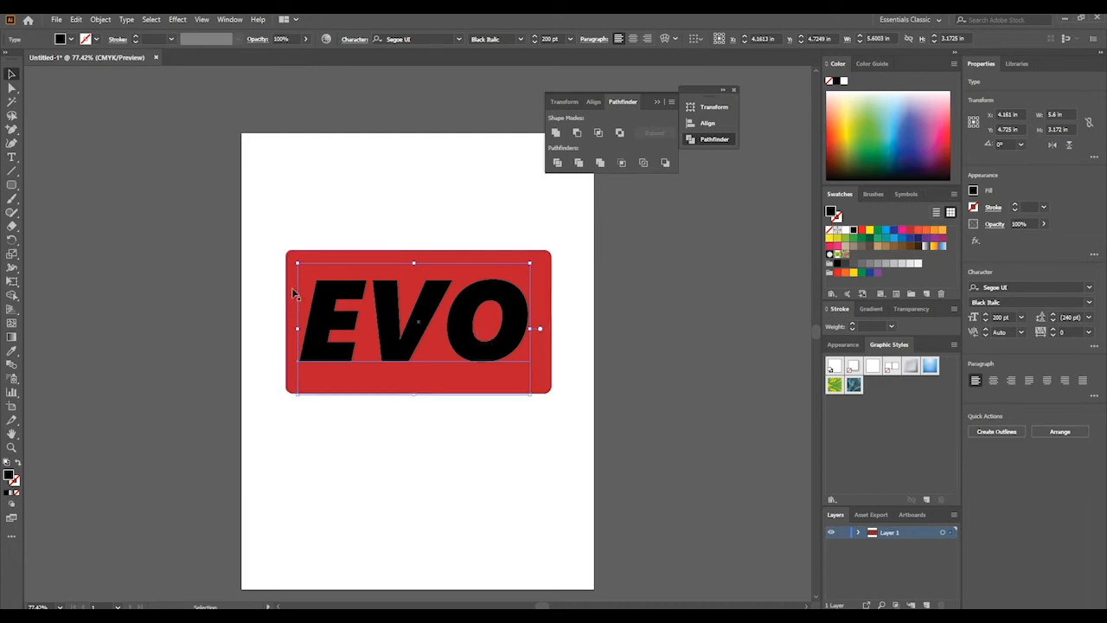
Convert the EVO text to vector outlines via Type > Create Outlines
{"action": "left_click", "coordinate": [127, 19]}
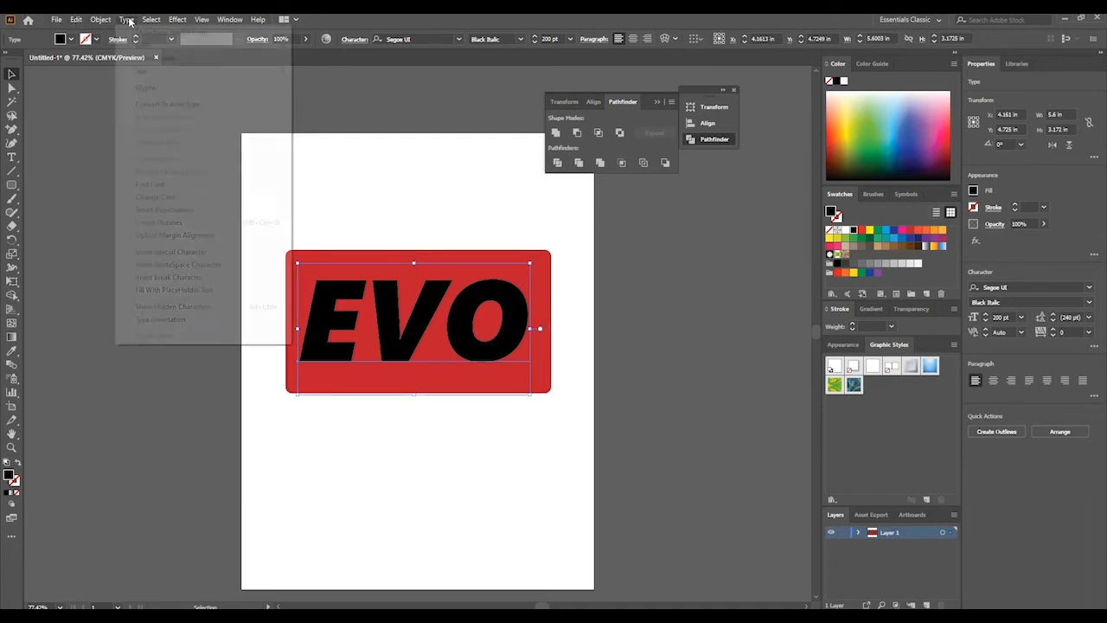
{"action": "left_click", "coordinate": [127, 19]}
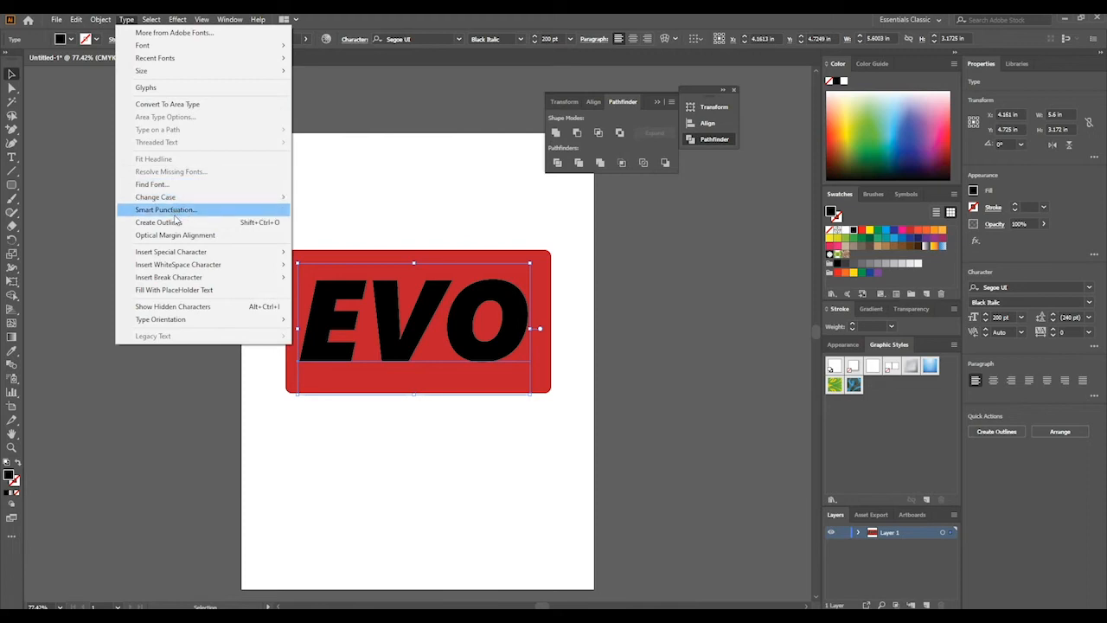
{"action": "mouse_move", "coordinate": [159, 221]}
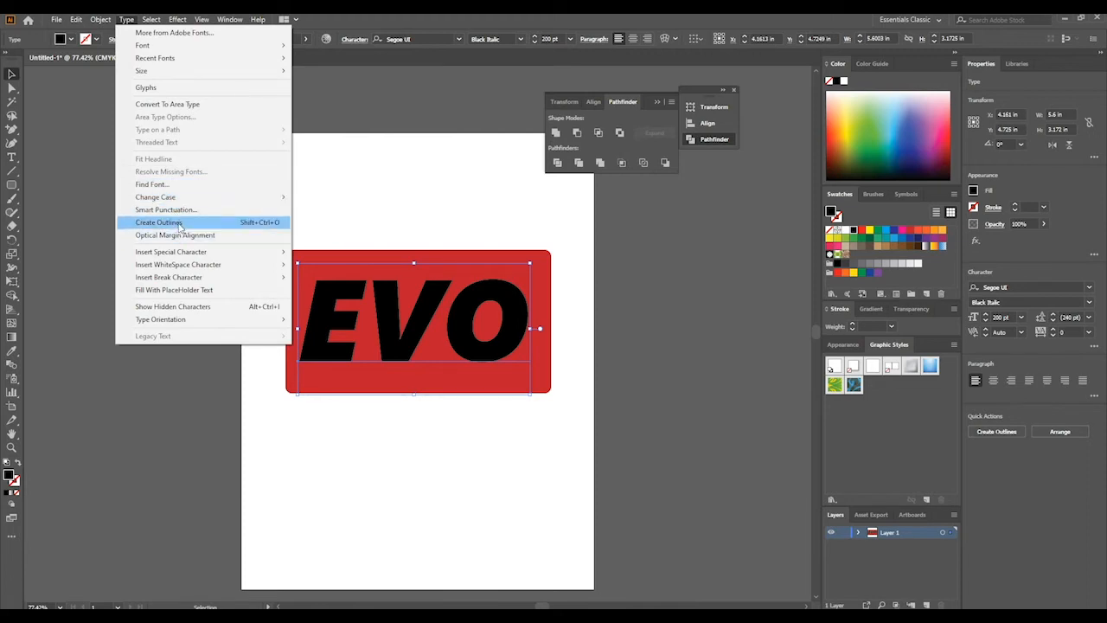
{"action": "left_click", "coordinate": [159, 221]}
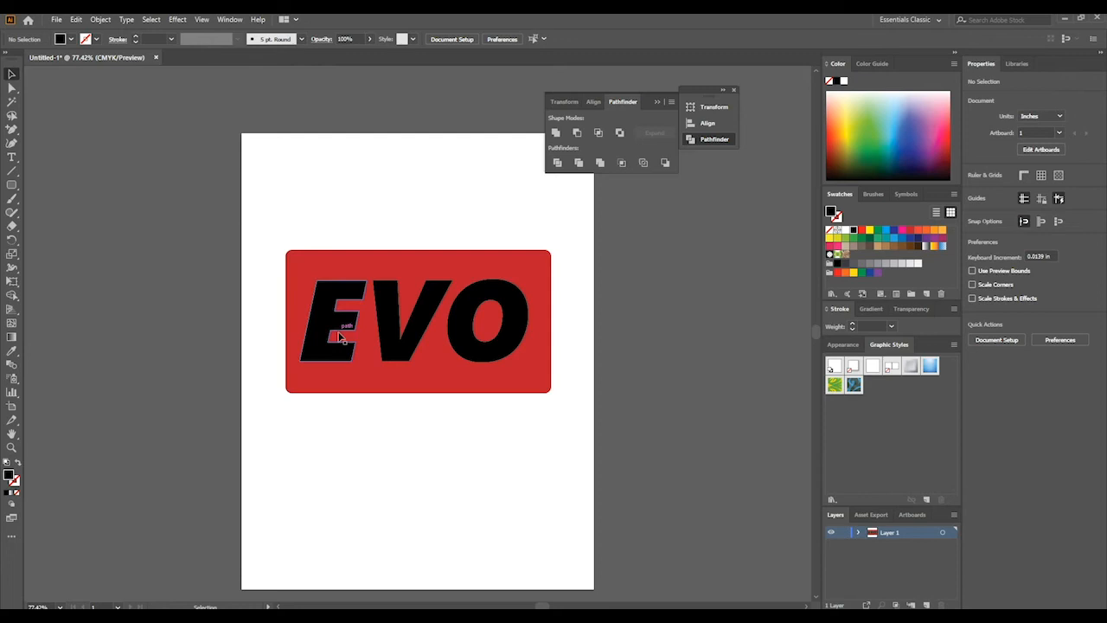
{"action": "left_click", "coordinate": [337, 337]}
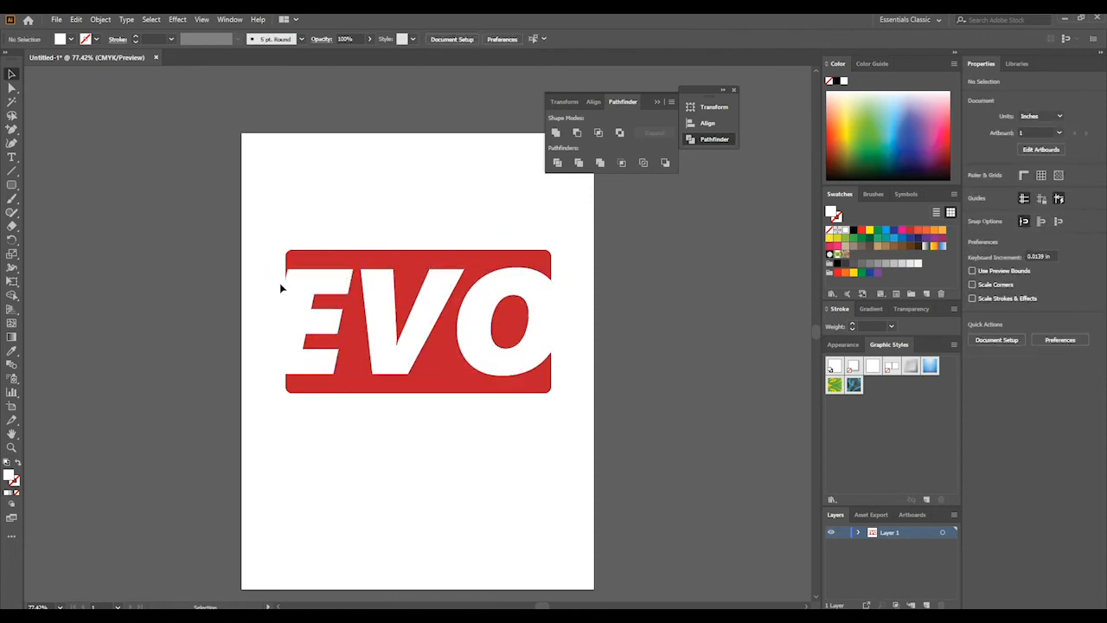
Move the EVO banner back onto the artboard and select the white letters
{"action": "left_click_drag", "start_coordinate": [415, 320], "coordinate": [176, 388]}
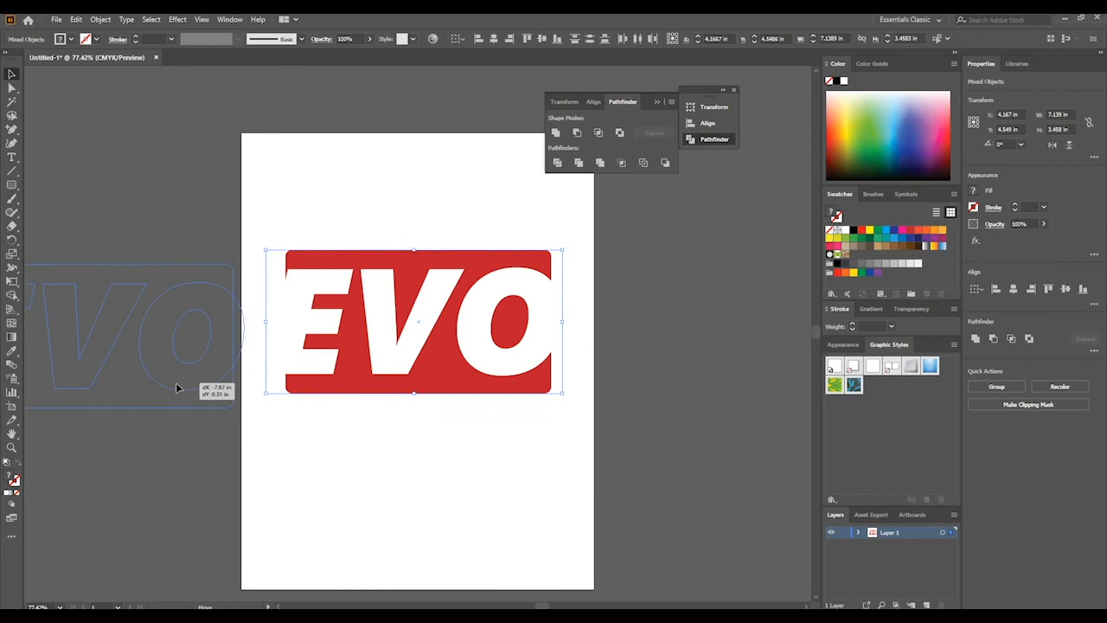
{"action": "left_click_drag", "start_coordinate": [415, 320], "coordinate": [130, 342]}
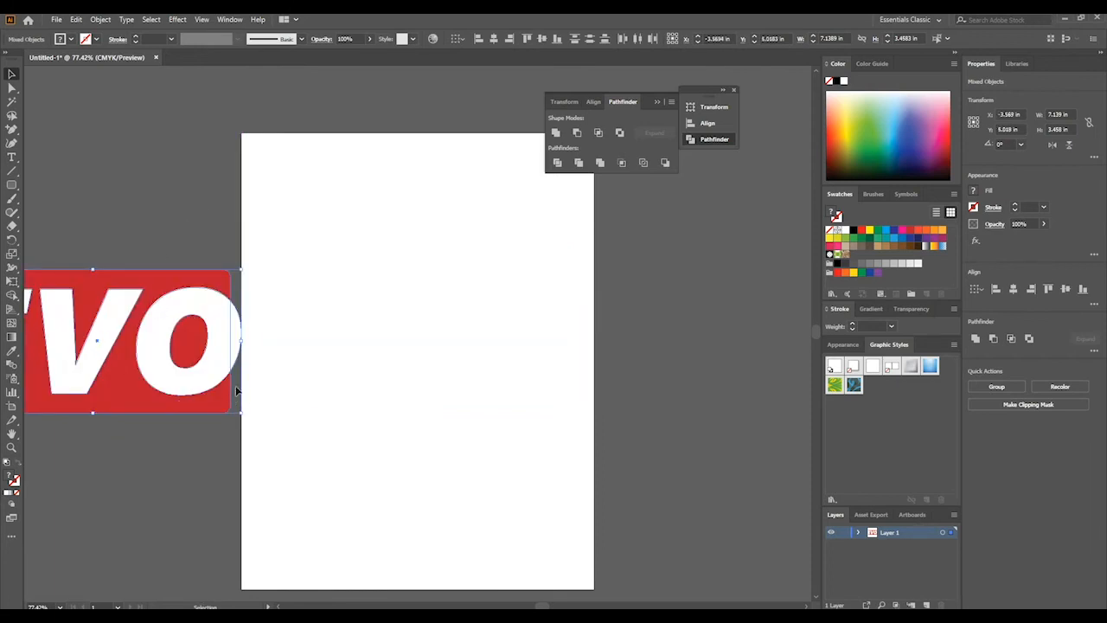
{"action": "mouse_move", "coordinate": [118, 384]}
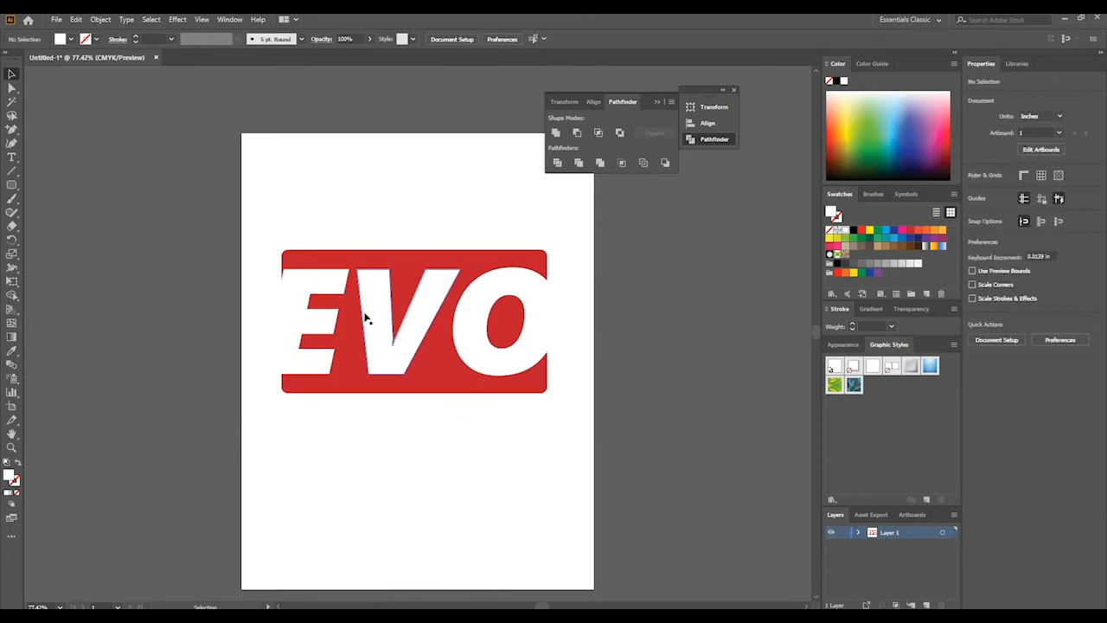
{"action": "left_click", "coordinate": [389, 320]}
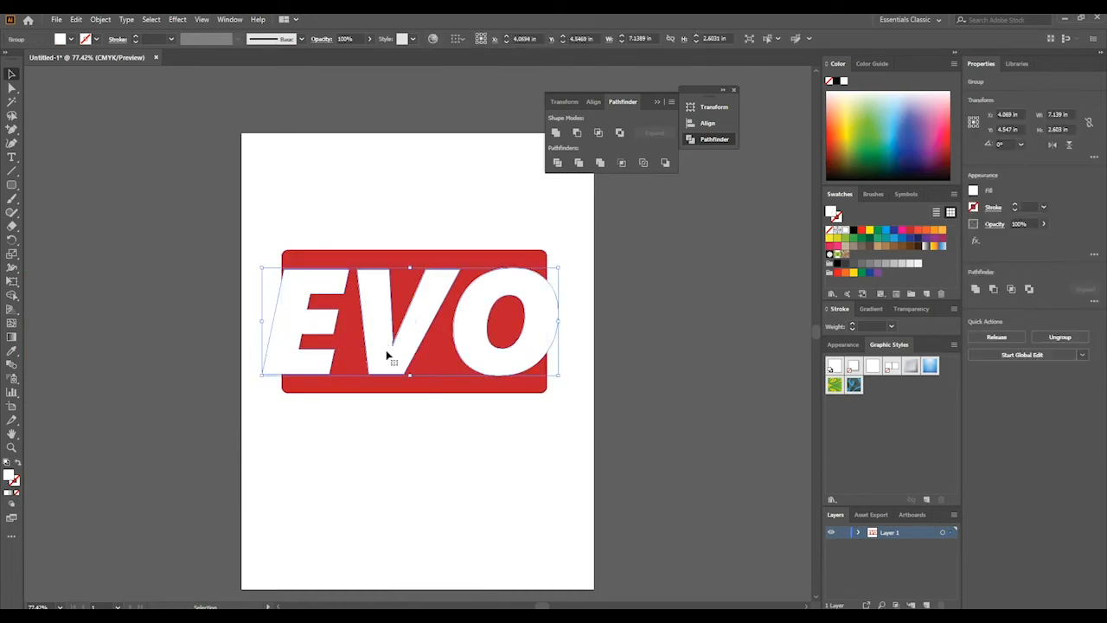
{"action": "mouse_move", "coordinate": [482, 256]}
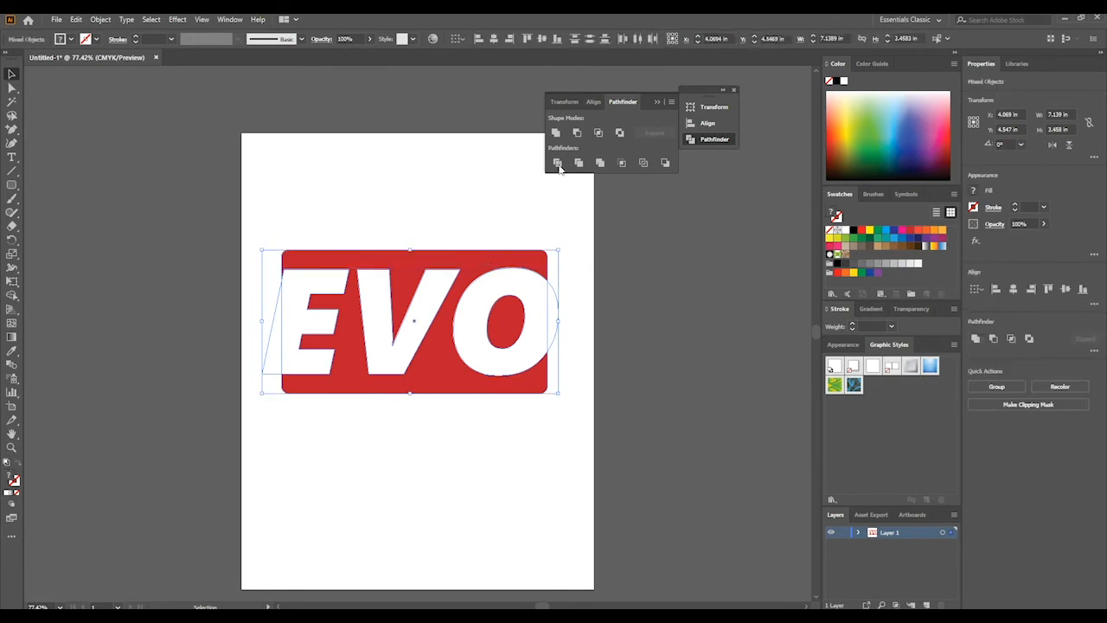
{"action": "mouse_move", "coordinate": [578, 132]}
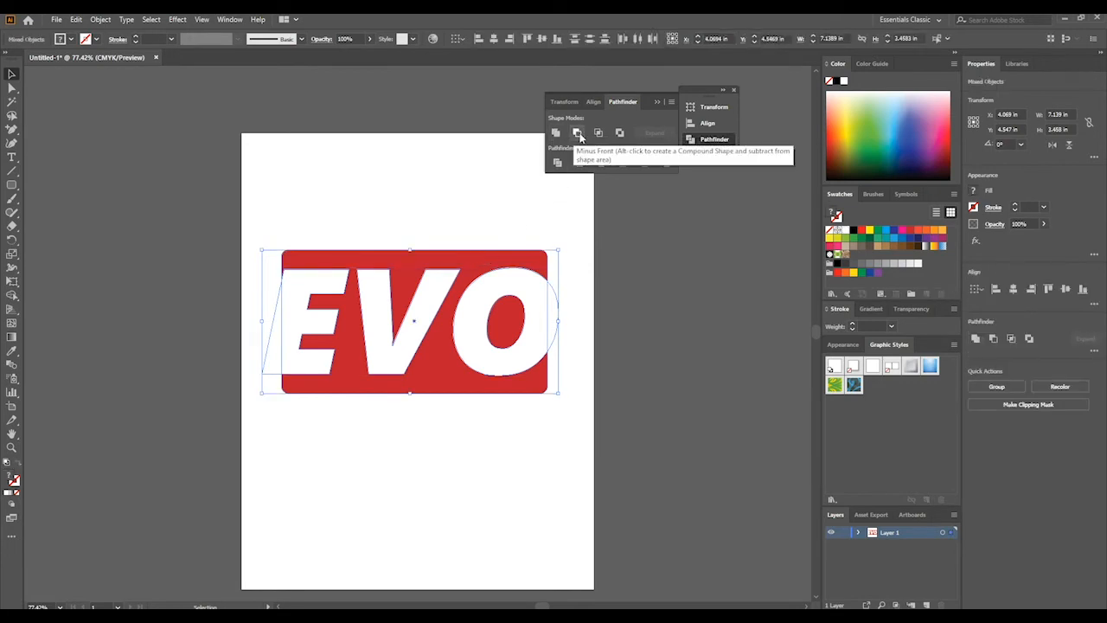
Knock the EVO letters out of the banner with Minus Front and reposition the logo
{"action": "left_click", "coordinate": [578, 131]}
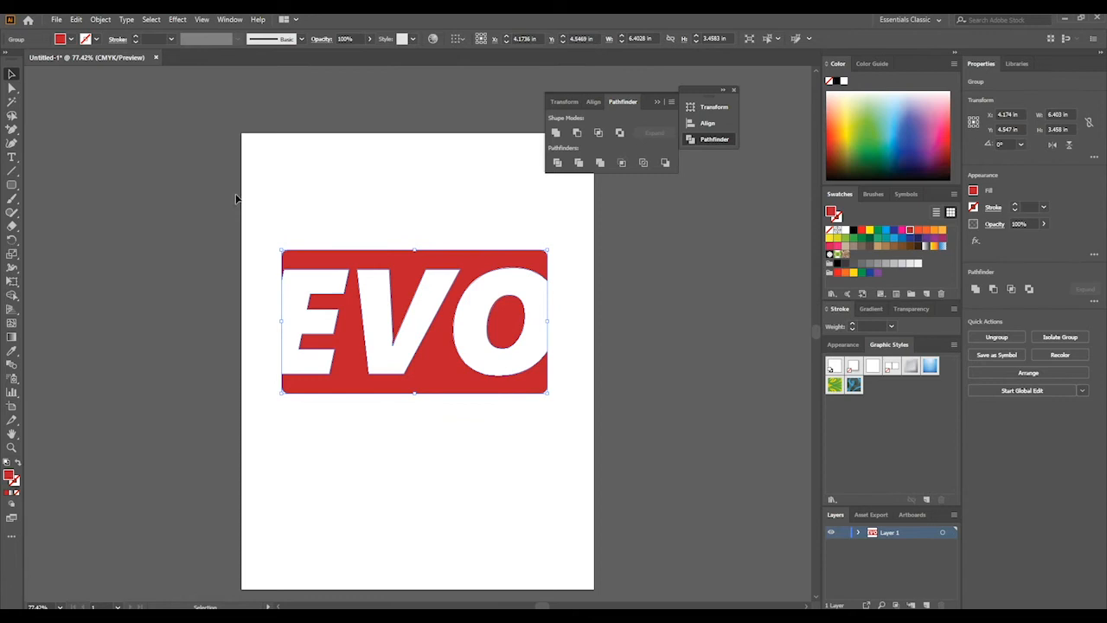
{"action": "left_click", "coordinate": [557, 218]}
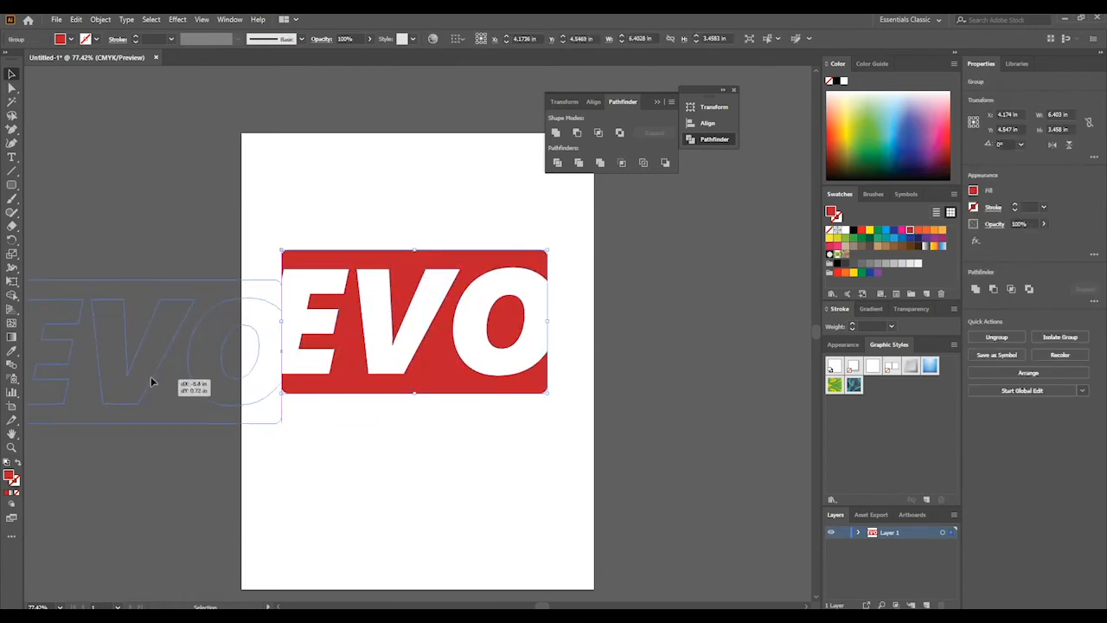
{"action": "left_click_drag", "start_coordinate": [415, 325], "coordinate": [130, 325]}
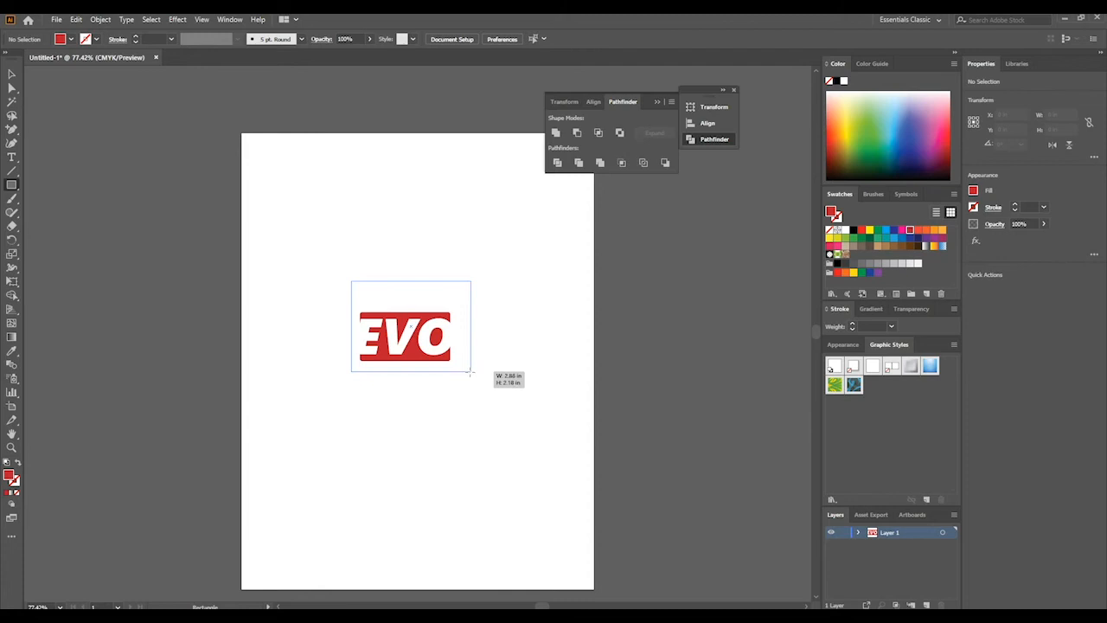
Back the EVO logo with a tight black rounded rectangle sent behind it, then switch to beats.jpg
{"action": "left_click_drag", "start_coordinate": [351, 283], "coordinate": [474, 380]}
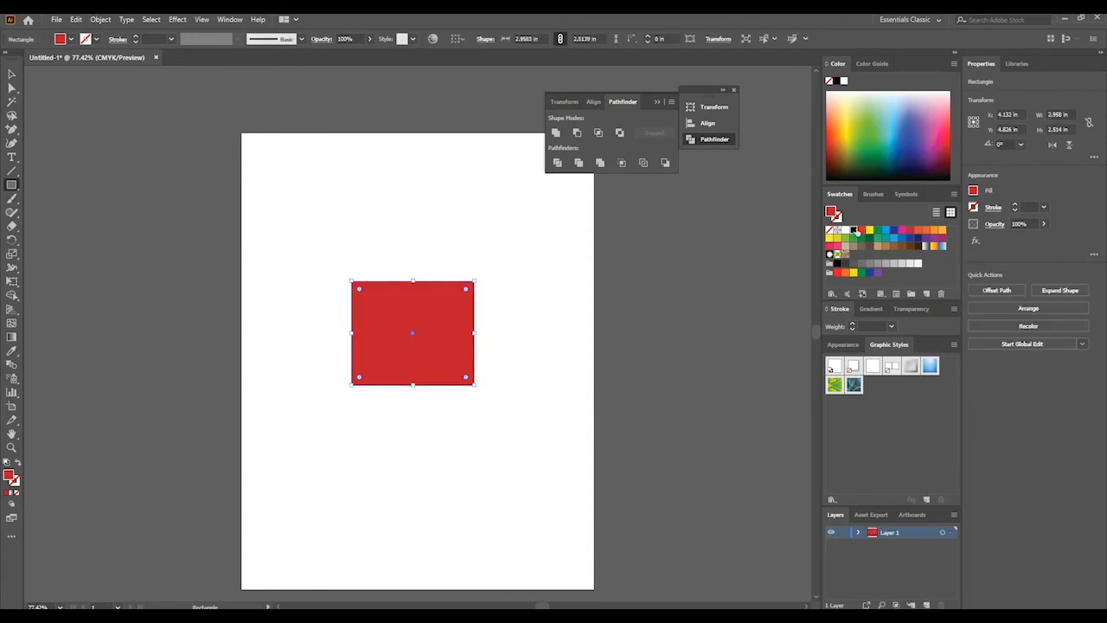
{"action": "right_click", "coordinate": [412, 332]}
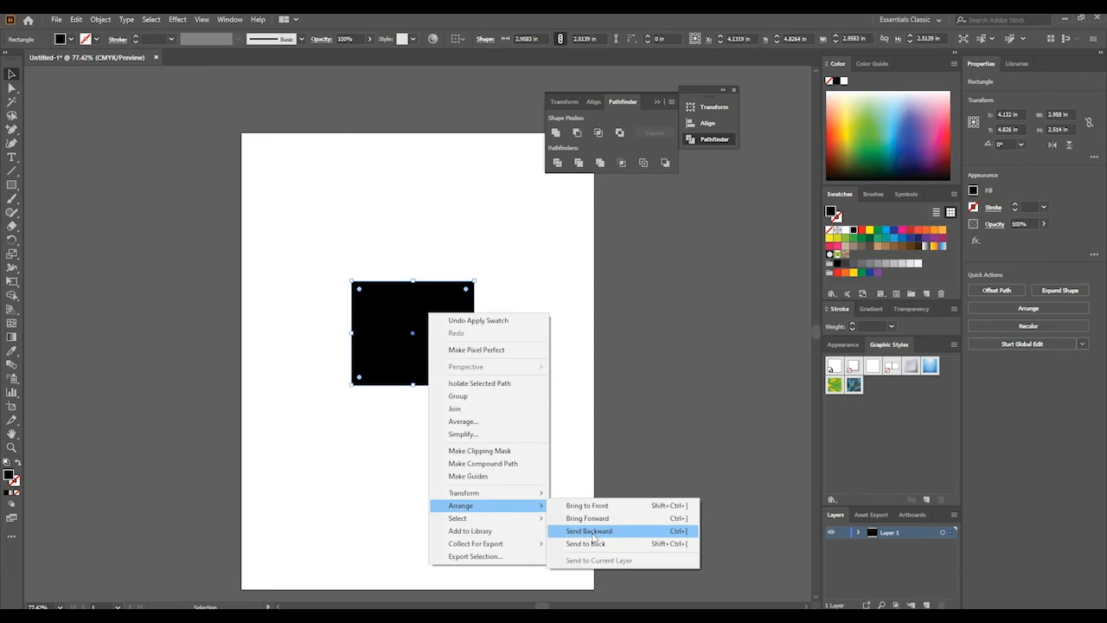
{"action": "left_click", "coordinate": [588, 529]}
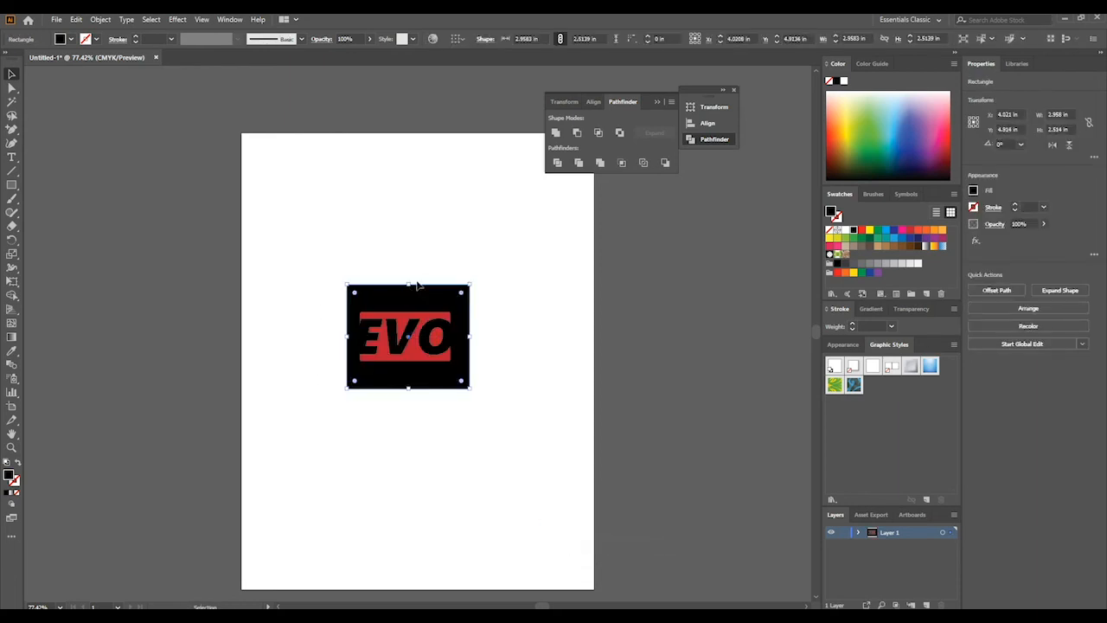
{"action": "left_click_drag", "start_coordinate": [408, 286], "coordinate": [408, 310]}
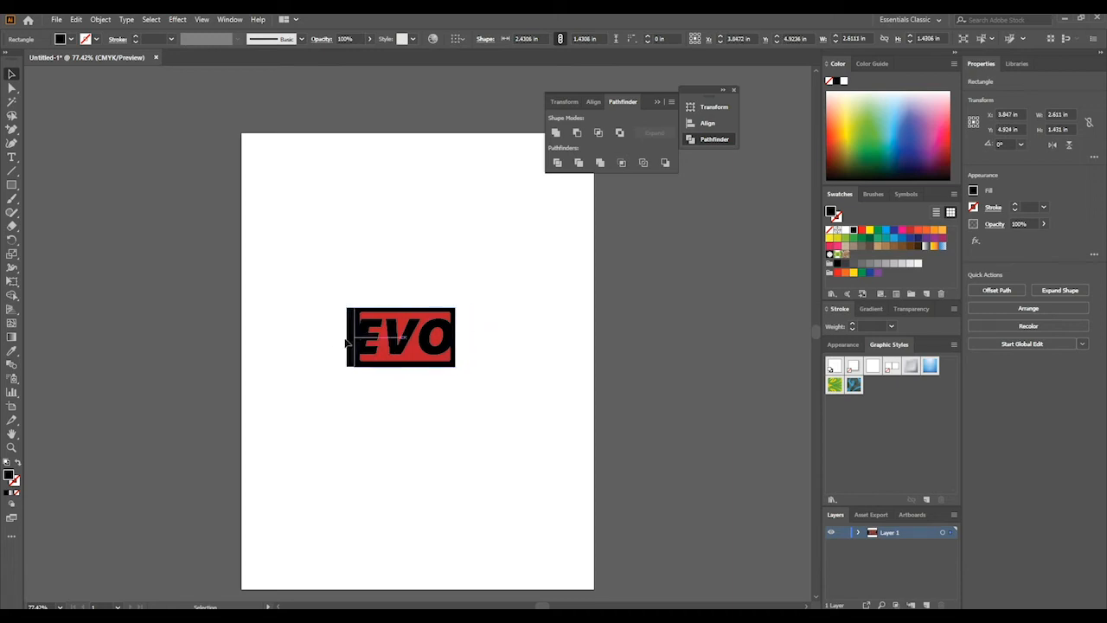
{"action": "left_click", "coordinate": [548, 432]}
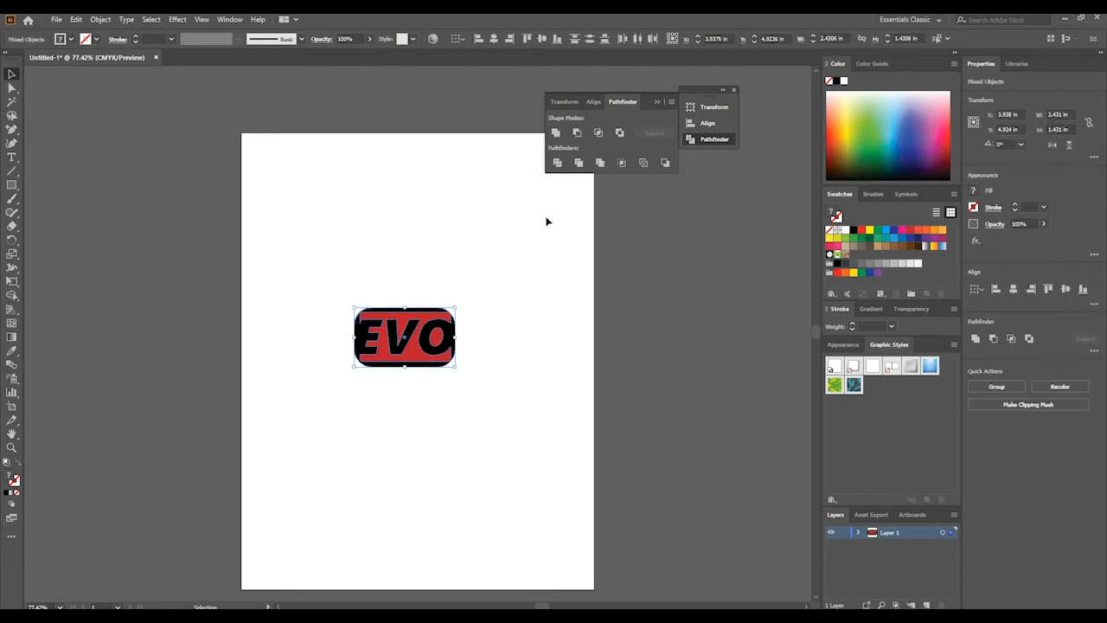
{"action": "left_click", "coordinate": [217, 57]}
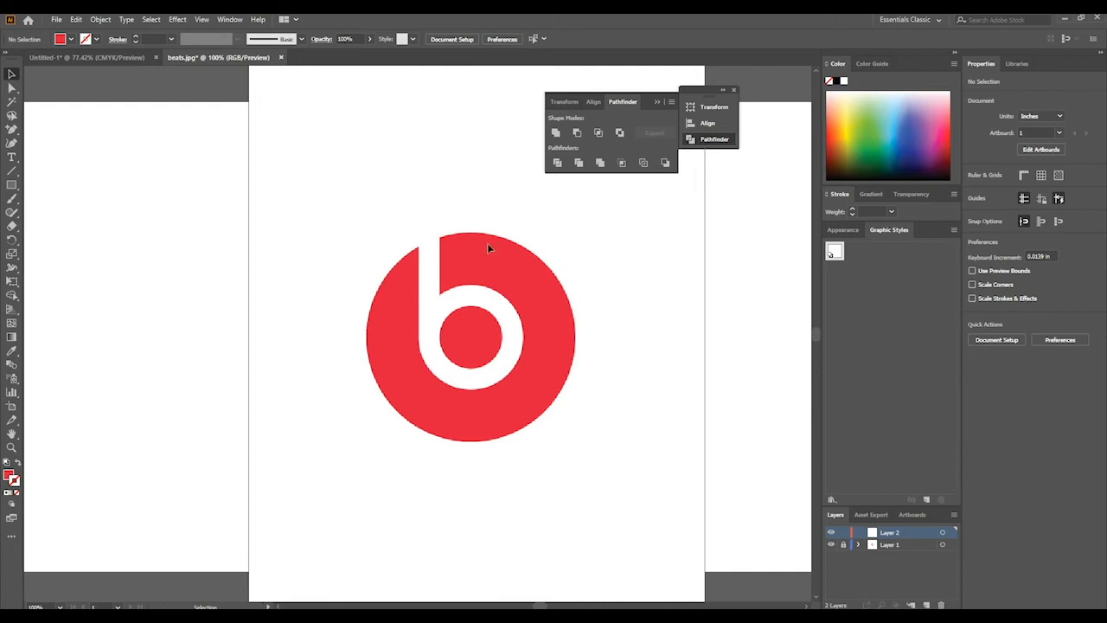
{"action": "mouse_move", "coordinate": [569, 447]}
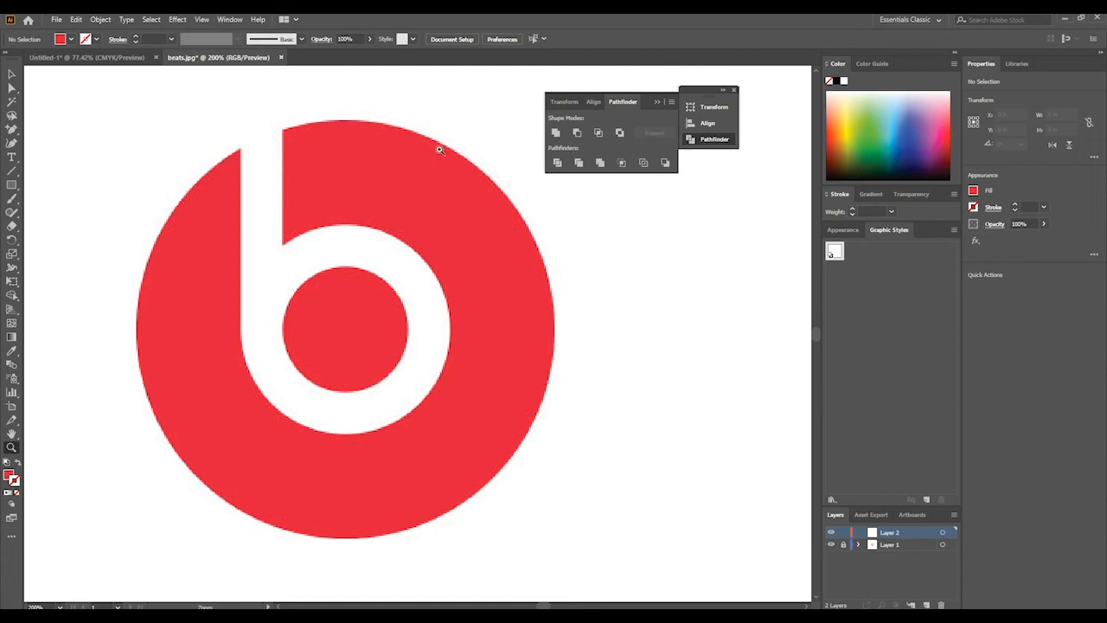
{"action": "mouse_move", "coordinate": [450, 434]}
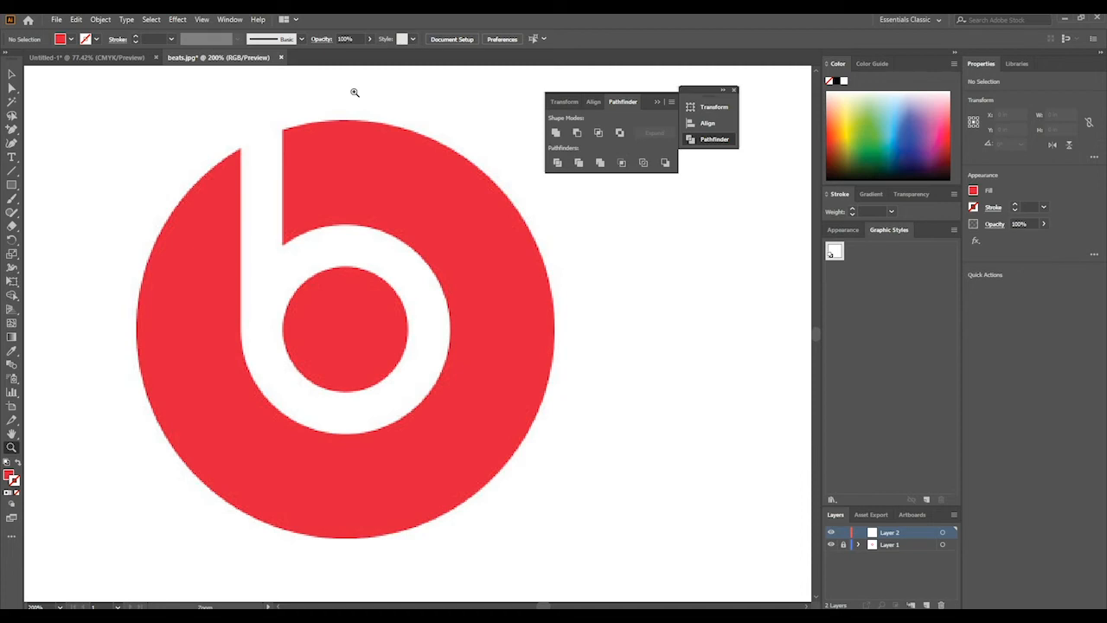
{"action": "mouse_move", "coordinate": [355, 93]}
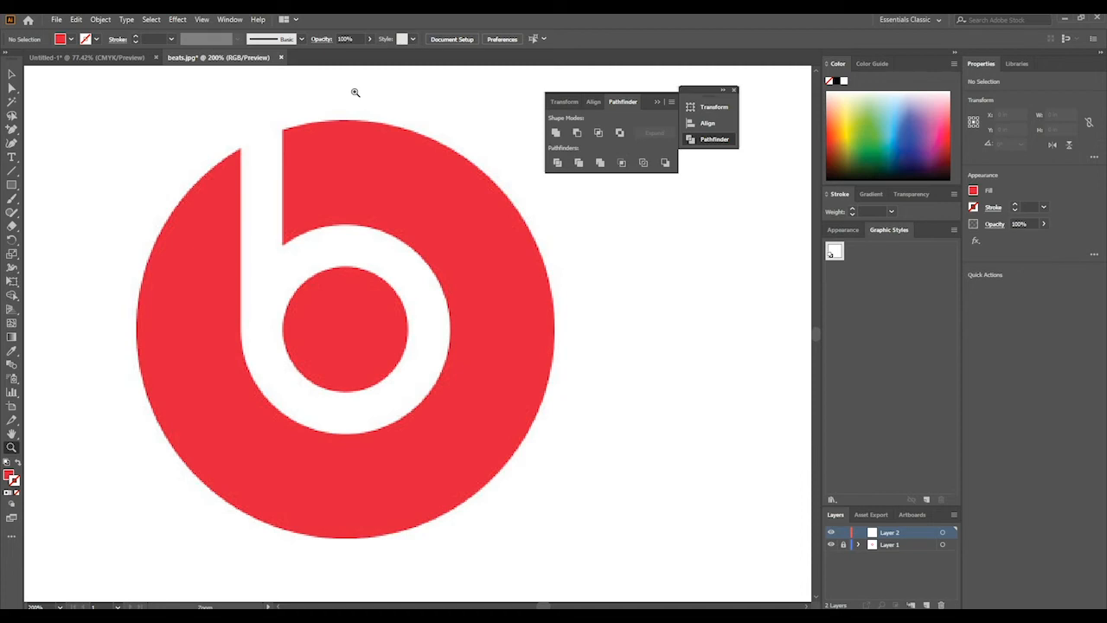
{"action": "mouse_move", "coordinate": [228, 259]}
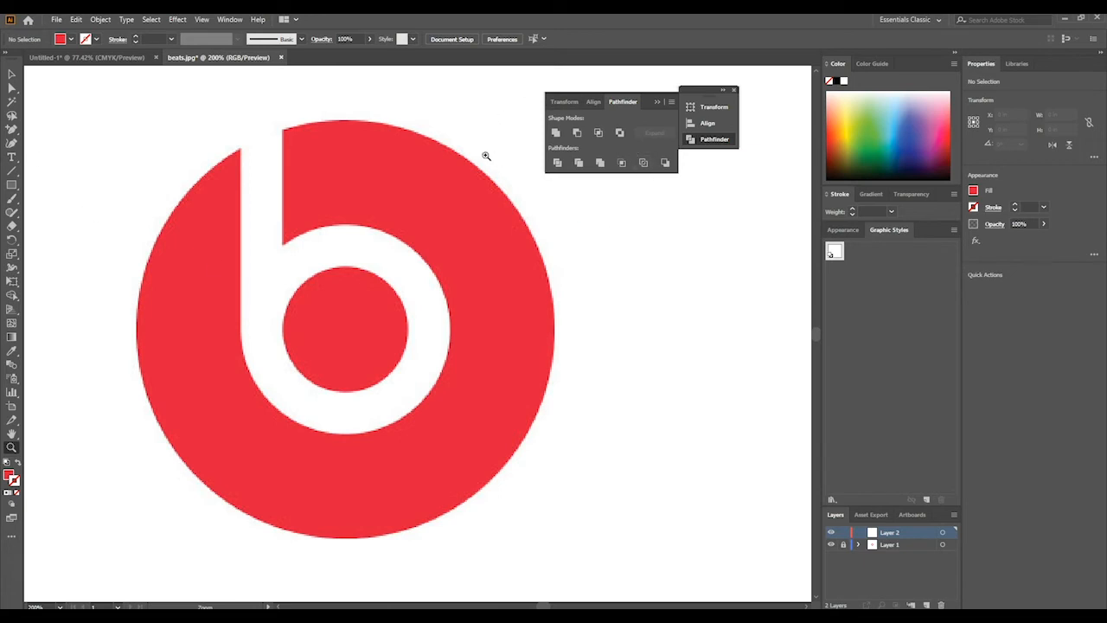
{"action": "mouse_move", "coordinate": [206, 178]}
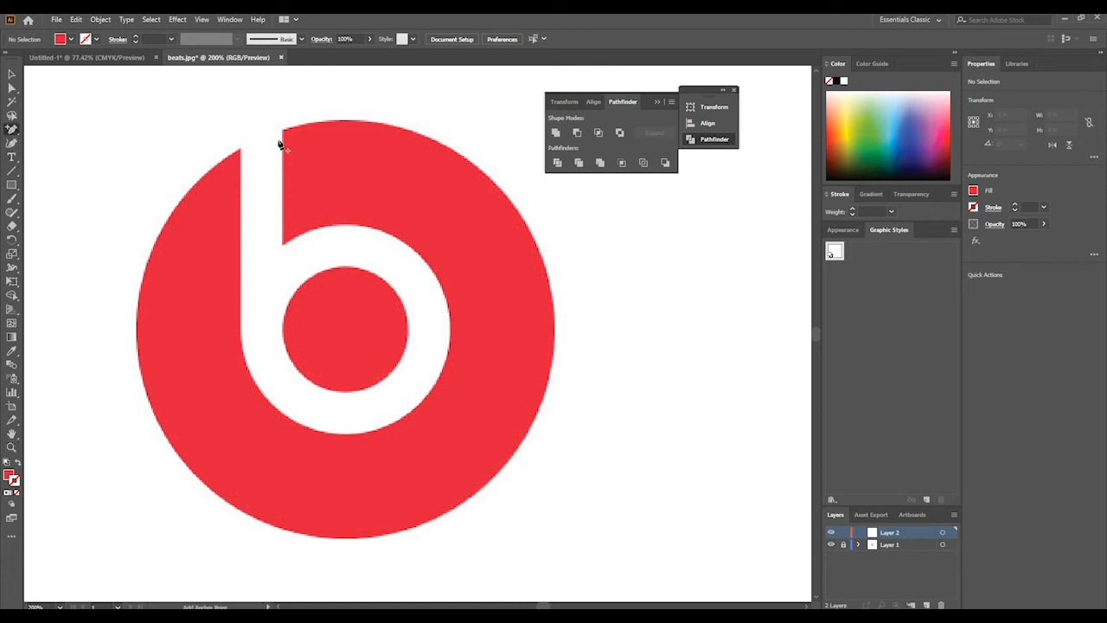
{"action": "mouse_move", "coordinate": [450, 308]}
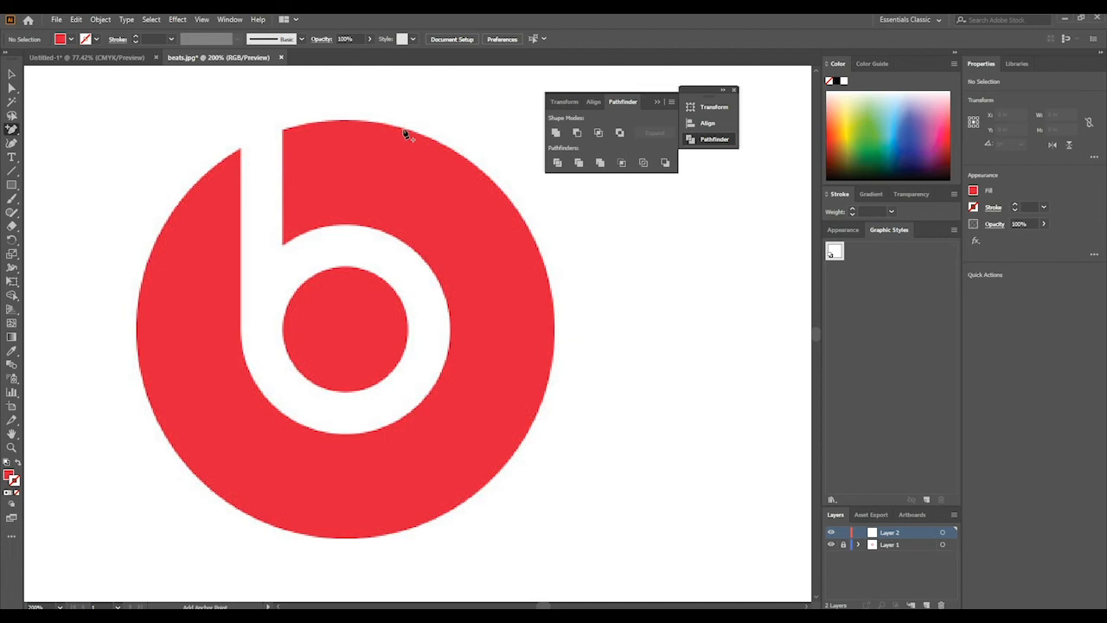
{"action": "mouse_move", "coordinate": [538, 205]}
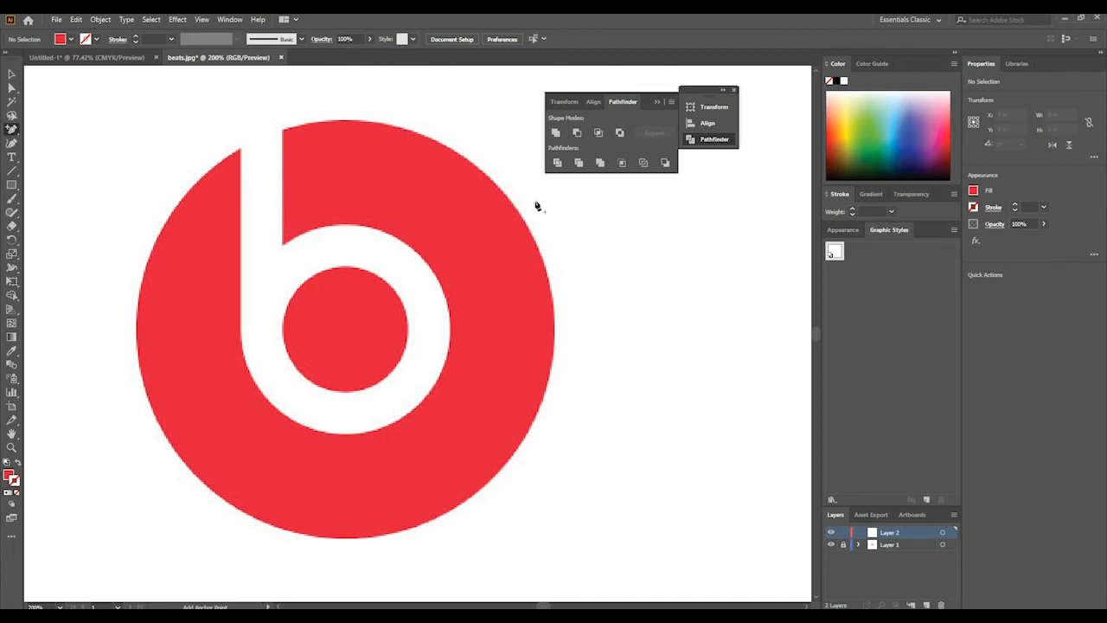
{"action": "mouse_move", "coordinate": [222, 372]}
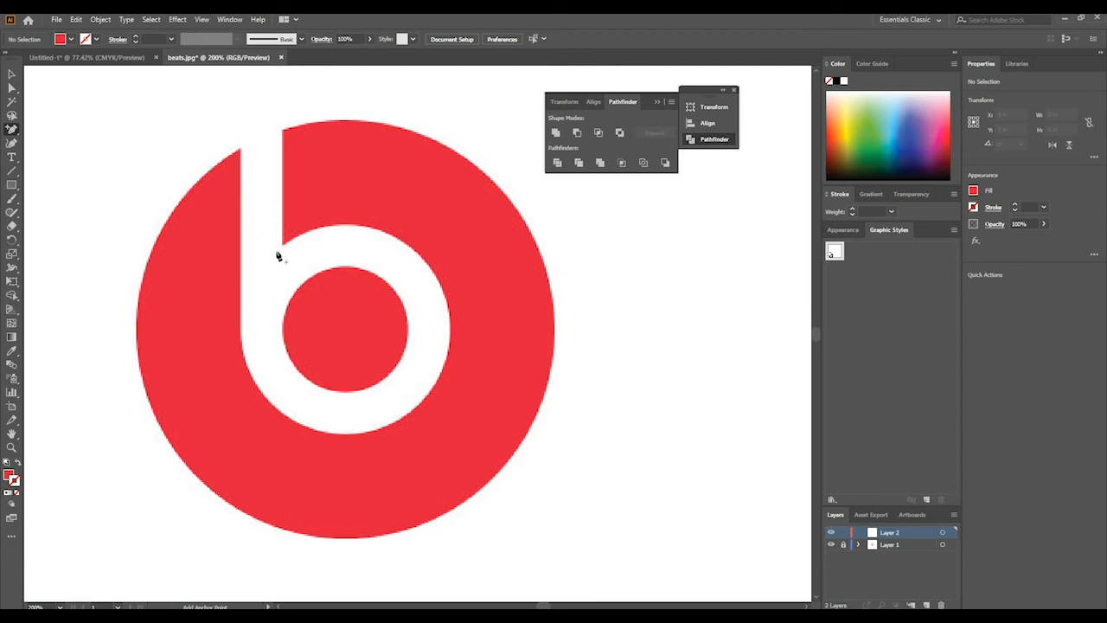
{"action": "mouse_move", "coordinate": [135, 138]}
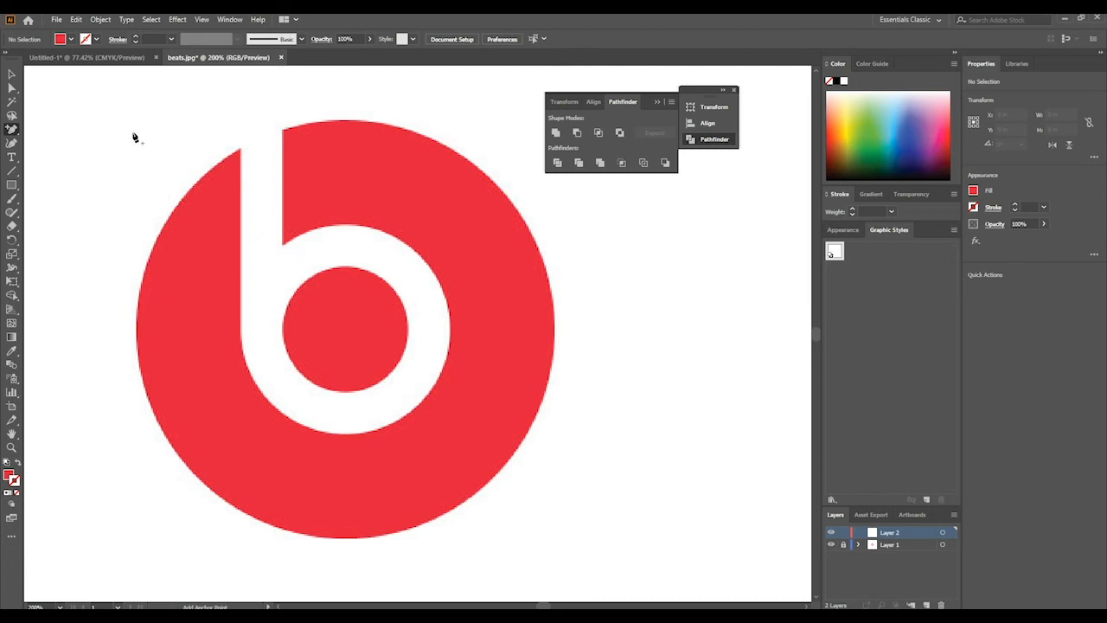
Bring up the shape tool flyout from the toolbar
{"action": "left_click", "coordinate": [12, 183]}
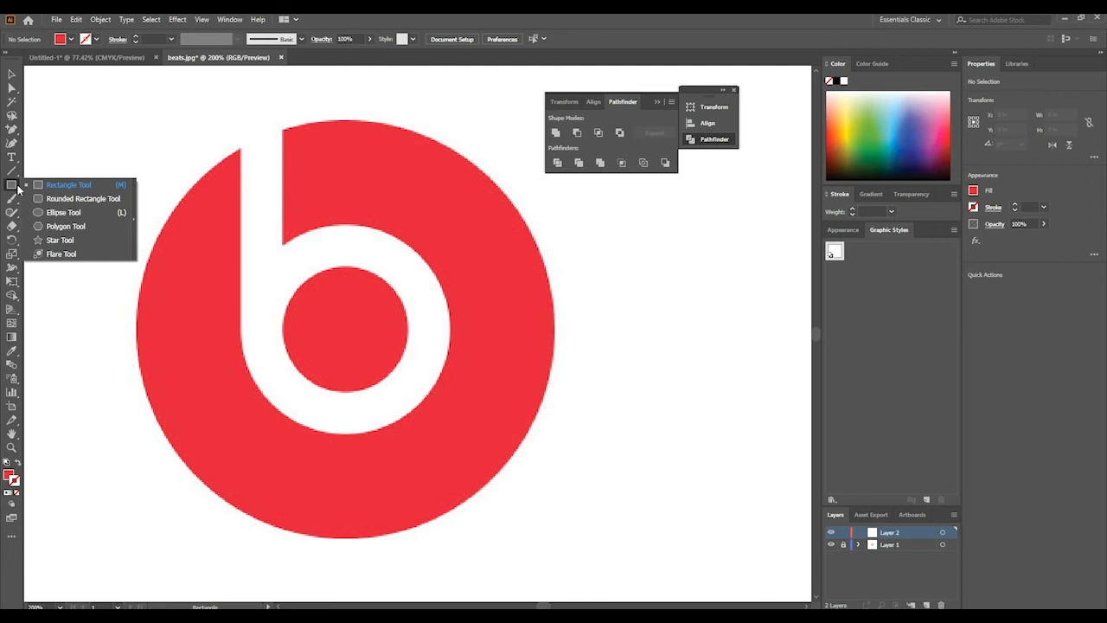
{"action": "mouse_move", "coordinate": [62, 211]}
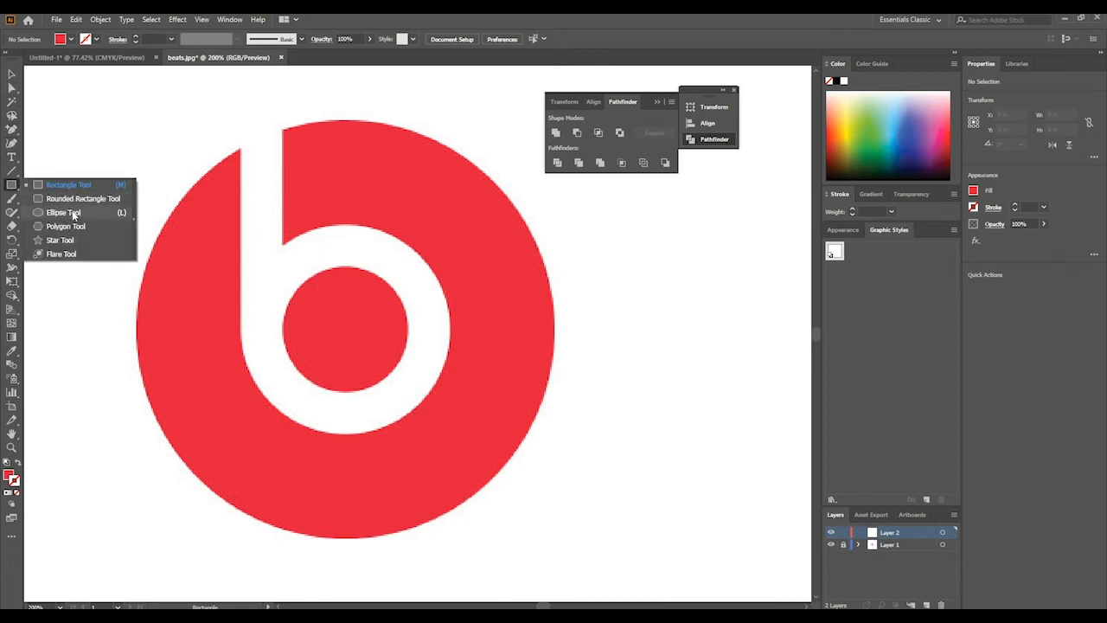
Trace a circle with the Ellipse tool over the Beats logo's red disc
{"action": "left_click", "coordinate": [64, 211]}
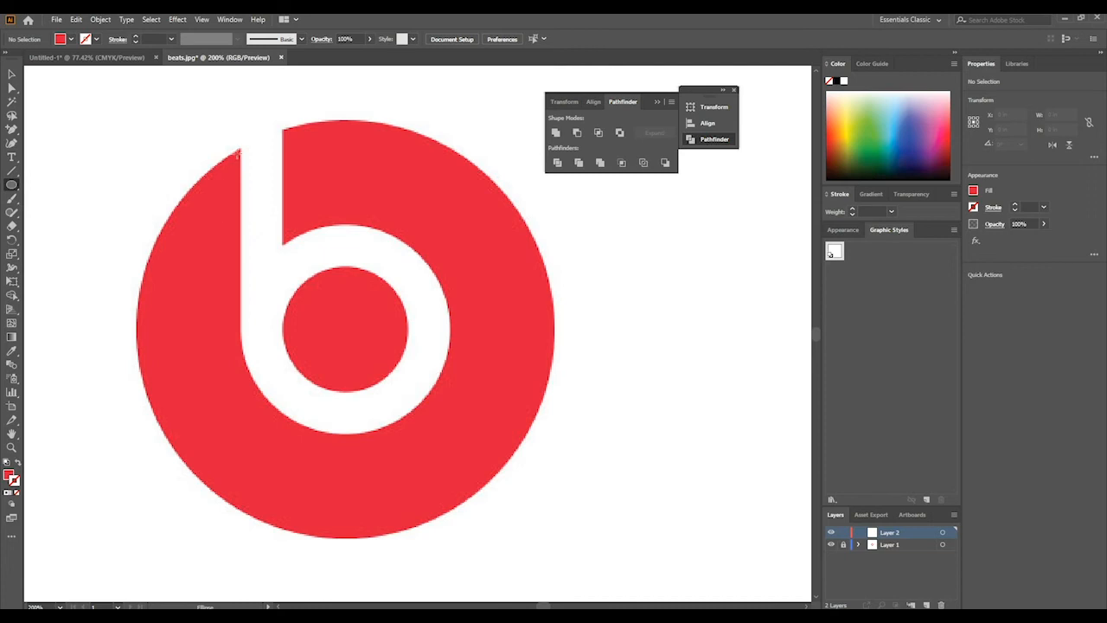
{"action": "left_click_drag", "start_coordinate": [412, 325], "coordinate": [580, 466]}
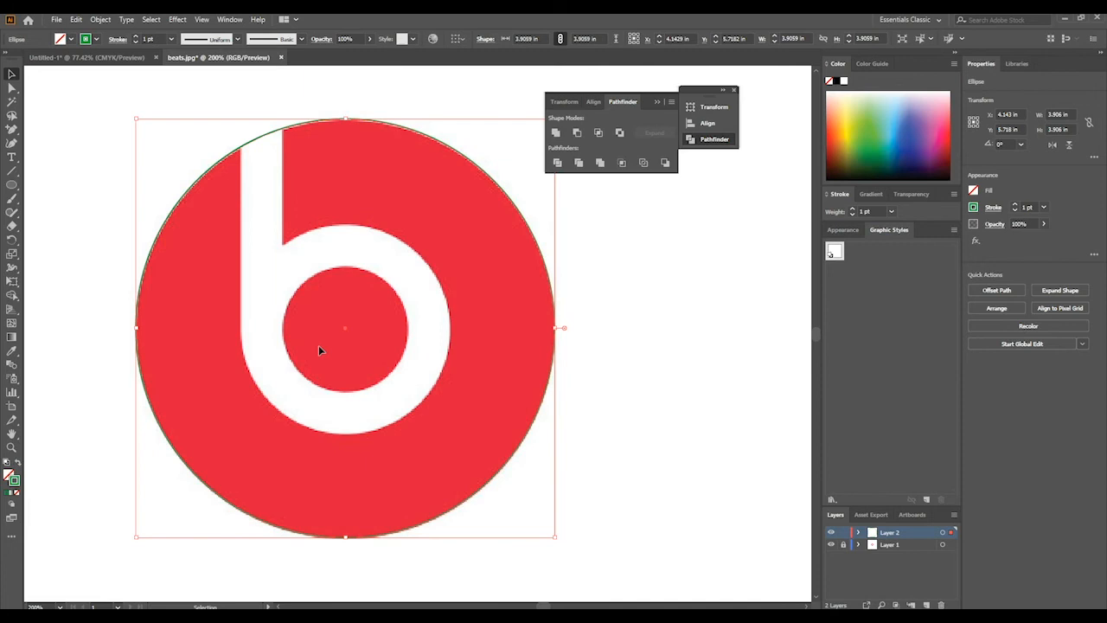
{"action": "mouse_move", "coordinate": [193, 199]}
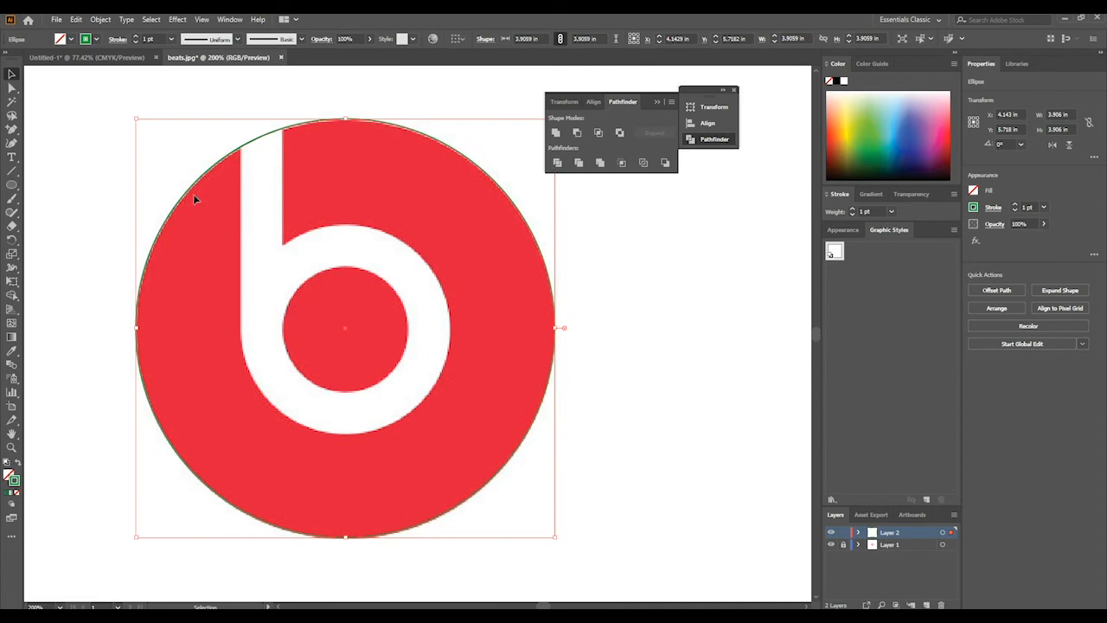
{"action": "mouse_move", "coordinate": [192, 189]}
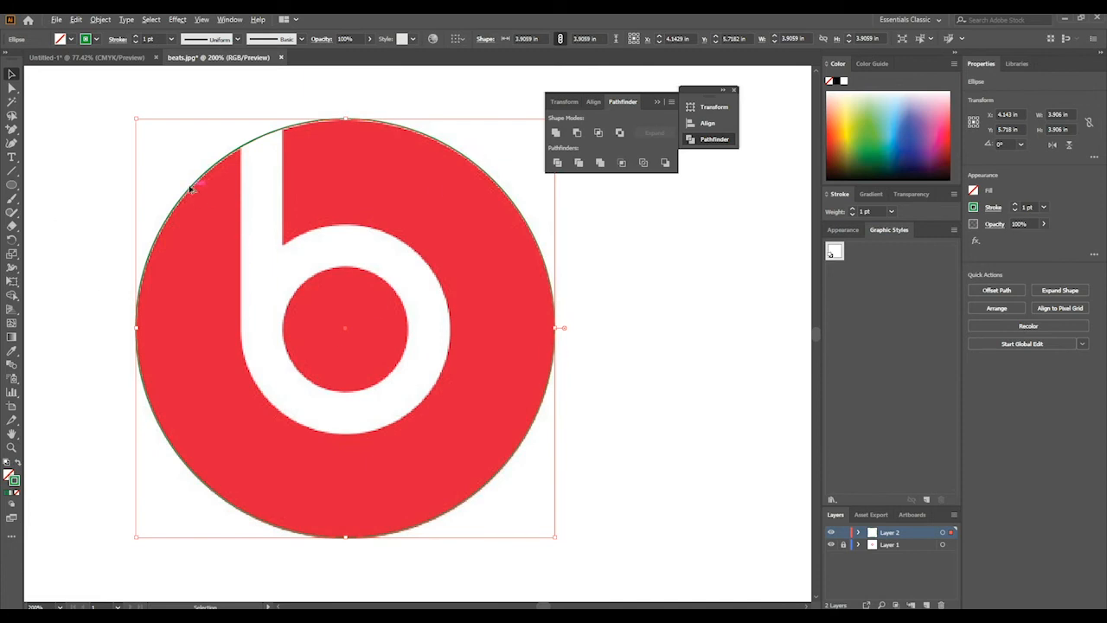
Trace and fit a second circle along the white ring's outer edge
{"action": "left_click_drag", "start_coordinate": [192, 189], "coordinate": [273, 251]}
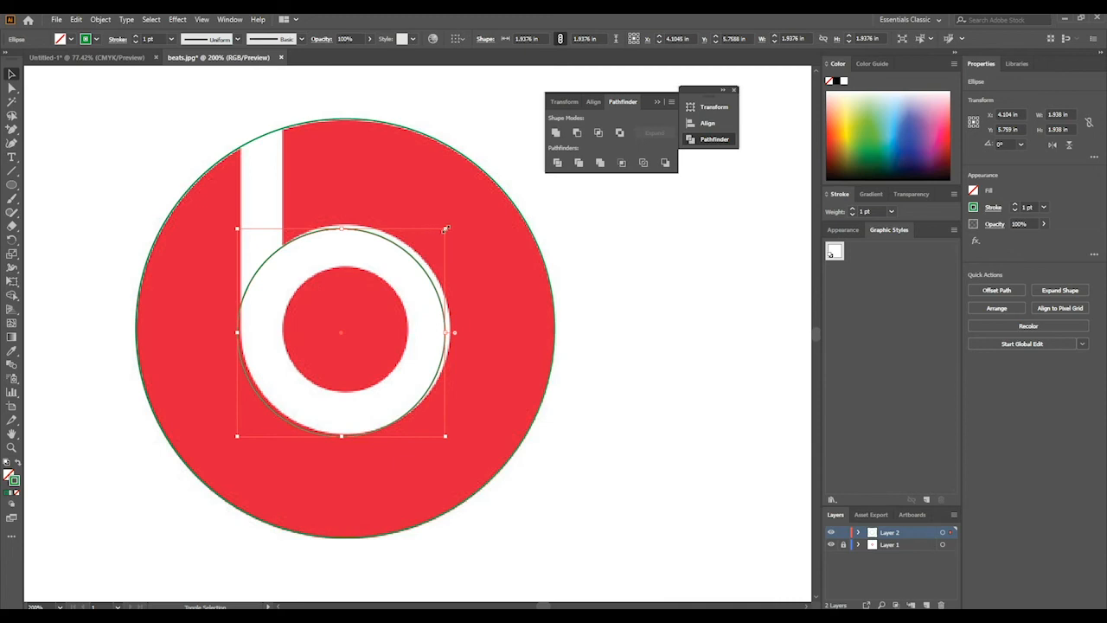
{"action": "left_click_drag", "start_coordinate": [446, 228], "coordinate": [450, 224]}
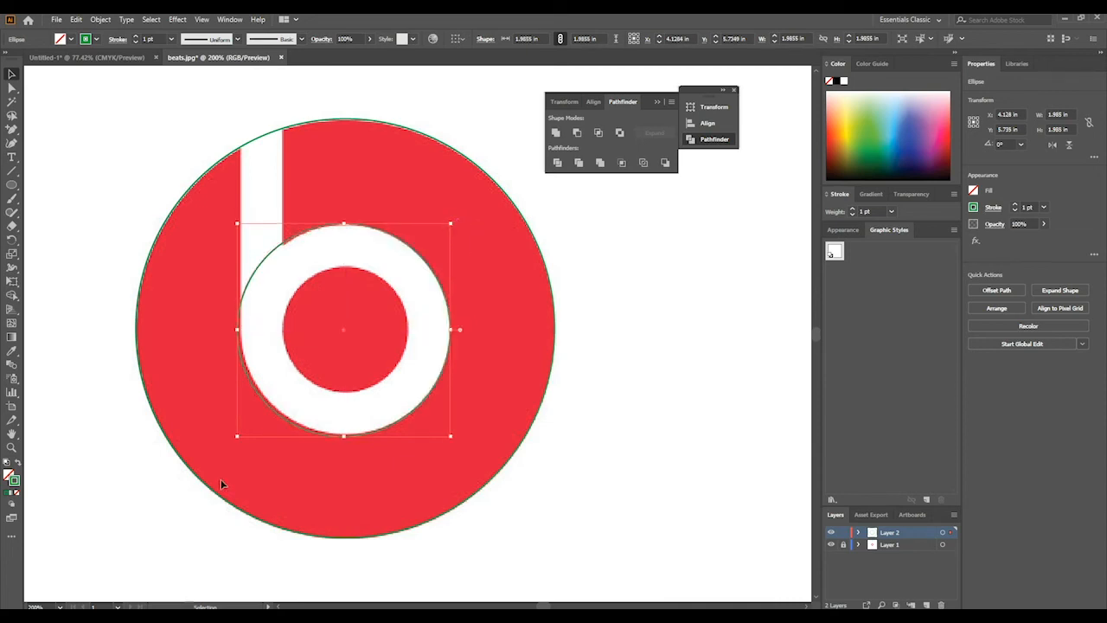
{"action": "left_click_drag", "start_coordinate": [239, 435], "coordinate": [242, 435]}
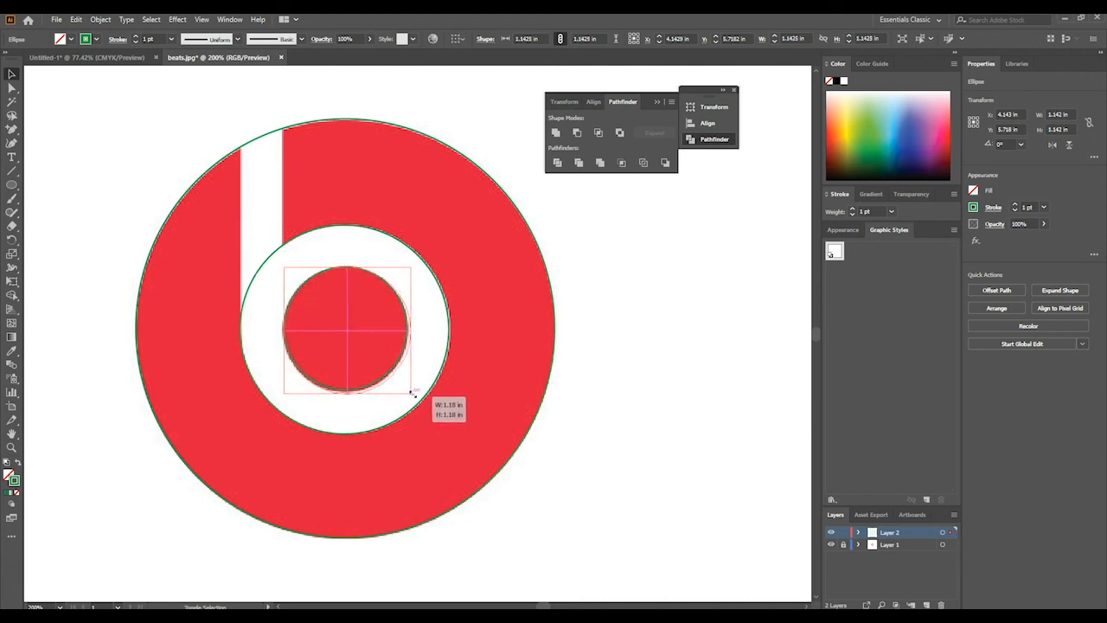
Fit the inner circle over the red centre of the b
{"action": "left_click_drag", "start_coordinate": [411, 391], "coordinate": [417, 391]}
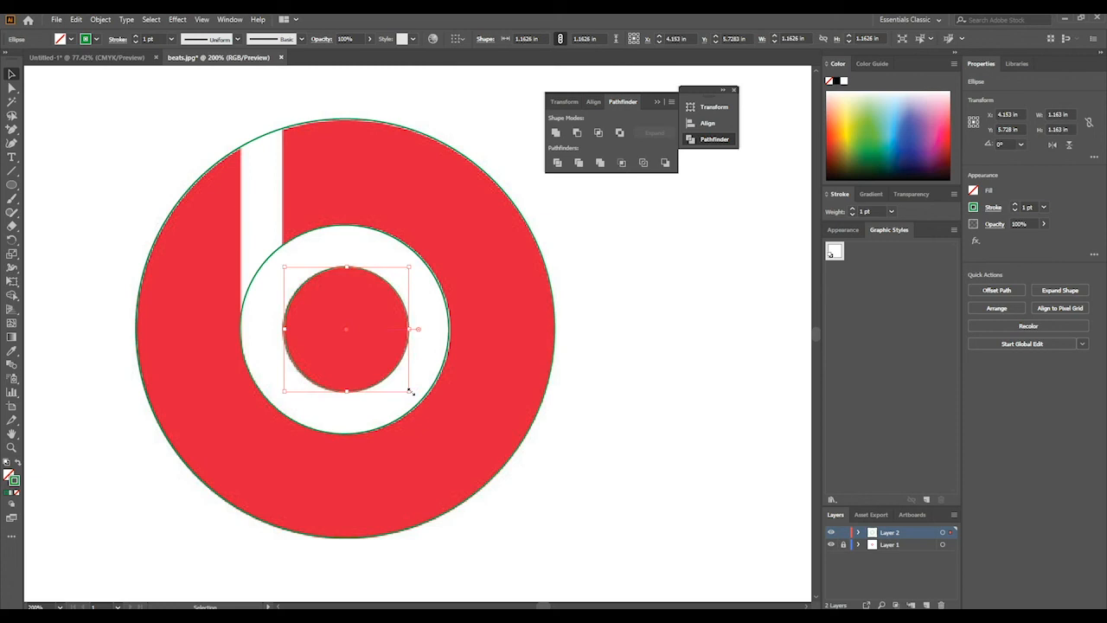
{"action": "mouse_move", "coordinate": [322, 297]}
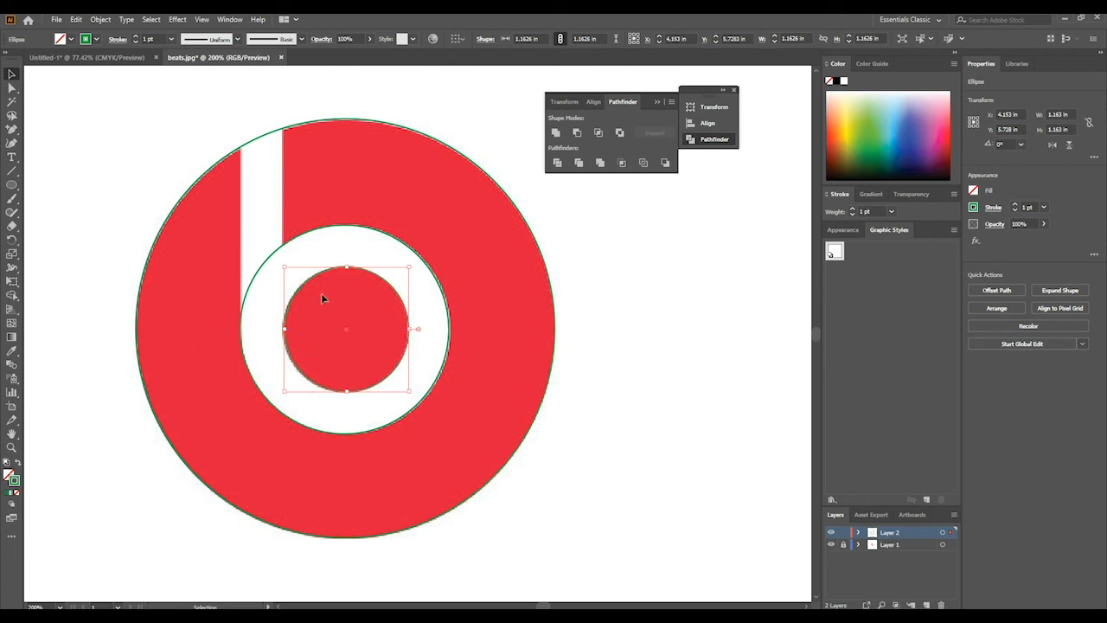
{"action": "mouse_move", "coordinate": [290, 480]}
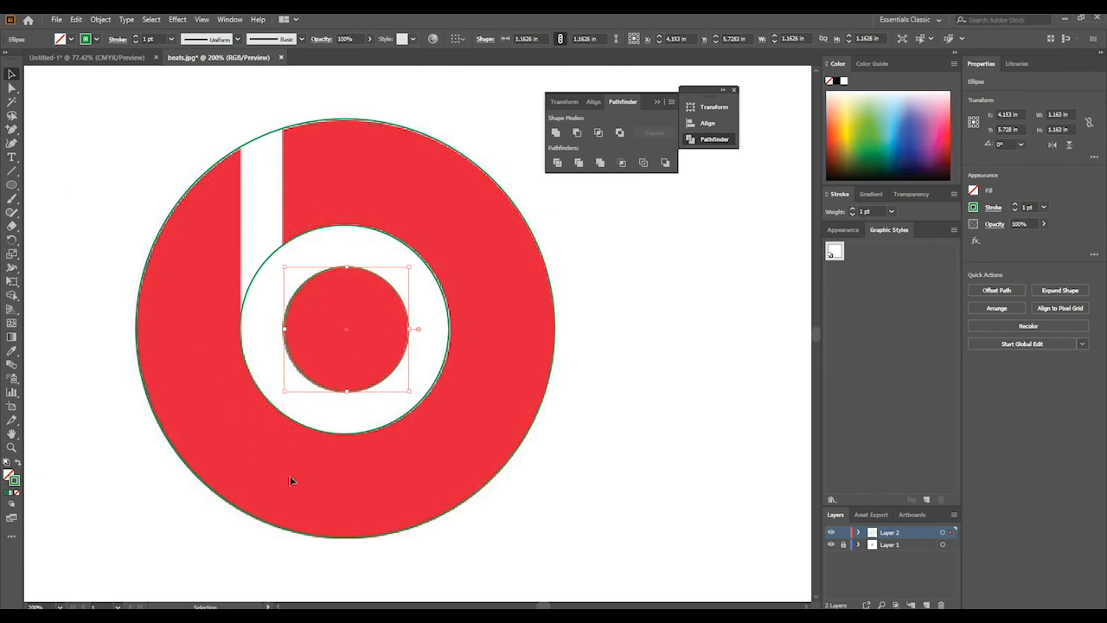
{"action": "mouse_move", "coordinate": [550, 329]}
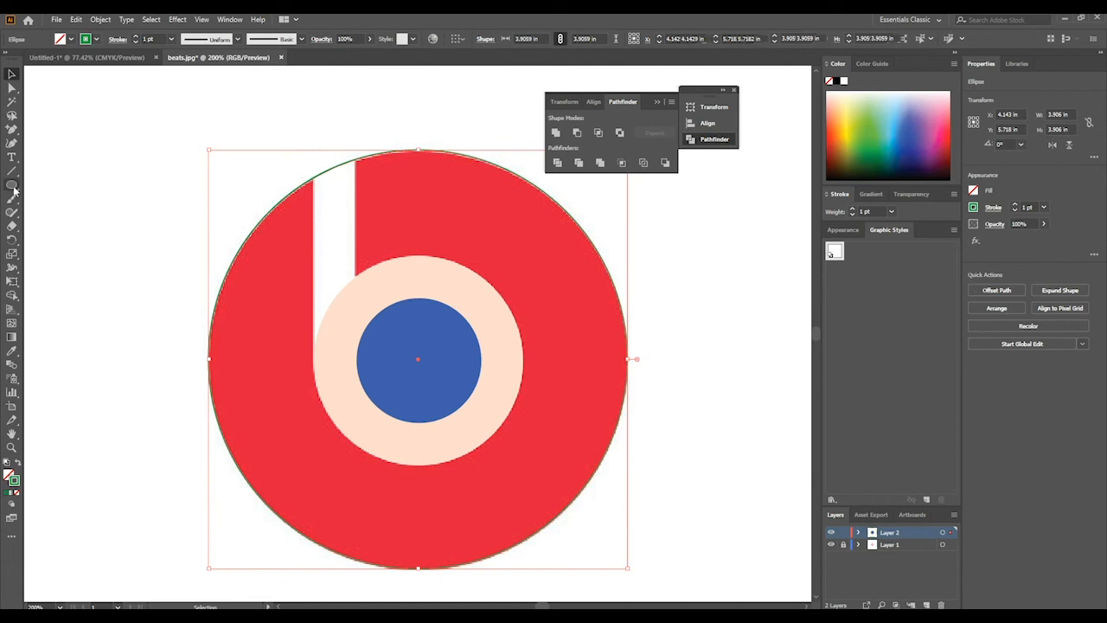
Draw a green bar over the b's stem and stretch it down into the peach ring
{"action": "left_click", "coordinate": [12, 183]}
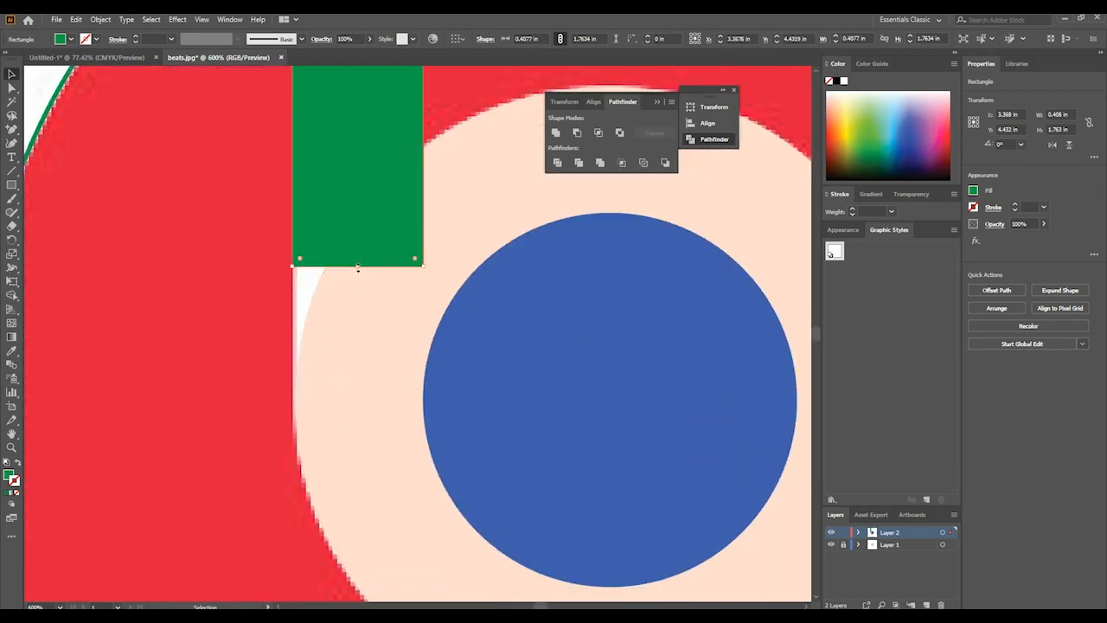
{"action": "left_click_drag", "start_coordinate": [356, 260], "coordinate": [351, 388]}
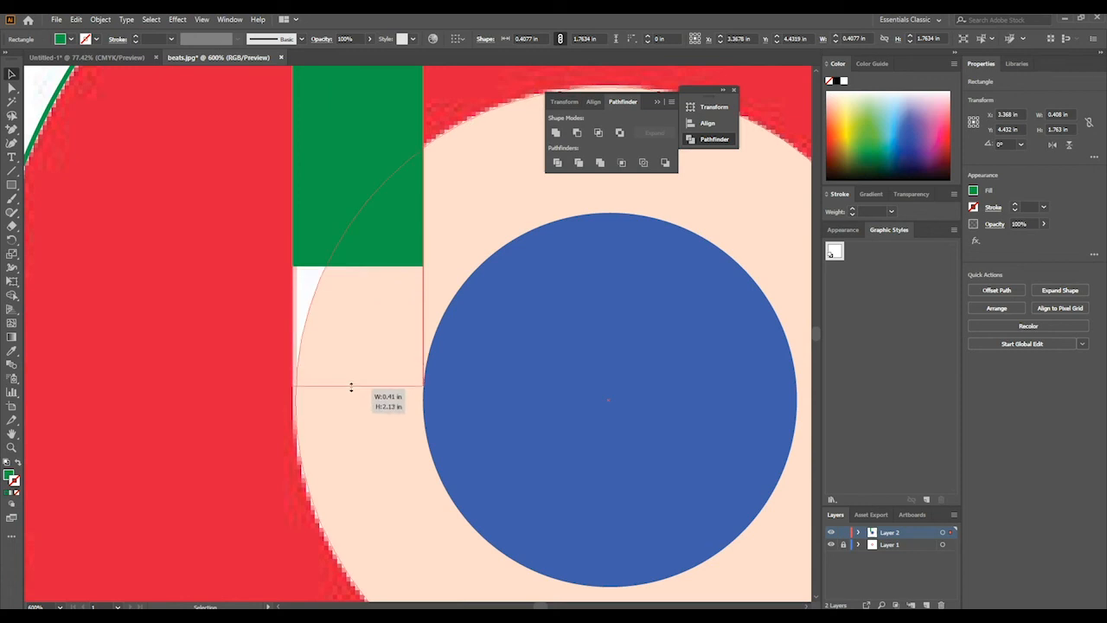
{"action": "left_click_drag", "start_coordinate": [350, 388], "coordinate": [349, 439]}
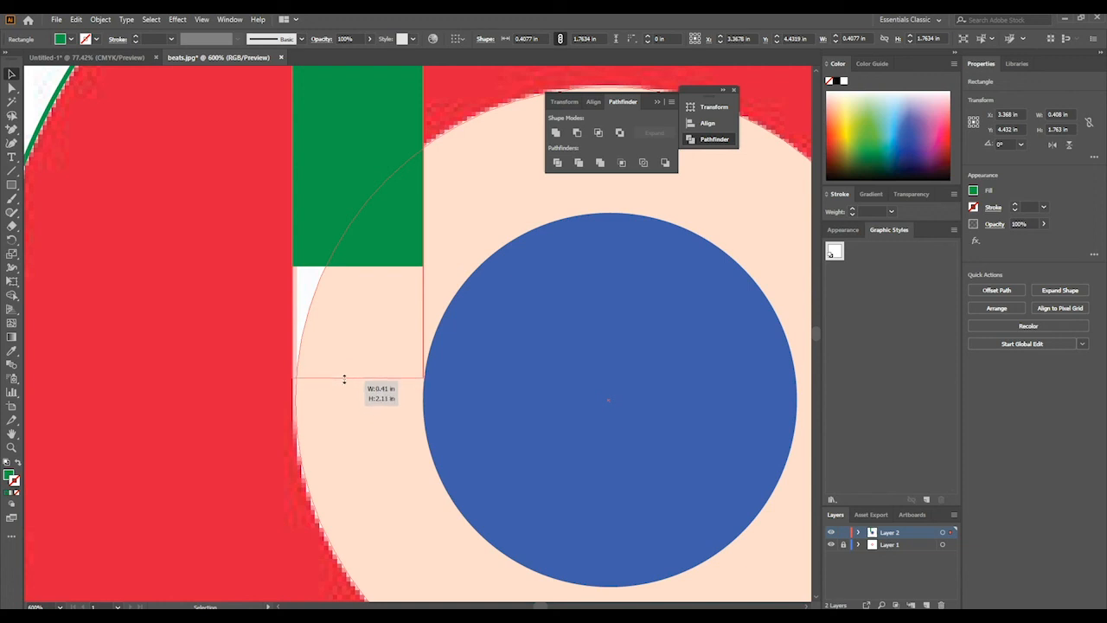
{"action": "left_click_drag", "start_coordinate": [346, 381], "coordinate": [345, 373]}
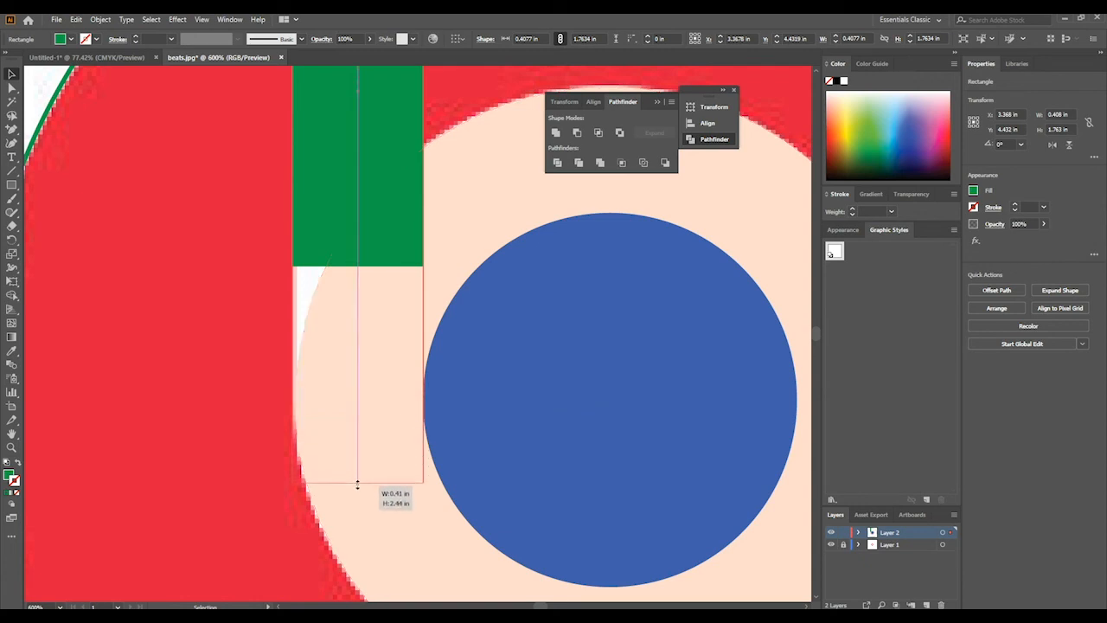
{"action": "left_click_drag", "start_coordinate": [356, 484], "coordinate": [346, 383]}
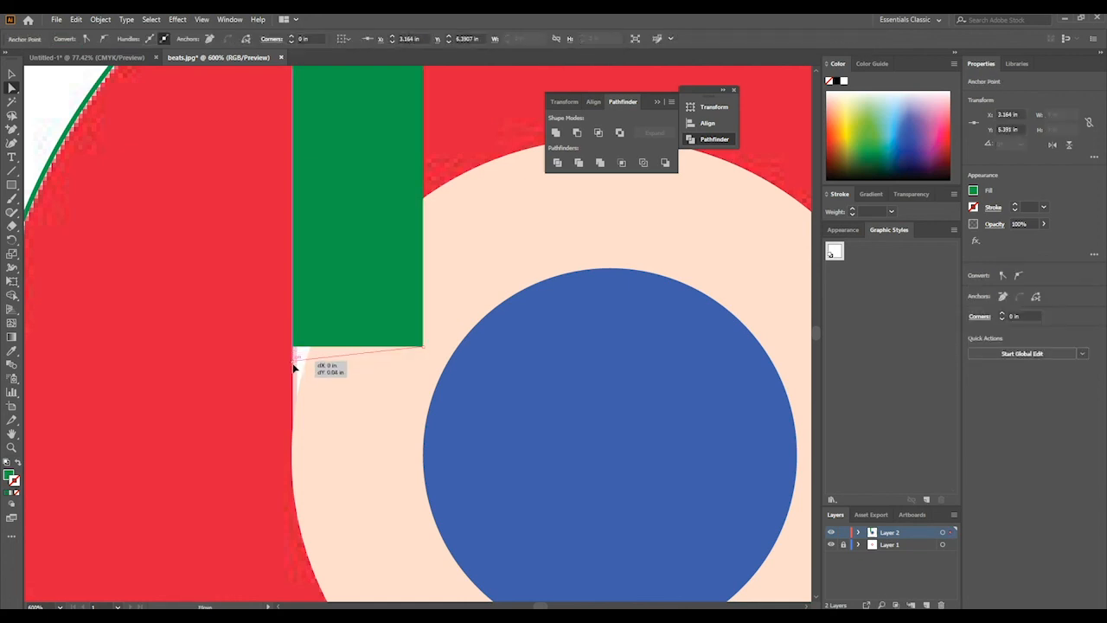
Drag the bar's bottom corner anchor down onto the ring's edge
{"action": "left_click_drag", "start_coordinate": [296, 358], "coordinate": [296, 476]}
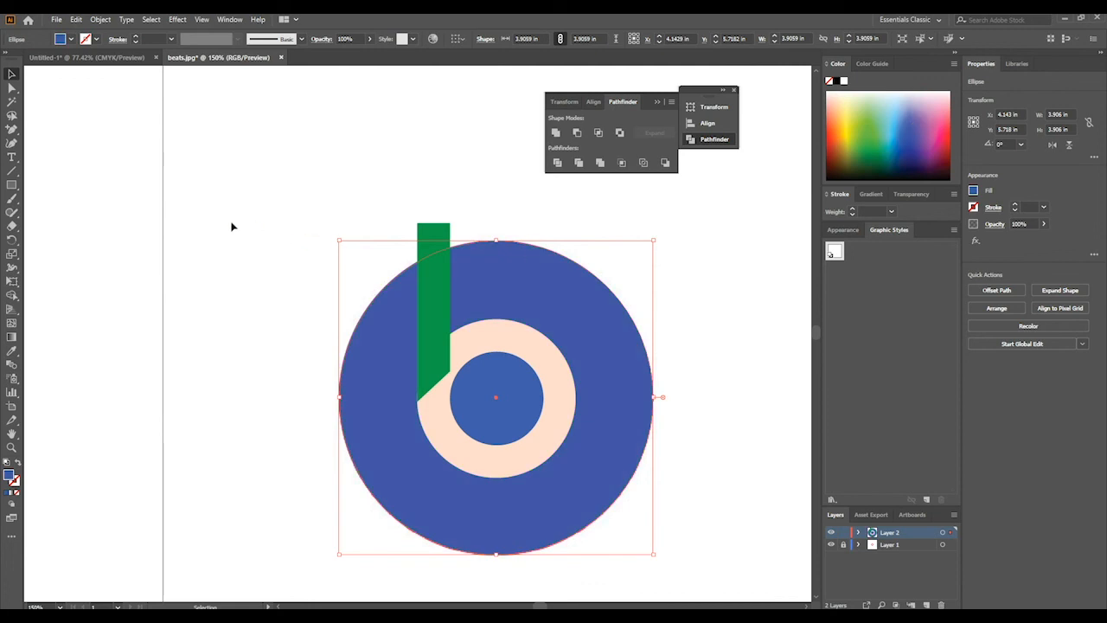
Recolour the centre circle green and move all traced shapes left of the original logo
{"action": "left_click", "coordinate": [574, 336]}
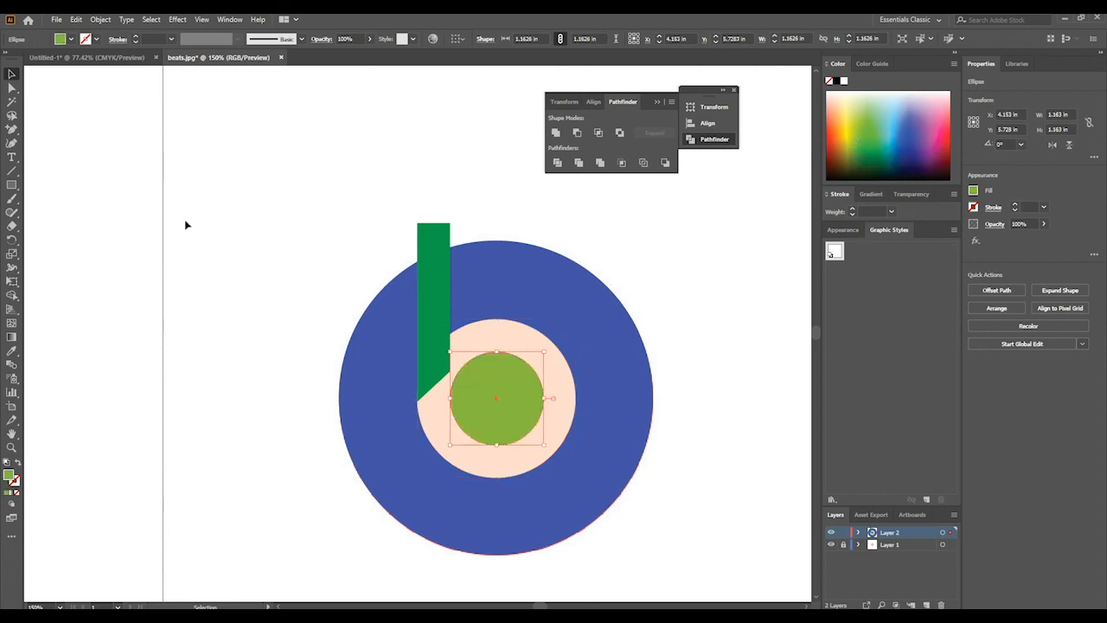
{"action": "left_click", "coordinate": [318, 197]}
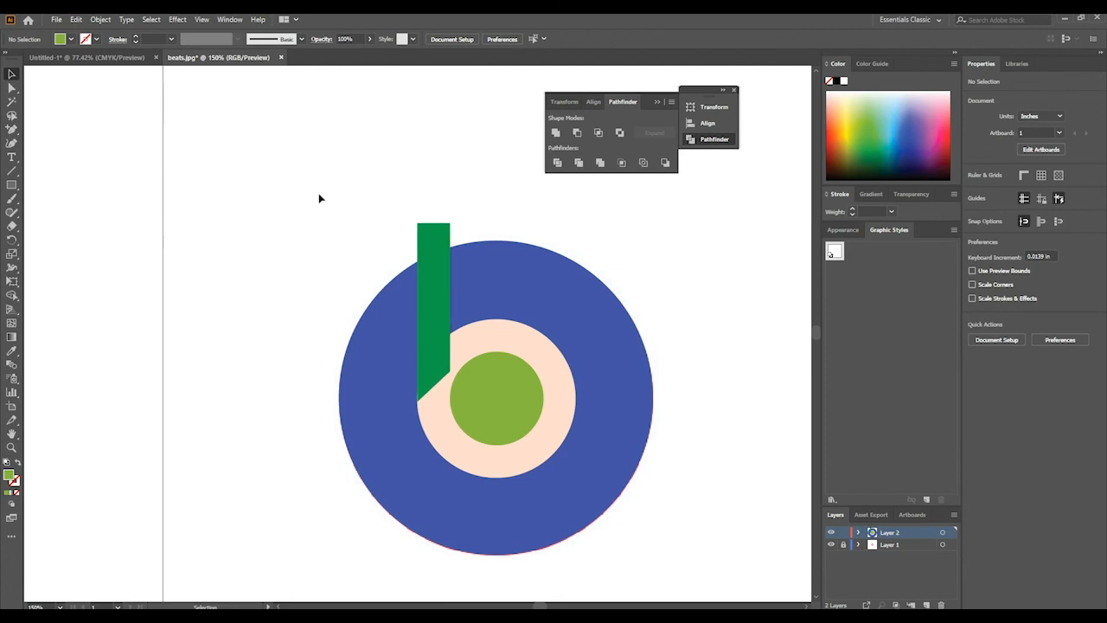
{"action": "left_click_drag", "start_coordinate": [320, 199], "coordinate": [503, 448]}
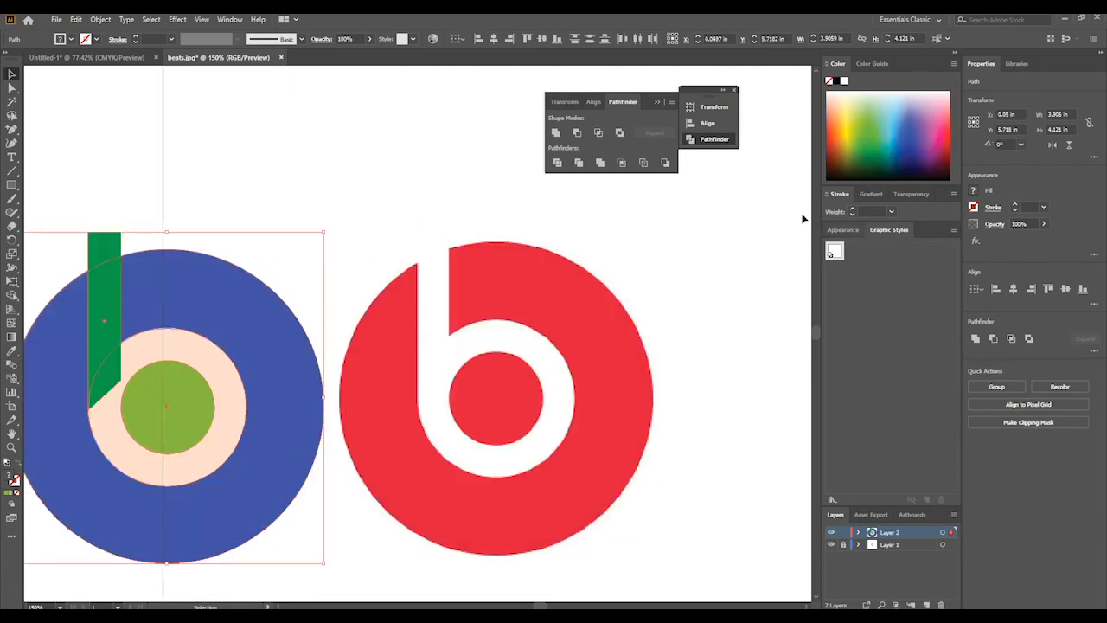
{"action": "mouse_move", "coordinate": [557, 132]}
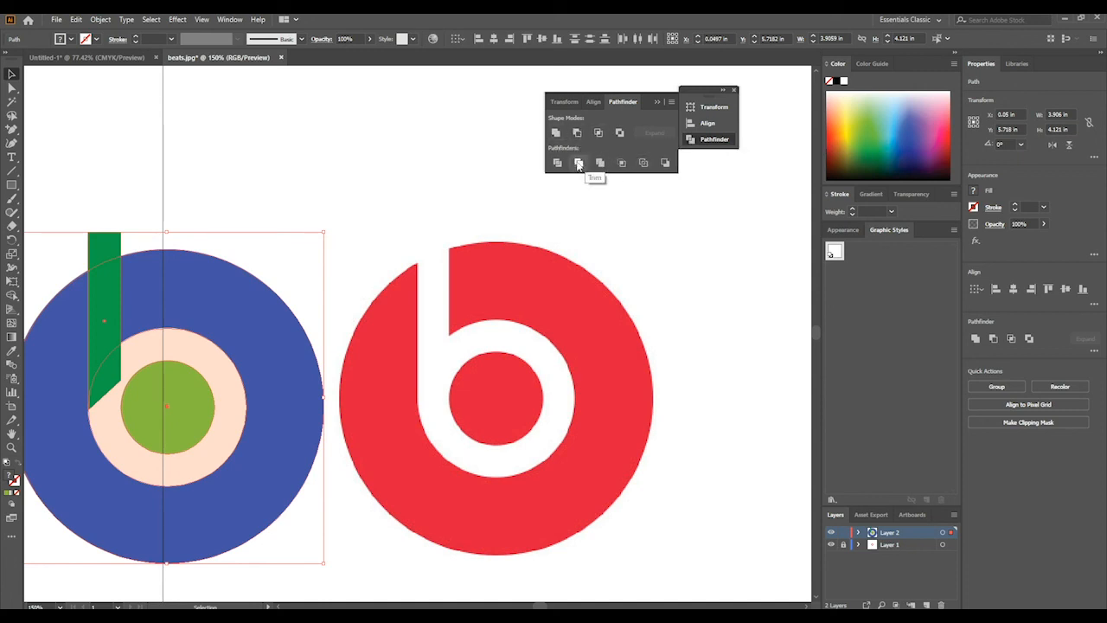
Divide the traced shapes with Pathfinder and delete the leftover bar and ring pieces
{"action": "left_click", "coordinate": [557, 162]}
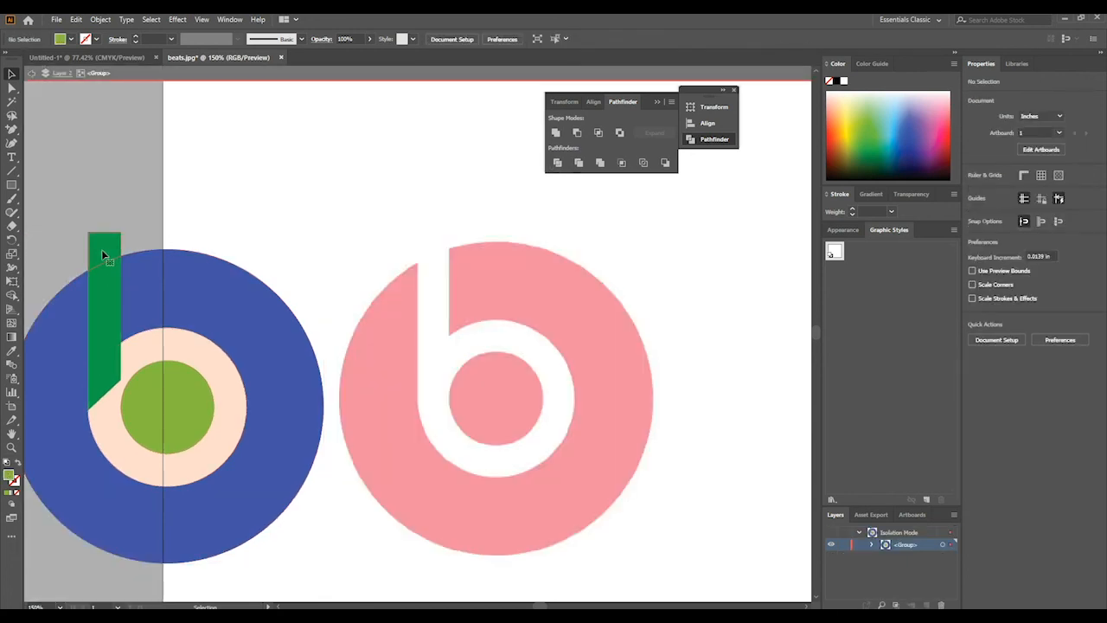
{"action": "left_click", "coordinate": [103, 286]}
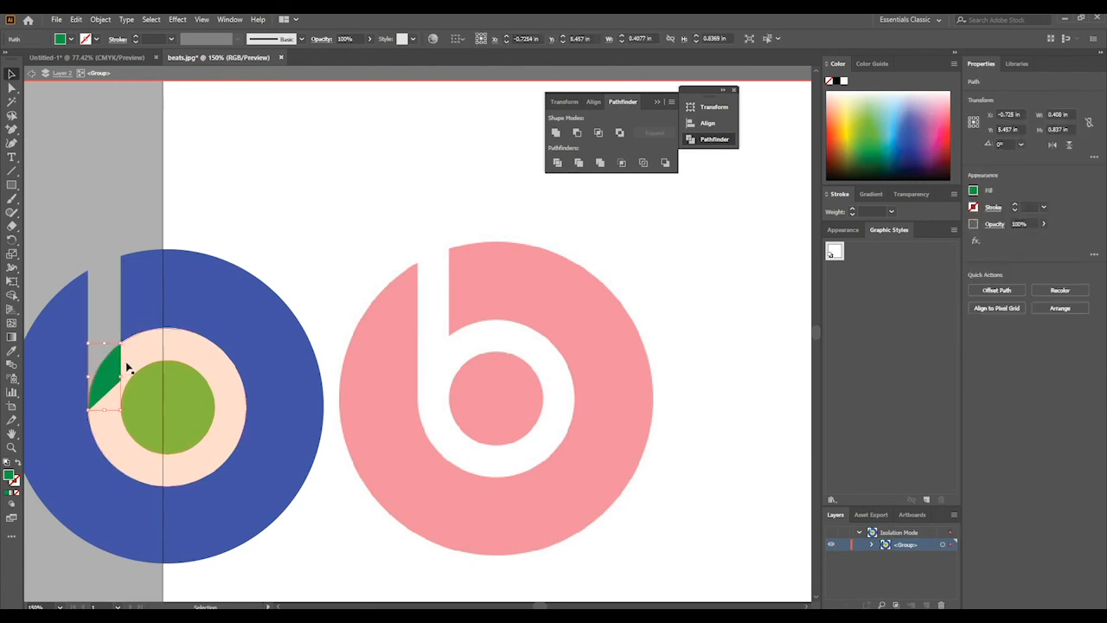
{"action": "left_click", "coordinate": [139, 363]}
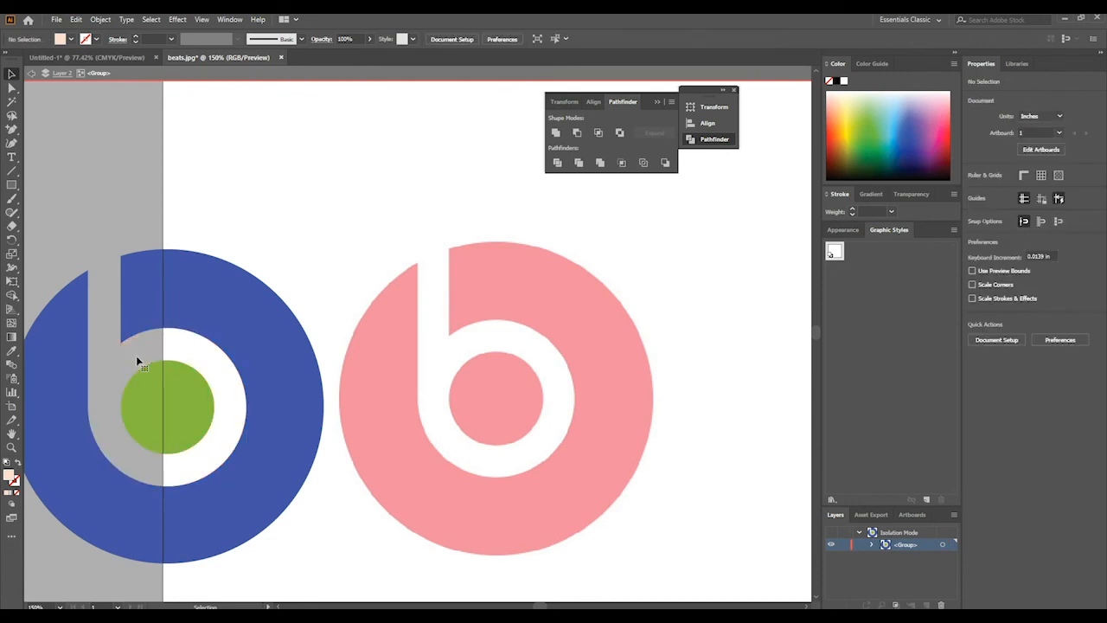
{"action": "mouse_move", "coordinate": [276, 242]}
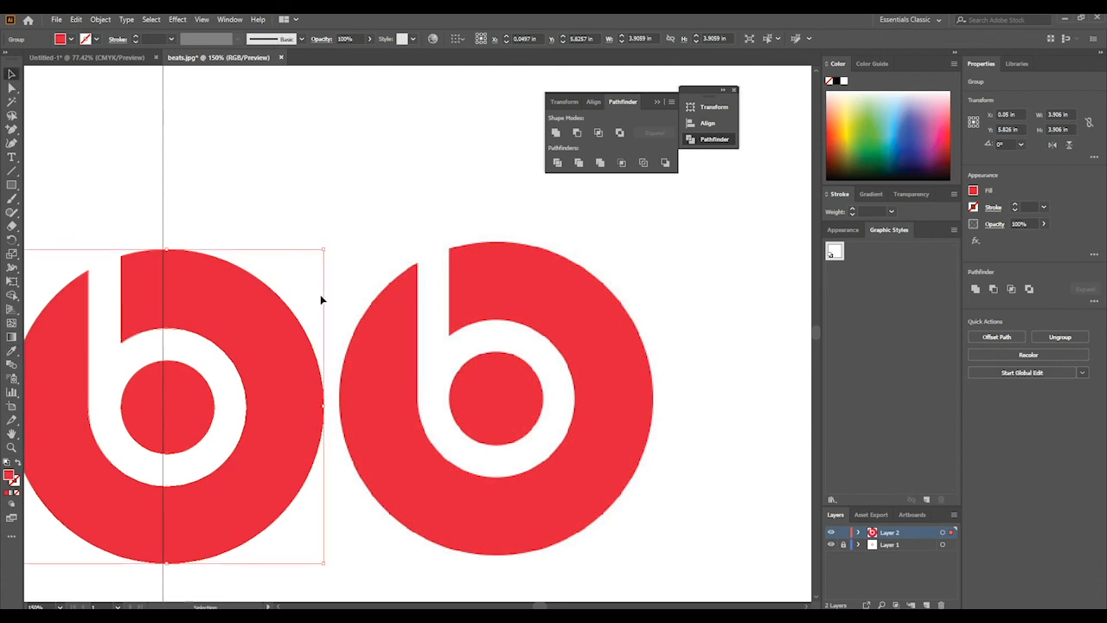
{"action": "mouse_move", "coordinate": [4, 154]}
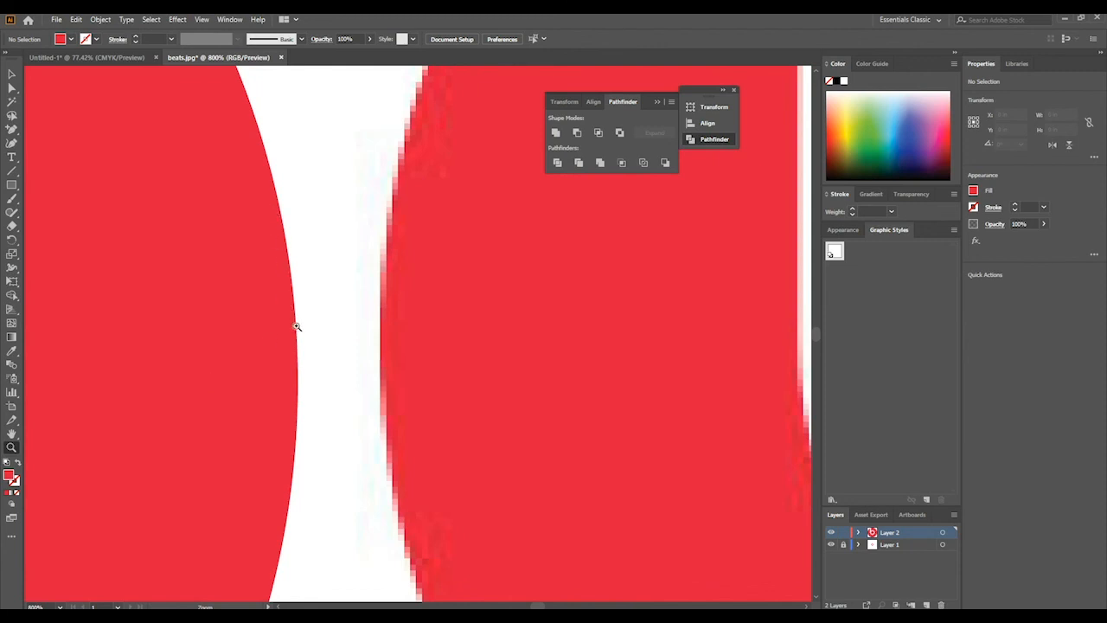
{"action": "mouse_move", "coordinate": [372, 256]}
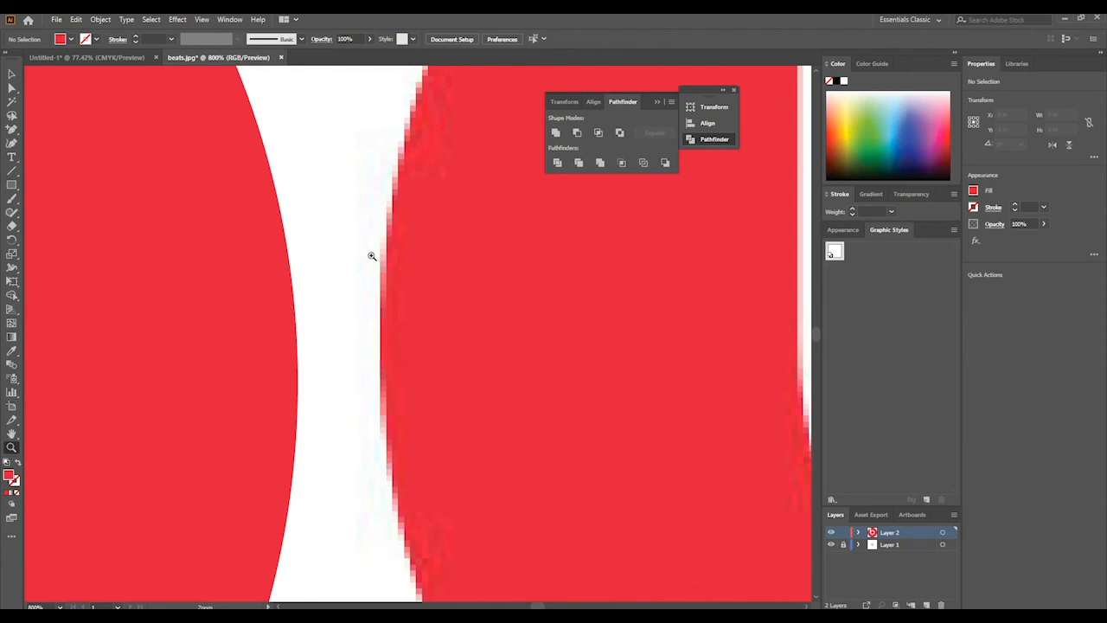